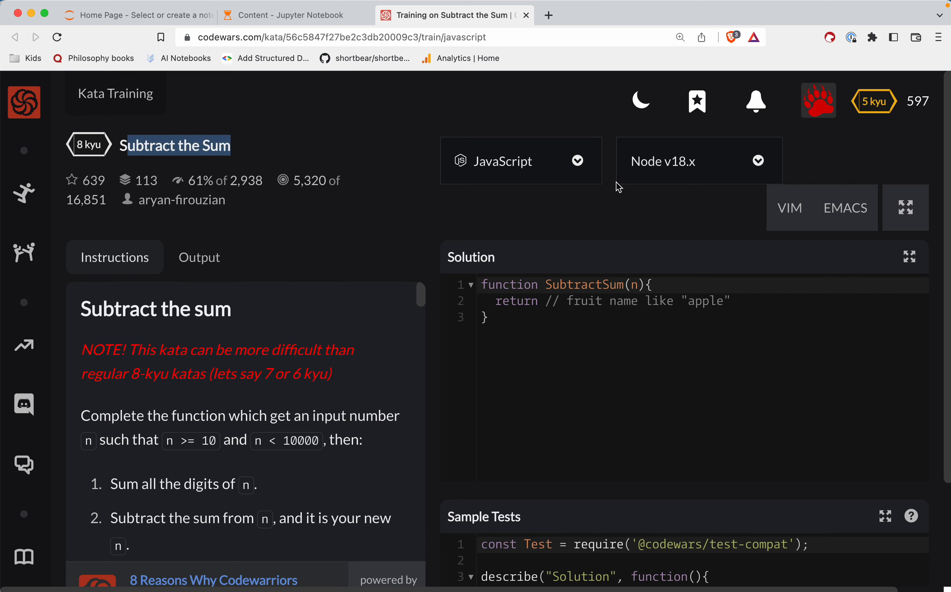
{"action": "mouse_move", "coordinate": [432, 146]}
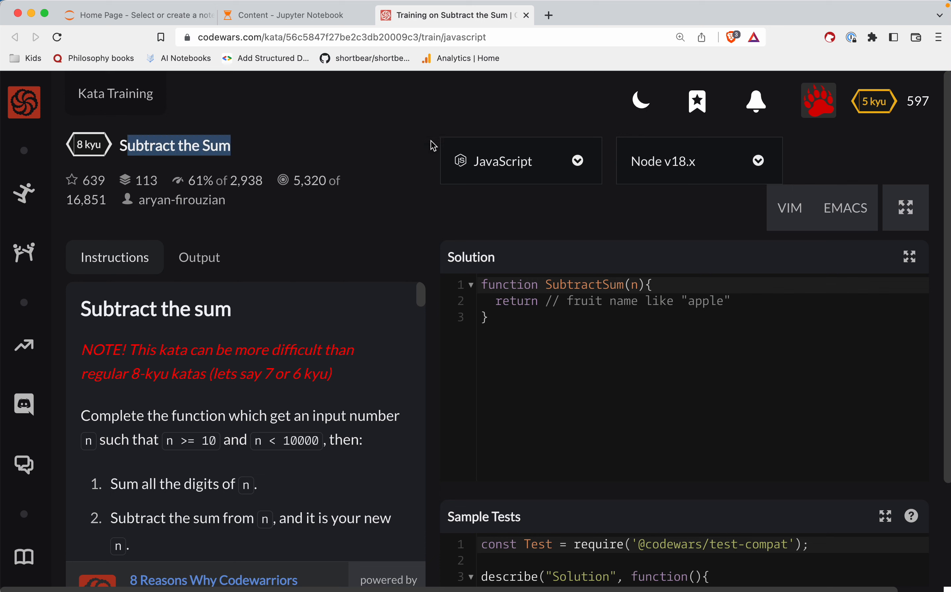
{"action": "mouse_move", "coordinate": [406, 158]}
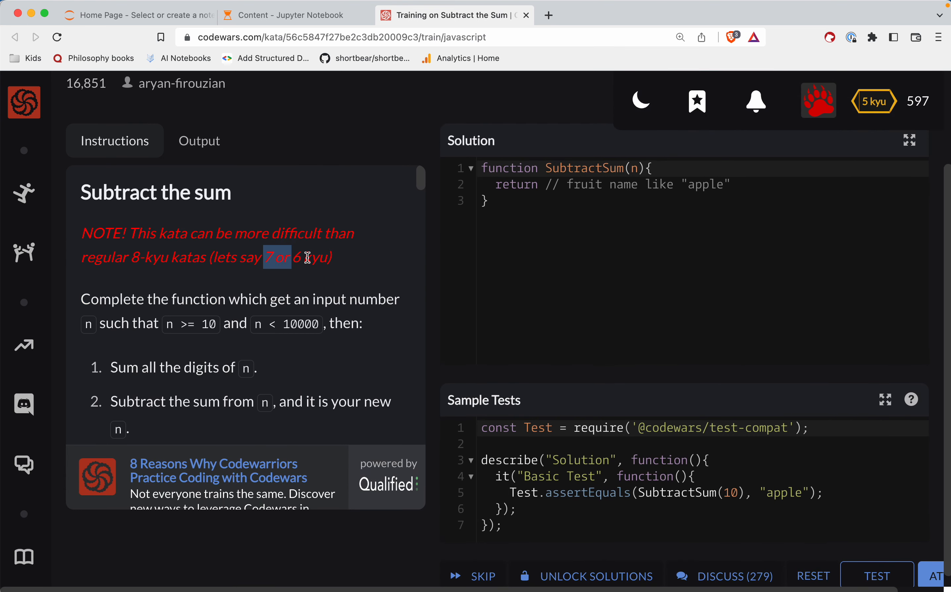
Scroll through the kata page reading the 6 kyu difficulty note and full description
{"action": "left_click_drag", "start_coordinate": [263, 257], "coordinate": [329, 257]}
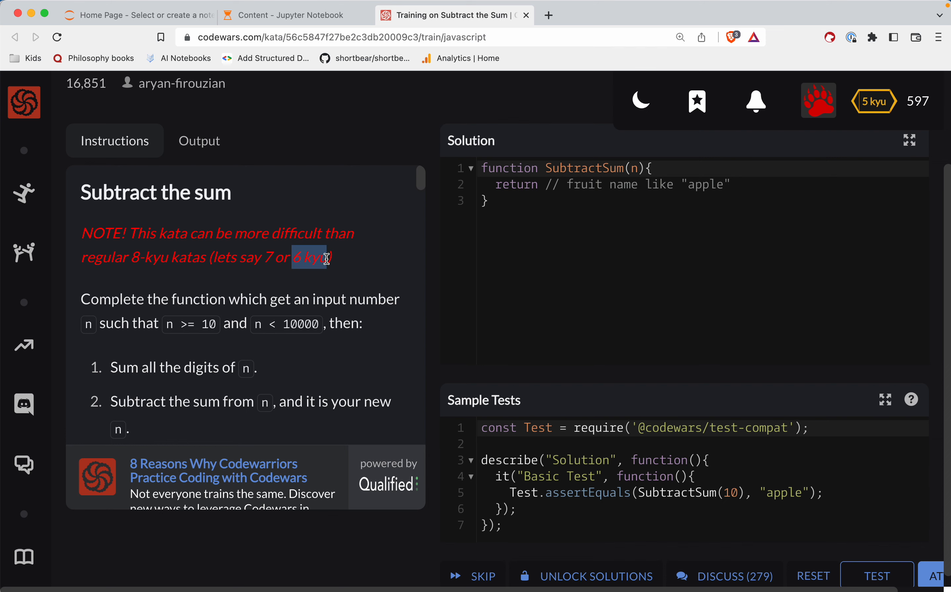
{"action": "mouse_move", "coordinate": [421, 217]}
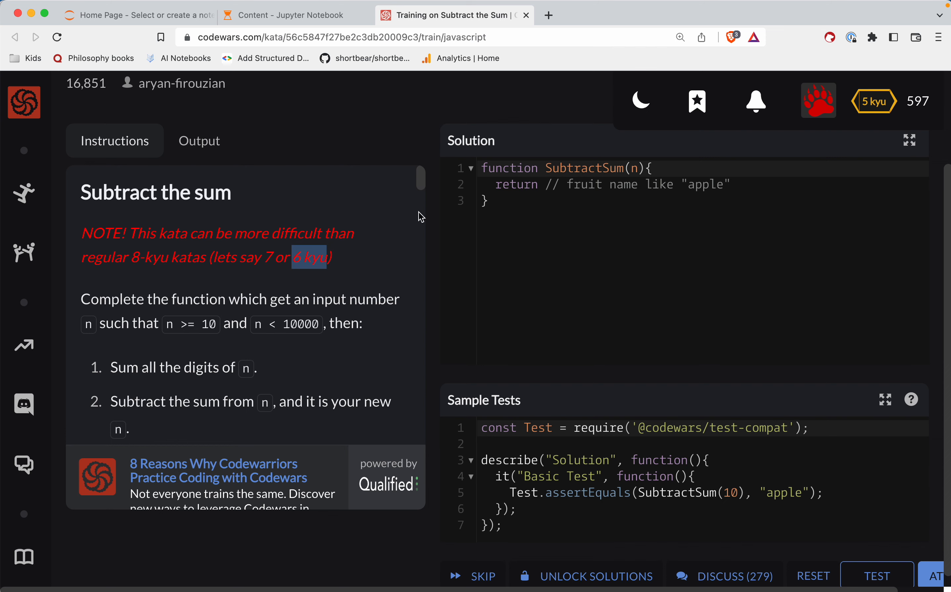
{"action": "scroll", "scroll_direction": "down", "scroll_amount": 3}
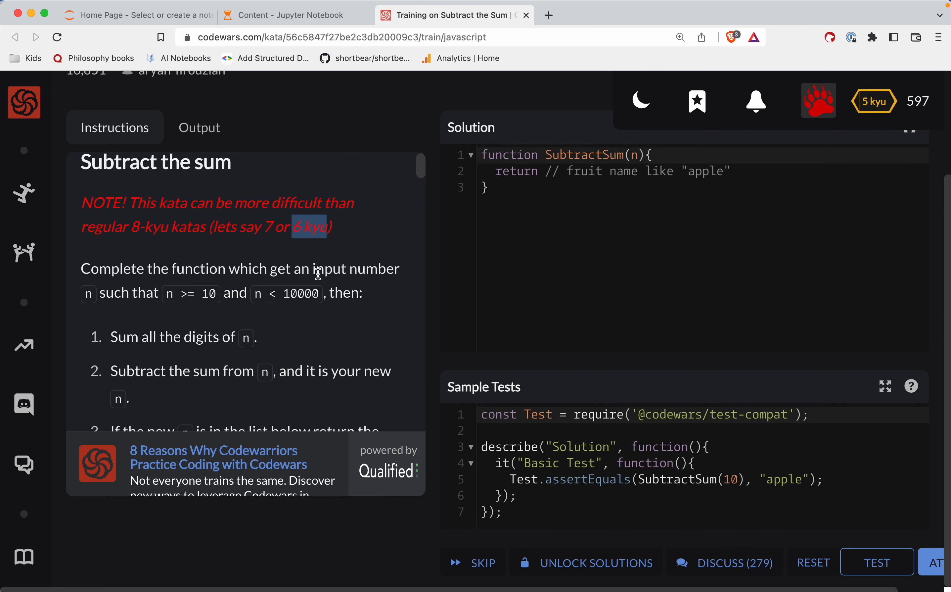
{"action": "left_click", "coordinate": [149, 265]}
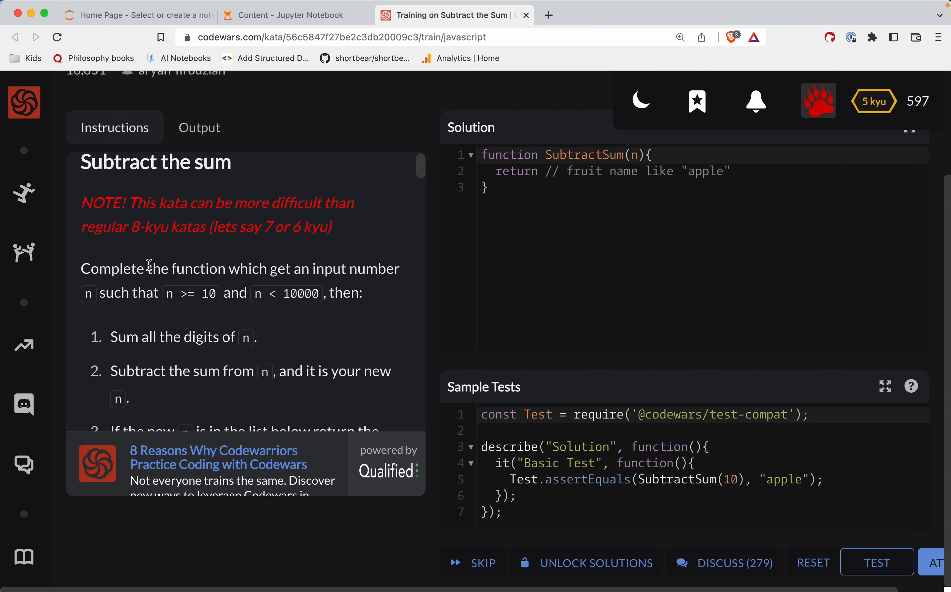
{"action": "scroll", "scroll_direction": "down", "scroll_amount": 3}
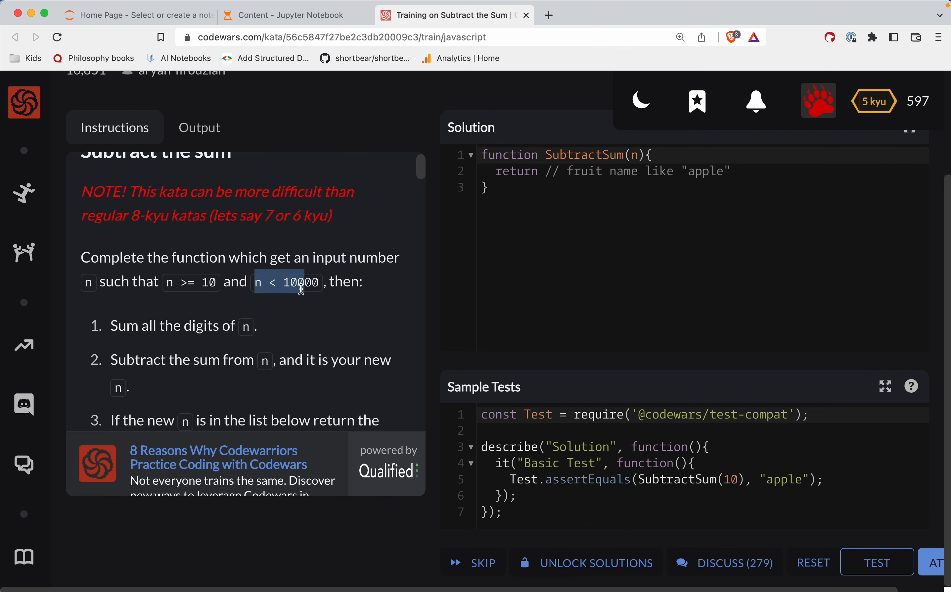
{"action": "scroll", "scroll_direction": "down", "scroll_amount": 3}
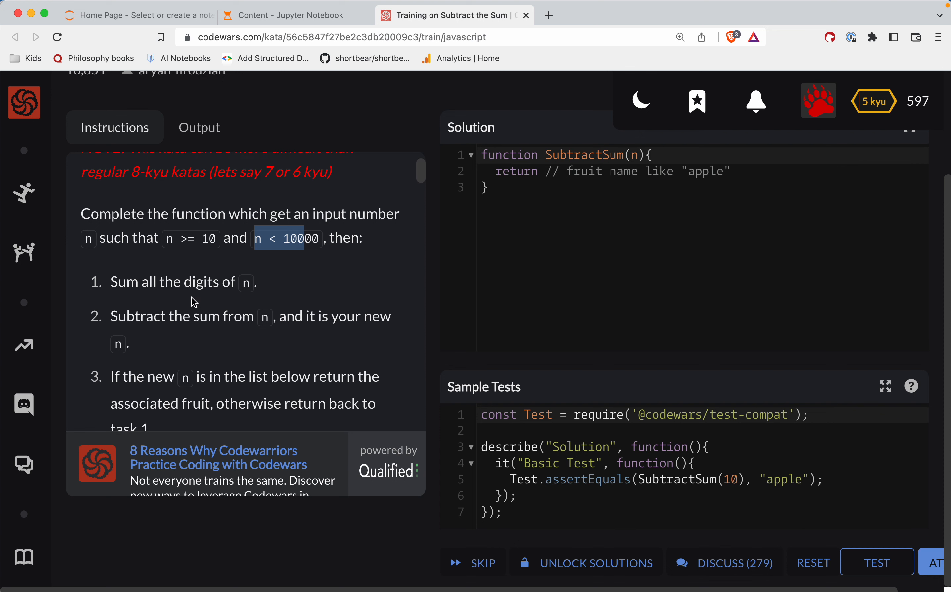
{"action": "left_click_drag", "start_coordinate": [141, 281], "coordinate": [238, 281]}
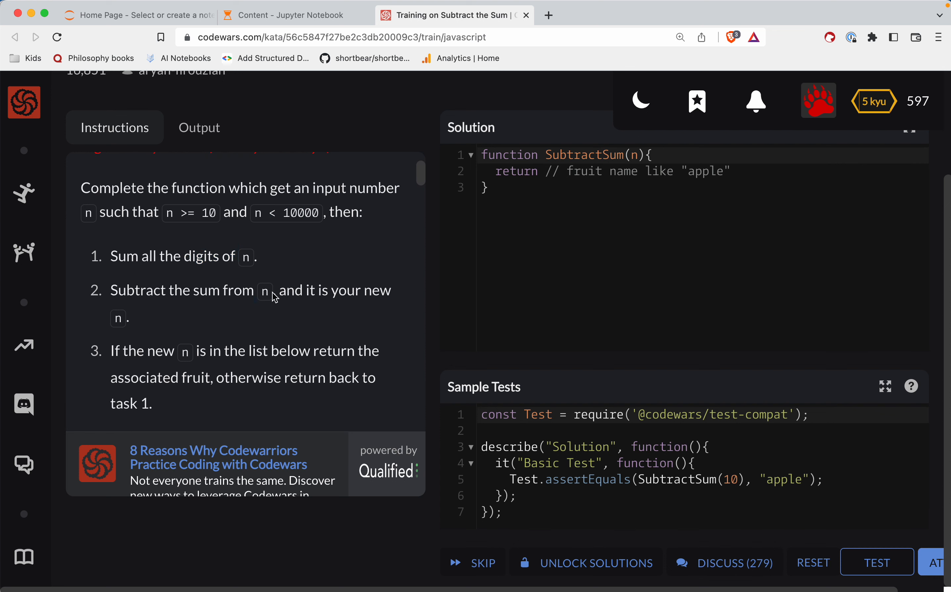
{"action": "scroll", "scroll_direction": "down", "scroll_amount": 3}
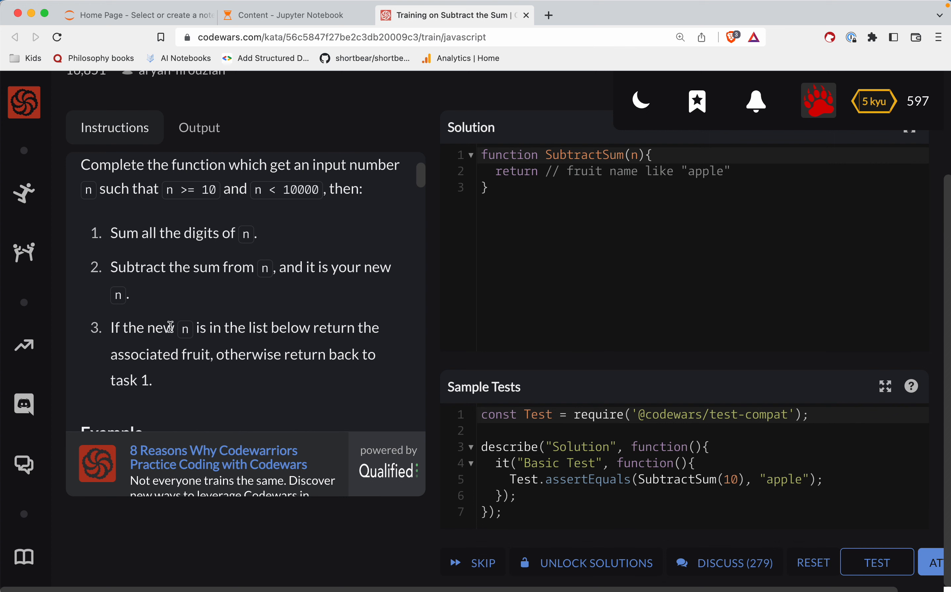
{"action": "scroll", "scroll_direction": "down", "scroll_amount": 3}
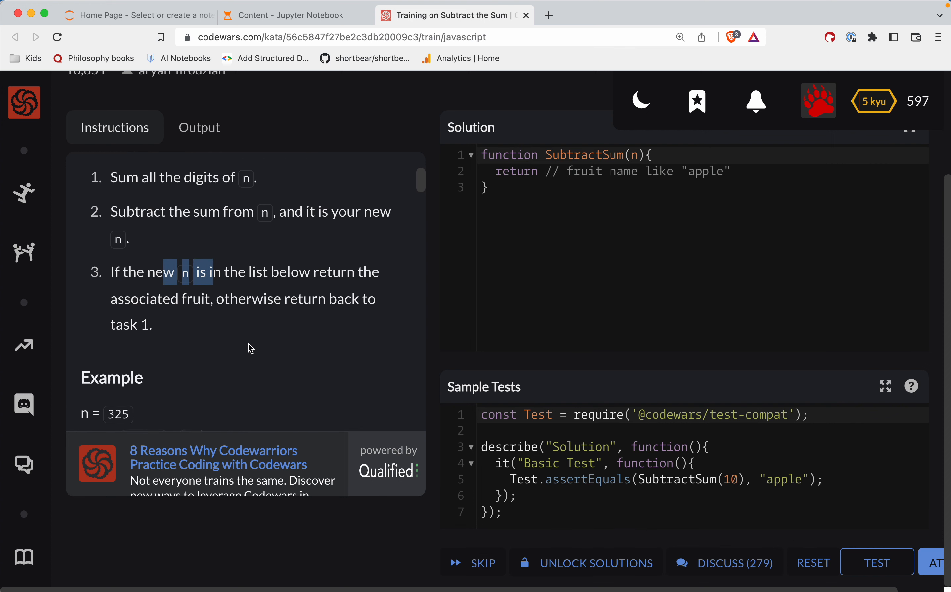
{"action": "scroll", "scroll_direction": "down", "scroll_amount": 3}
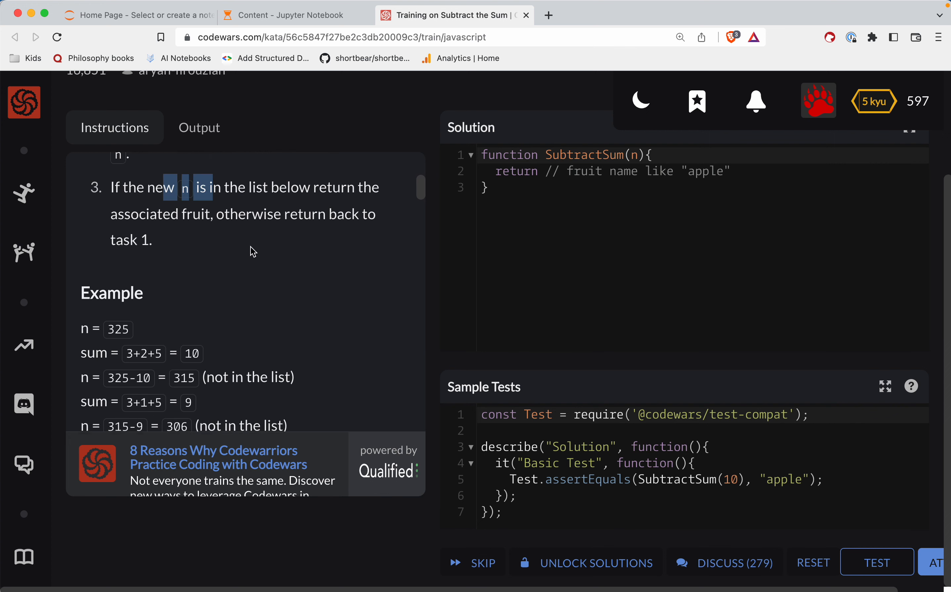
{"action": "scroll", "scroll_direction": "down", "scroll_amount": 3}
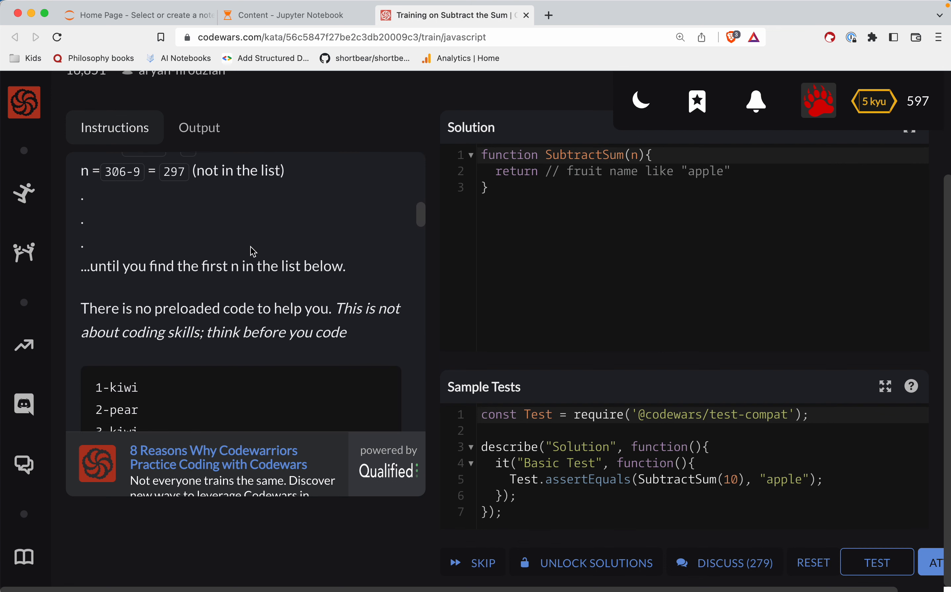
{"action": "scroll", "scroll_direction": "down", "scroll_amount": 3}
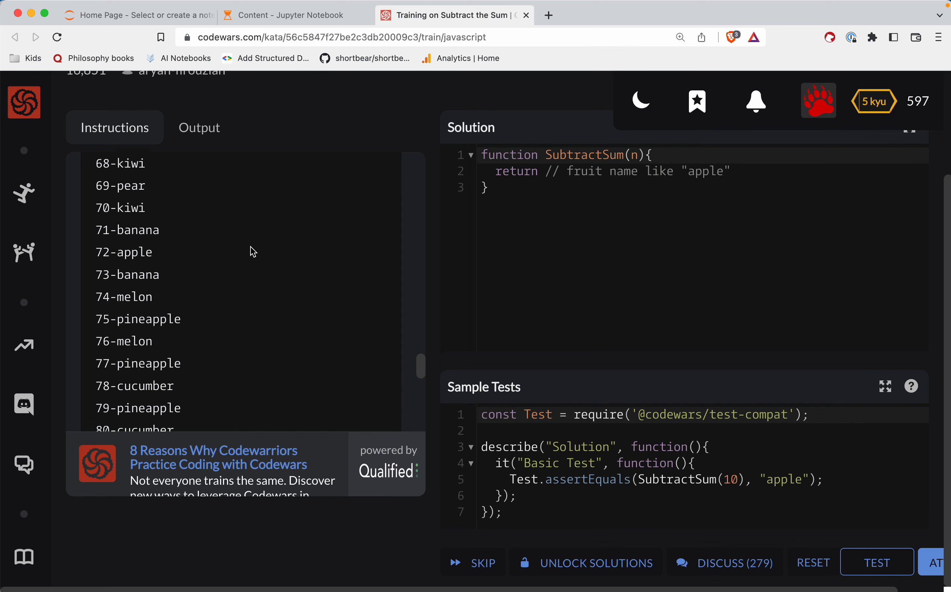
{"action": "scroll", "scroll_direction": "down", "scroll_amount": 3}
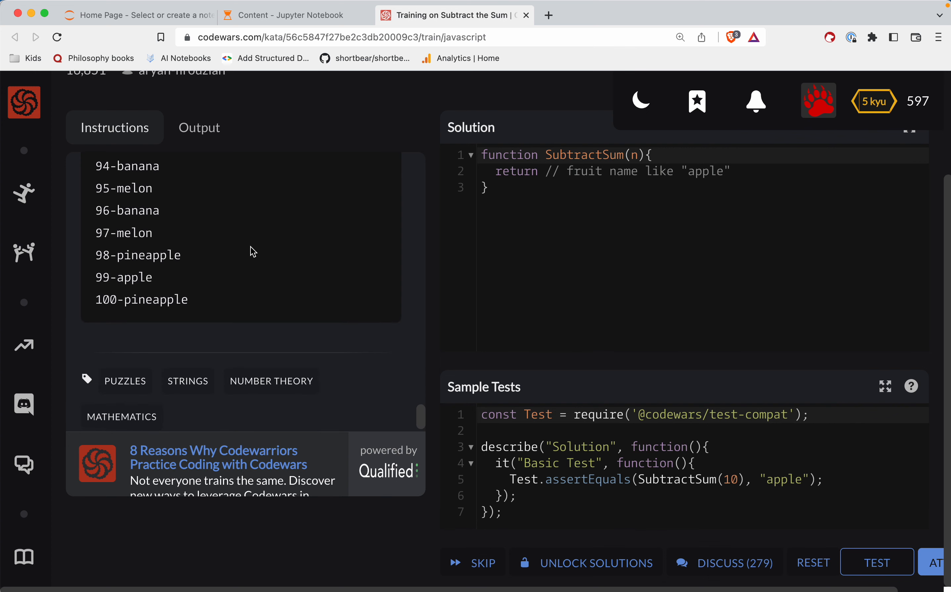
{"action": "scroll", "scroll_direction": "down", "scroll_amount": 3}
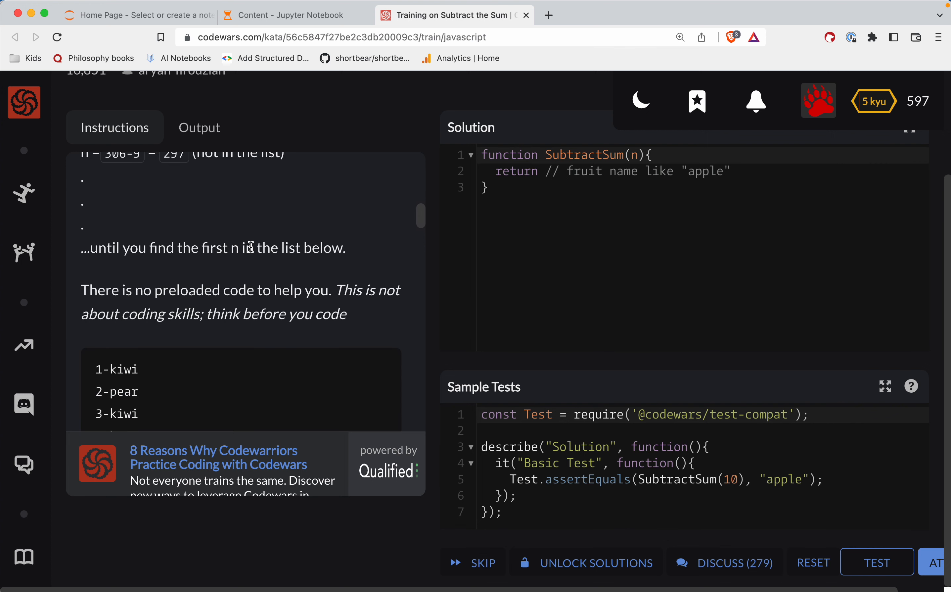
{"action": "scroll", "scroll_direction": "down", "scroll_amount": 3}
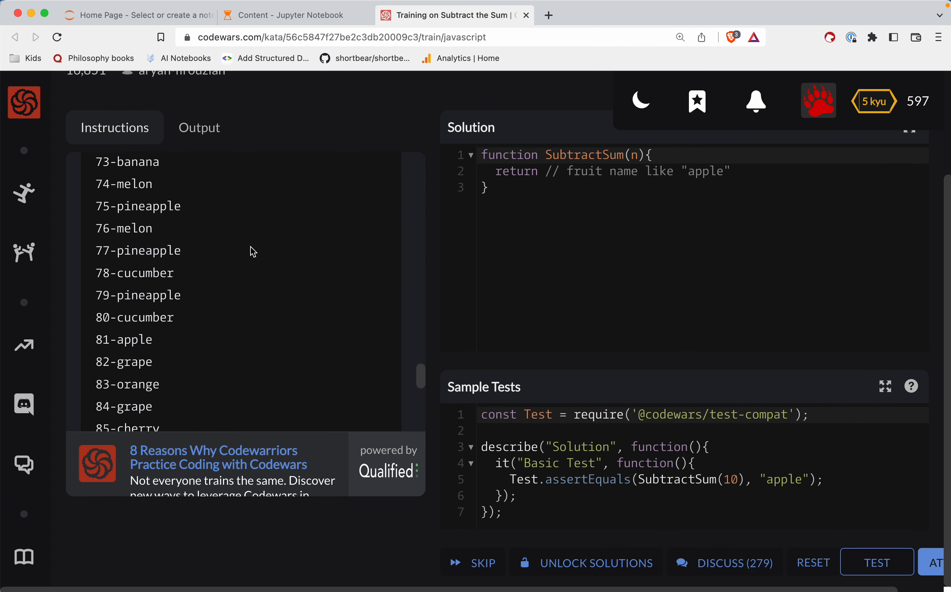
{"action": "scroll", "scroll_direction": "down", "scroll_amount": 3}
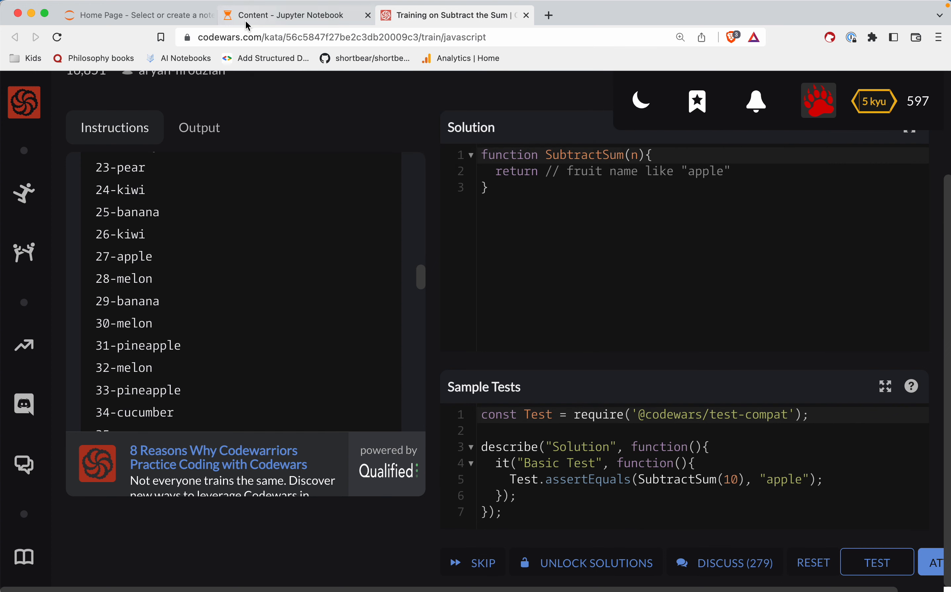
{"action": "mouse_move", "coordinate": [263, 116]}
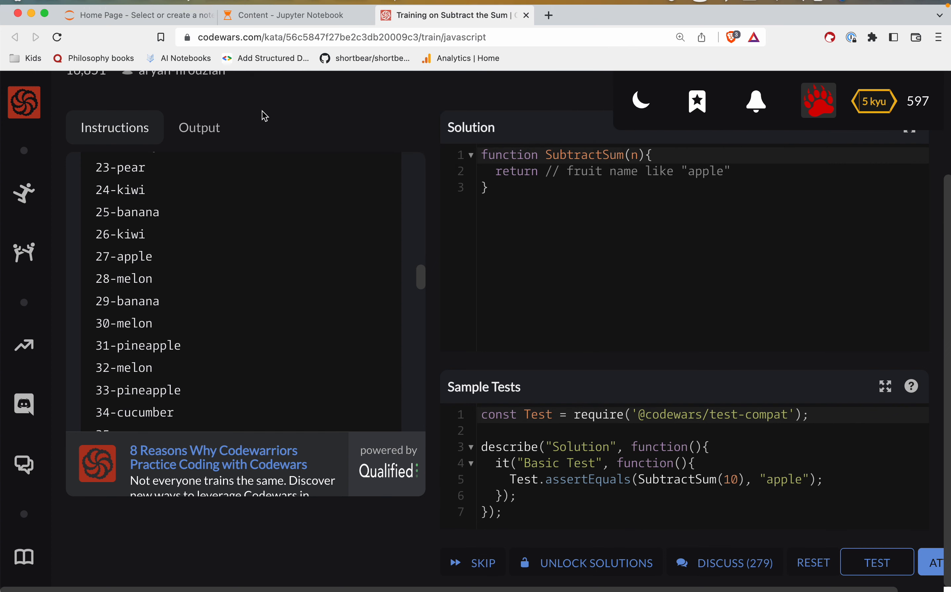
{"action": "mouse_move", "coordinate": [282, 185]}
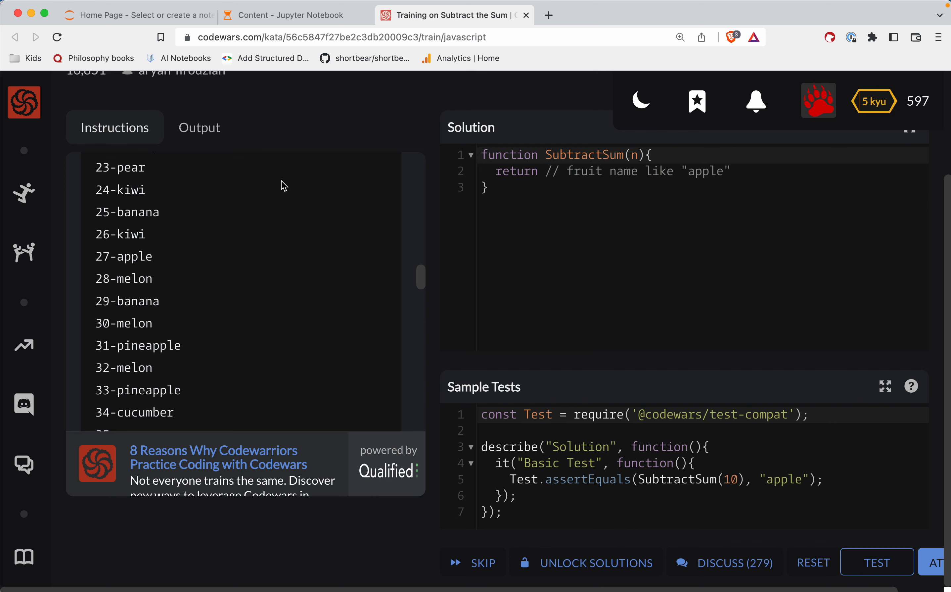
{"action": "mouse_move", "coordinate": [360, 404]}
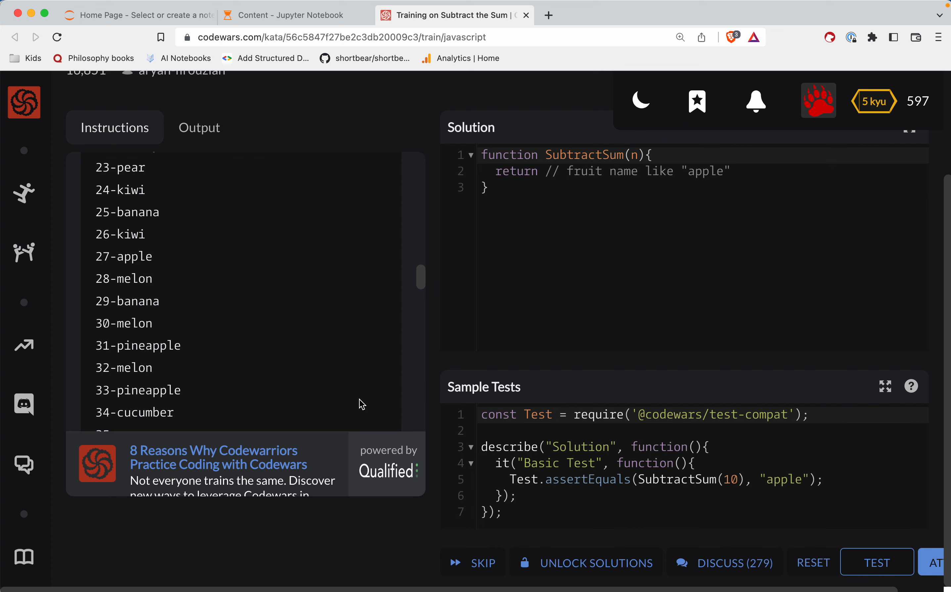
{"action": "mouse_move", "coordinate": [323, 271]}
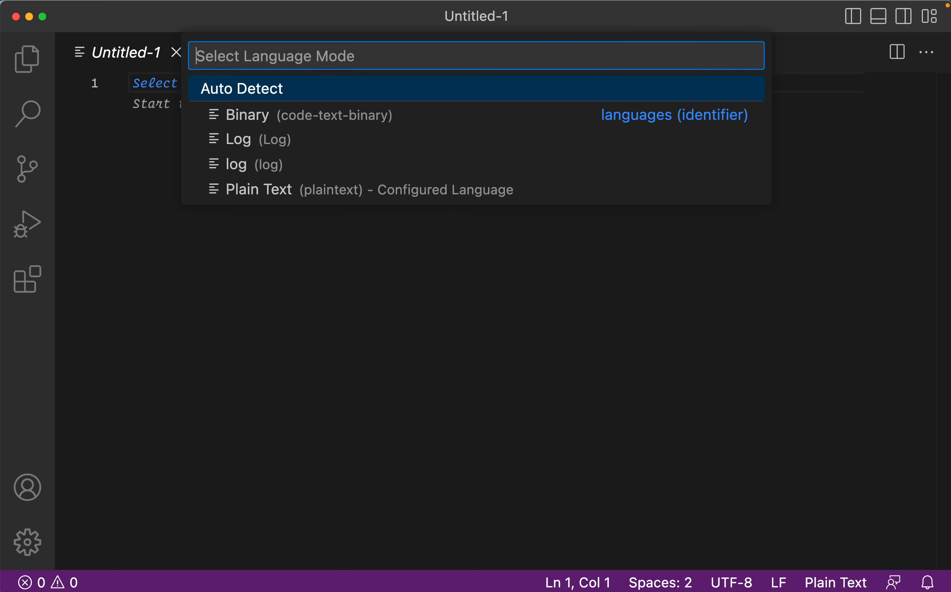
Set the new untitled VS Code file's language mode to JavaScript
{"action": "type", "text": "javascript"}
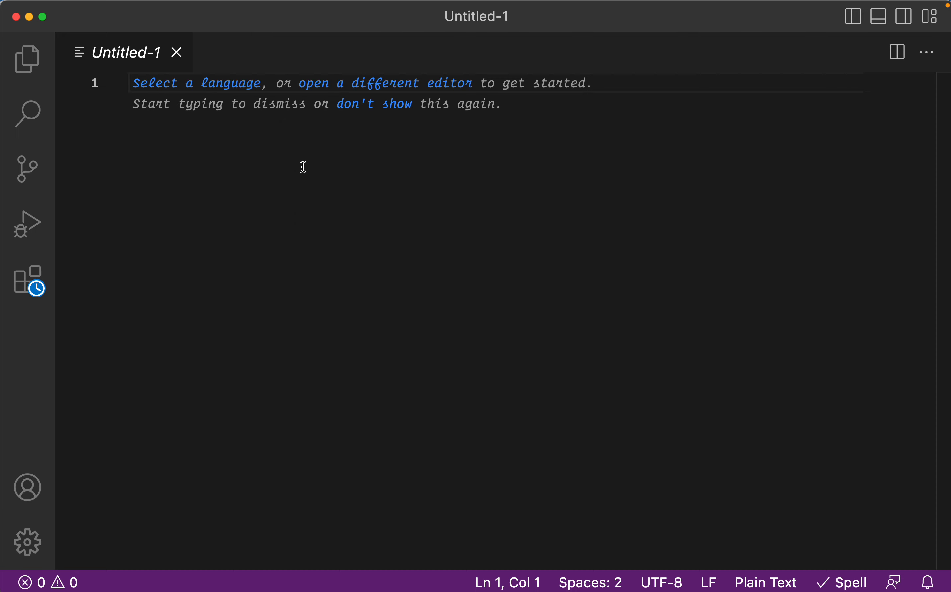
{"action": "left_click", "coordinate": [766, 581]}
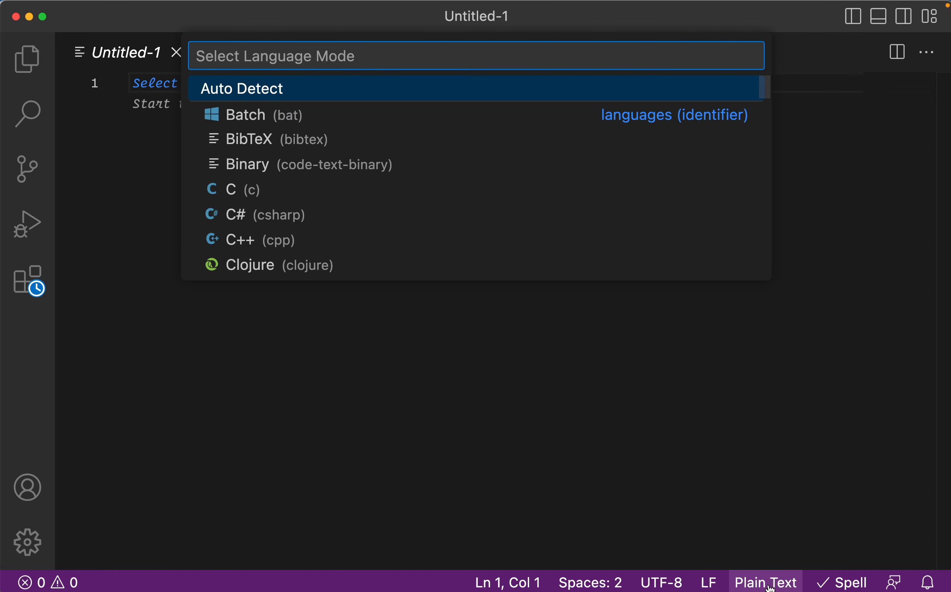
{"action": "type", "text": "java"}
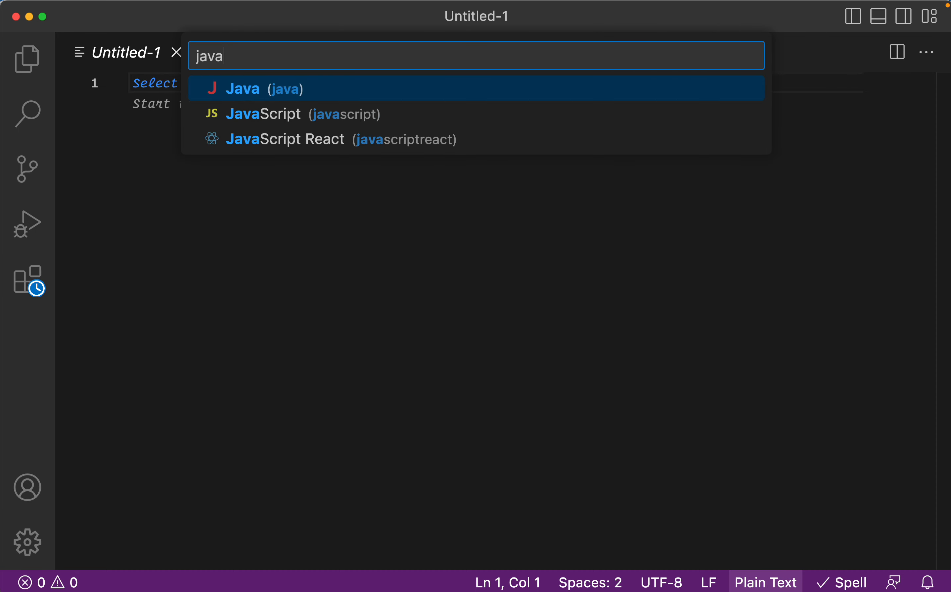
{"action": "left_click", "coordinate": [263, 113]}
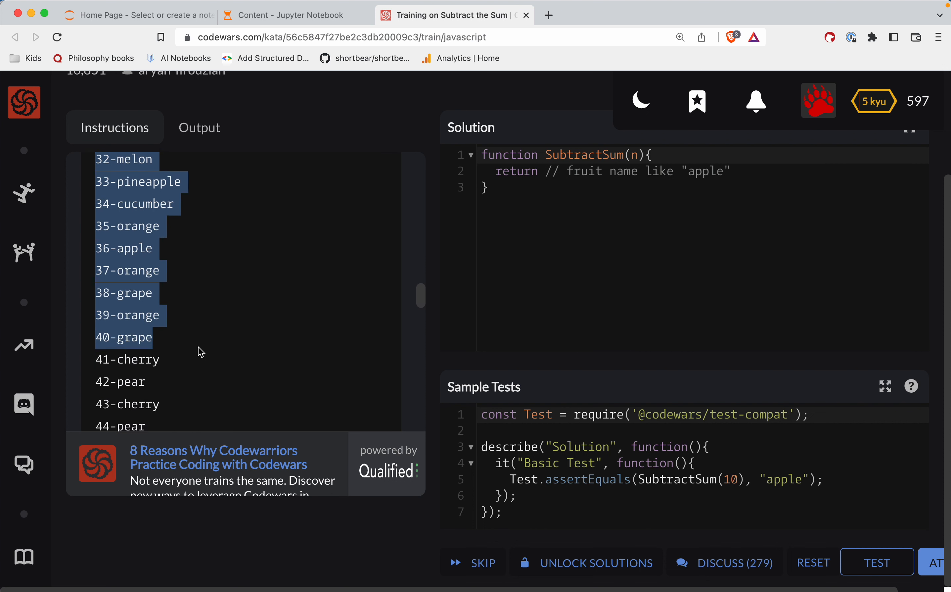
{"action": "scroll", "scroll_direction": "down", "scroll_amount": 3}
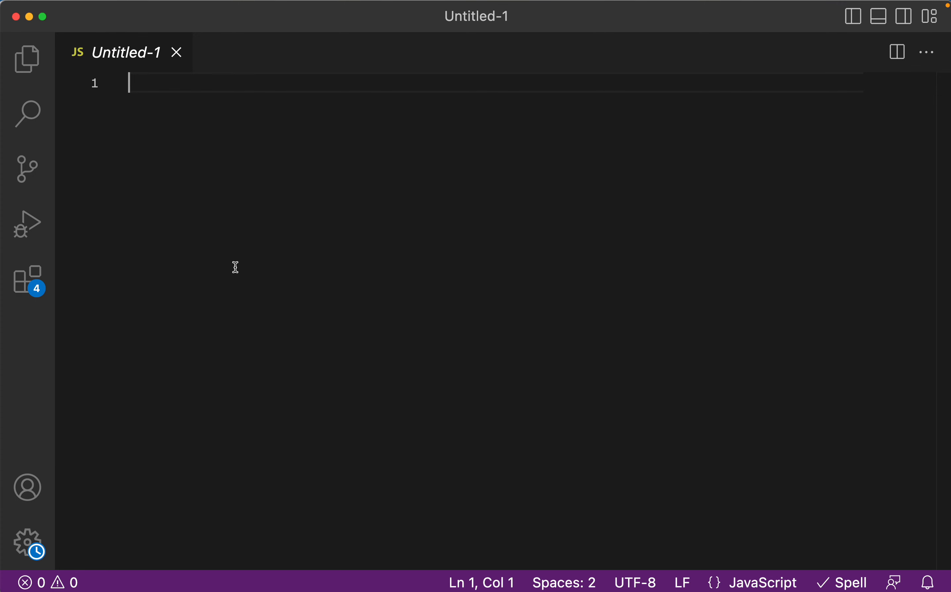
{"action": "mouse_move", "coordinate": [292, 260]}
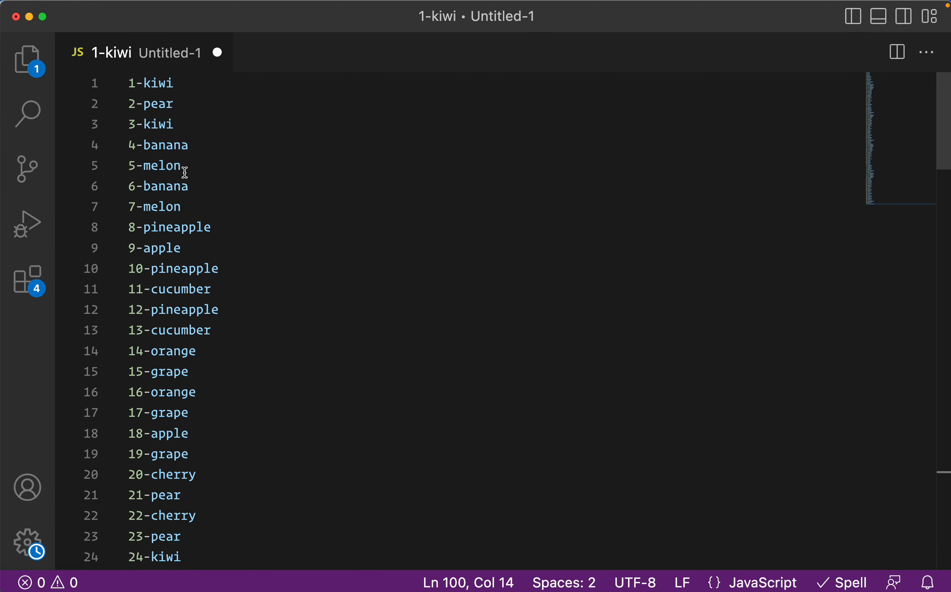
{"action": "mouse_move", "coordinate": [134, 83]}
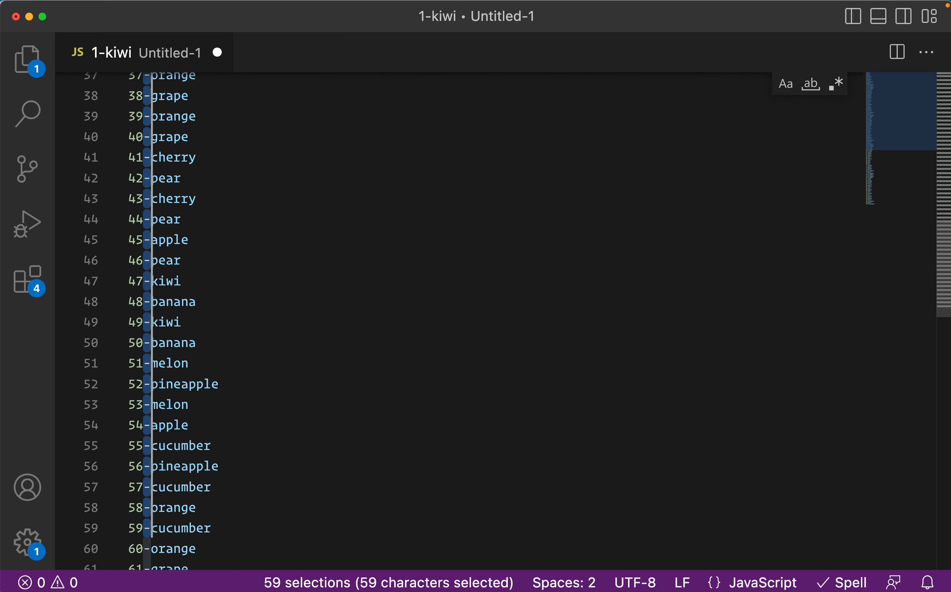
Declare const fruits = before the array on line 1 and select the whole array to copy it
{"action": "scroll", "scroll_direction": "down", "scroll_amount": 3}
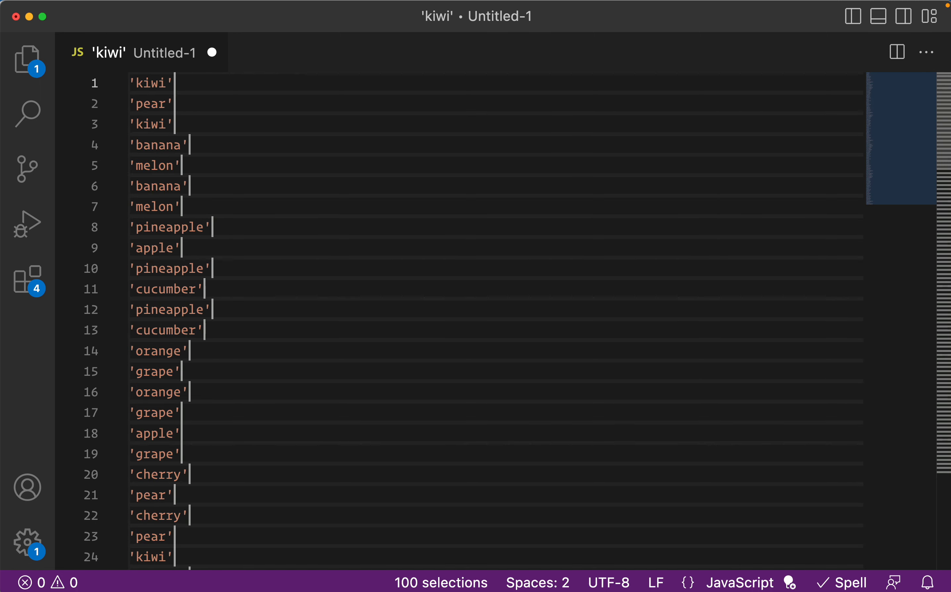
{"action": "type", "text": ","}
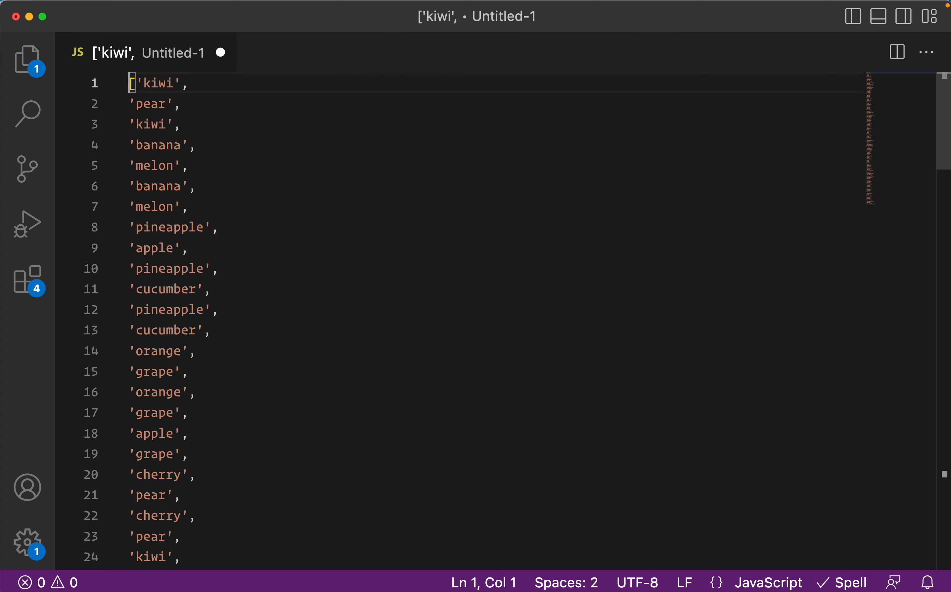
{"action": "type", "text": "const the"}
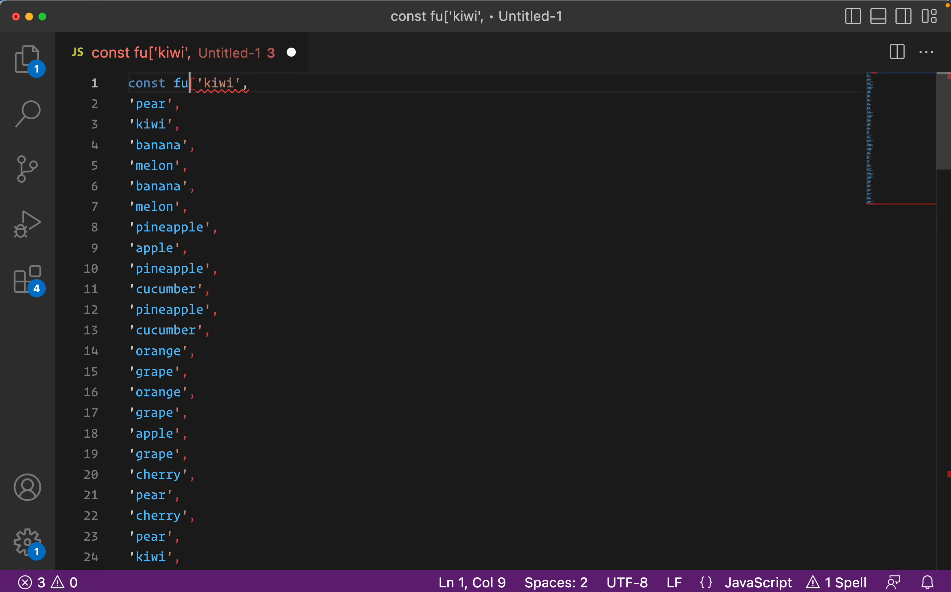
{"action": "type", "text": "rt"}
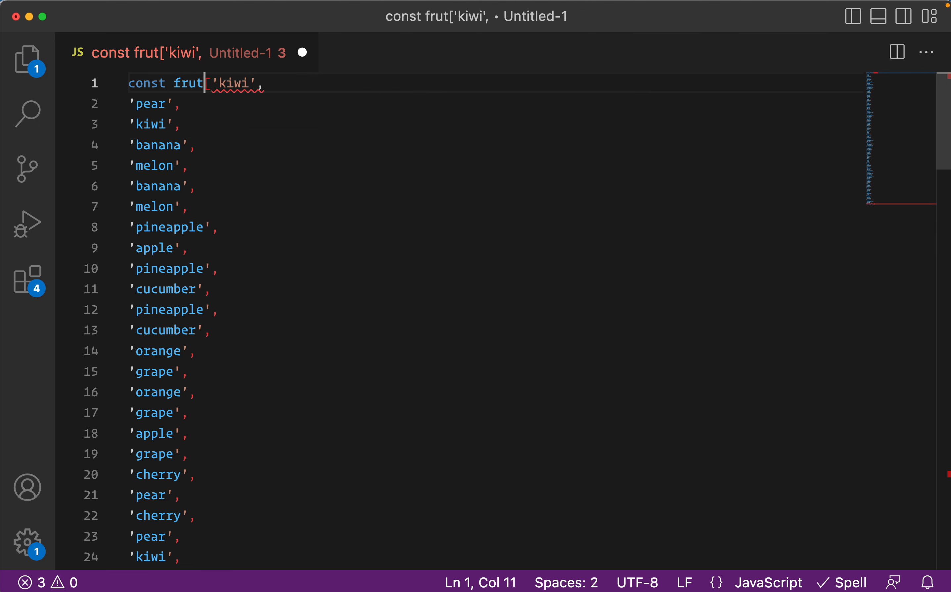
{"action": "type", "text": "s ="}
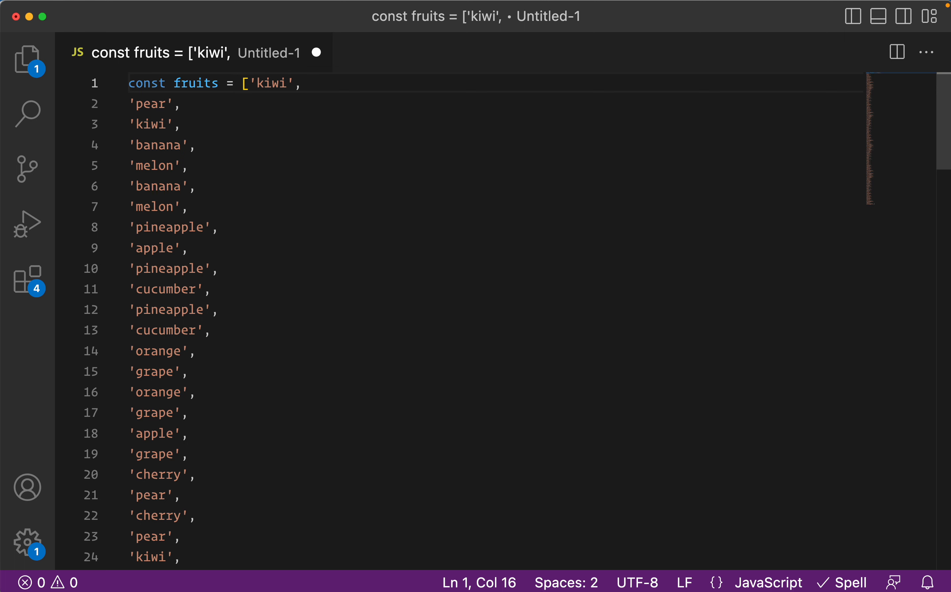
{"action": "key", "text": "cmd+a"}
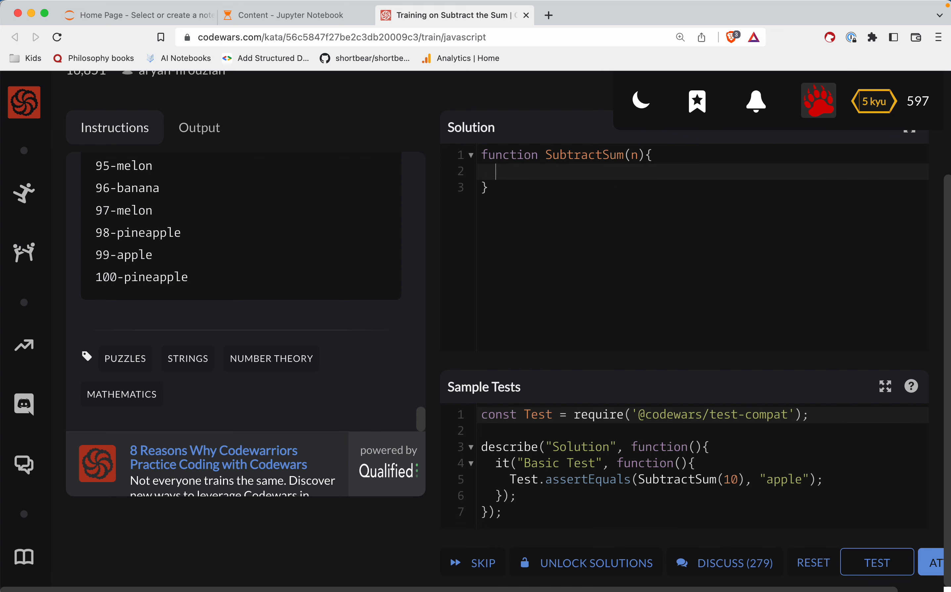
Write while (n > fruits.length) { } below the pasted fruits array in the solution
{"action": "scroll", "scroll_direction": "down", "scroll_amount": 3}
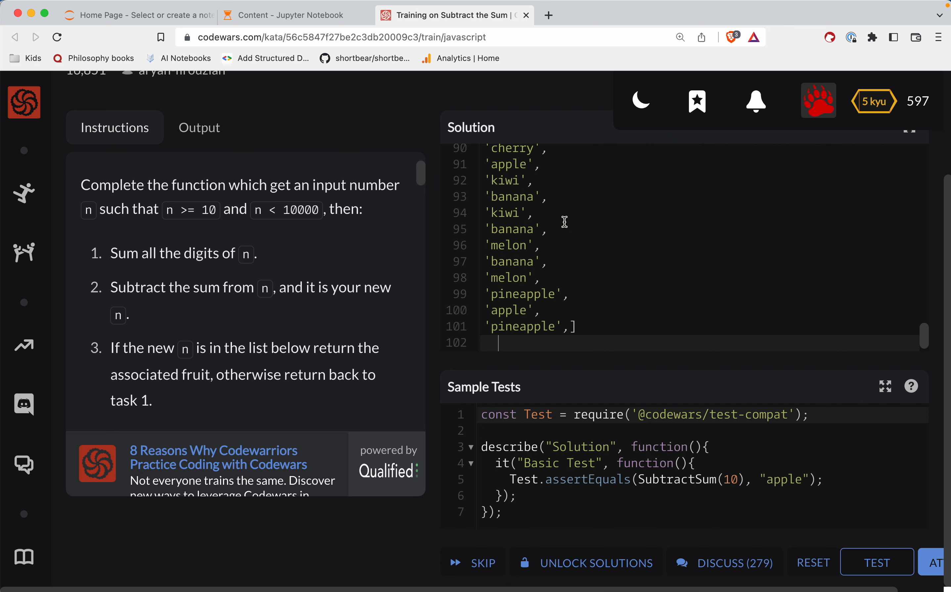
{"action": "mouse_move", "coordinate": [649, 211]}
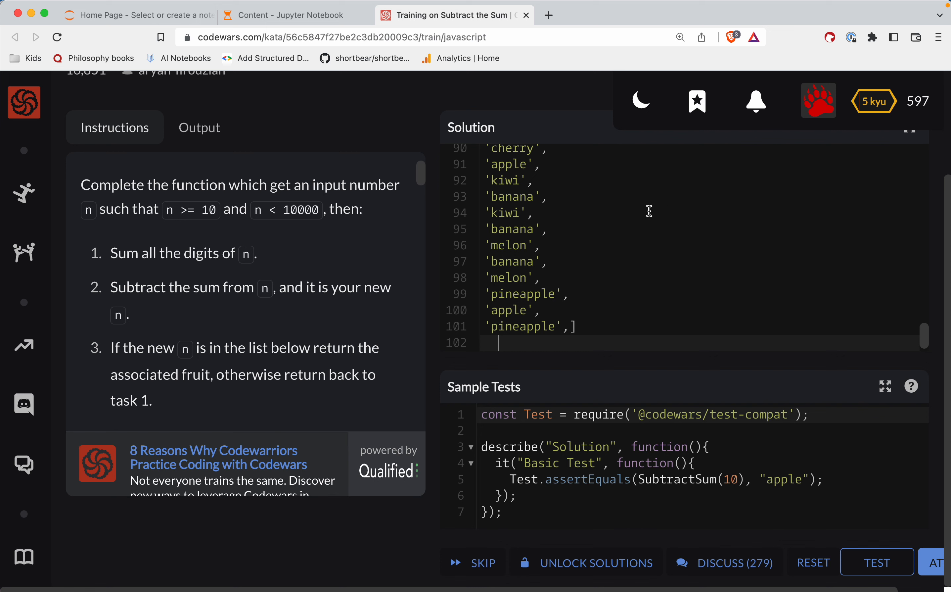
{"action": "mouse_move", "coordinate": [535, 259]}
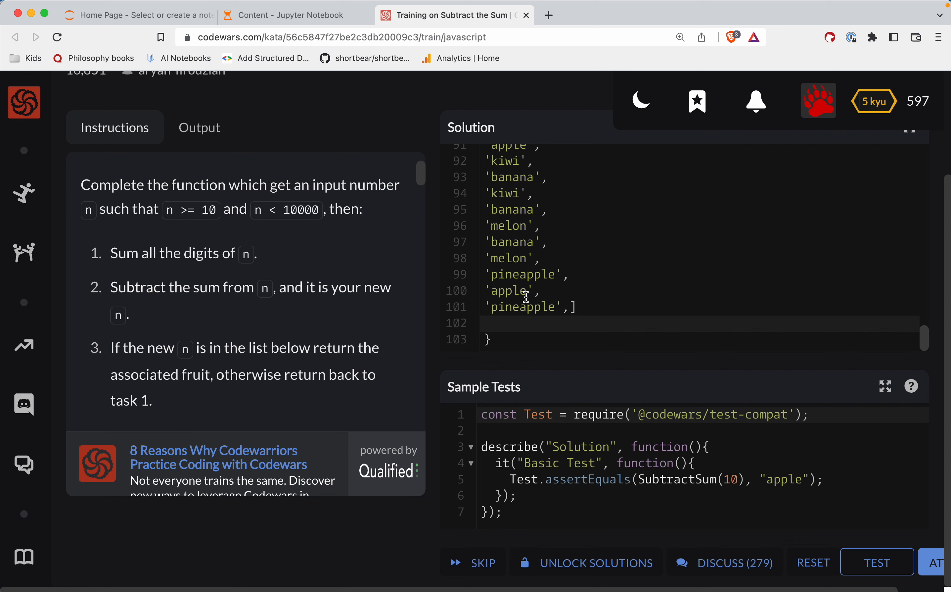
{"action": "type", "text": "while n"}
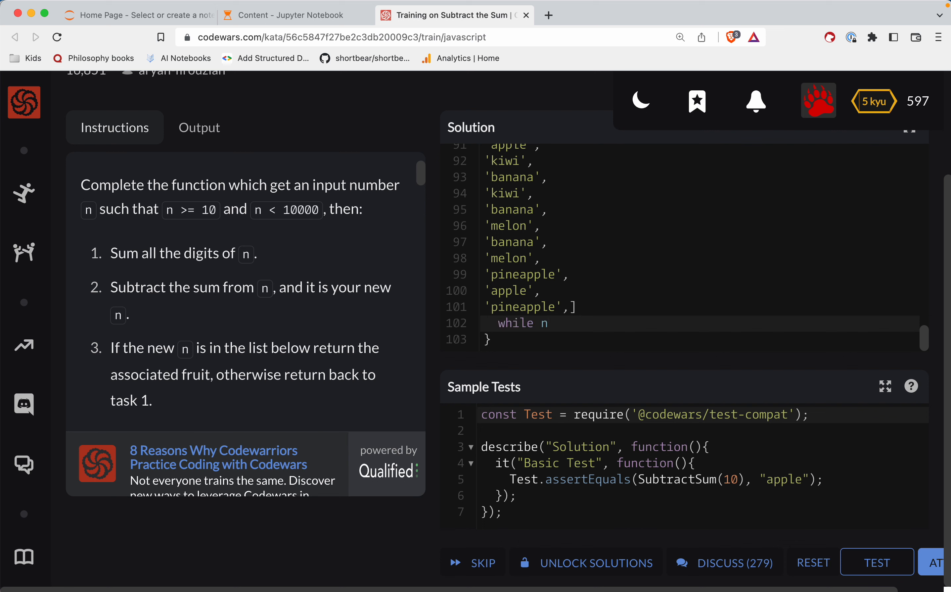
{"action": "type", "text": ">="}
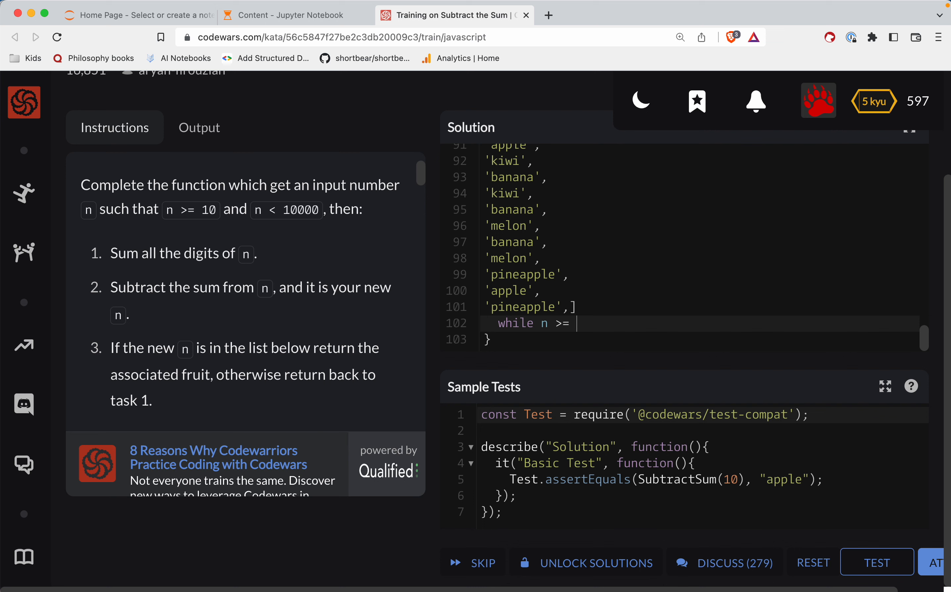
{"action": "key", "text": "Backspace"}
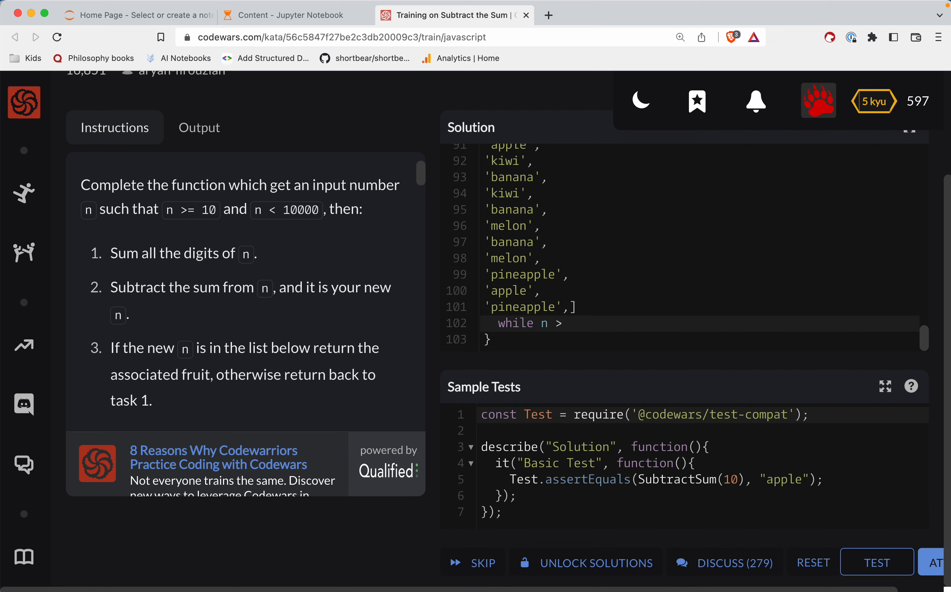
{"action": "type", "text": "f"}
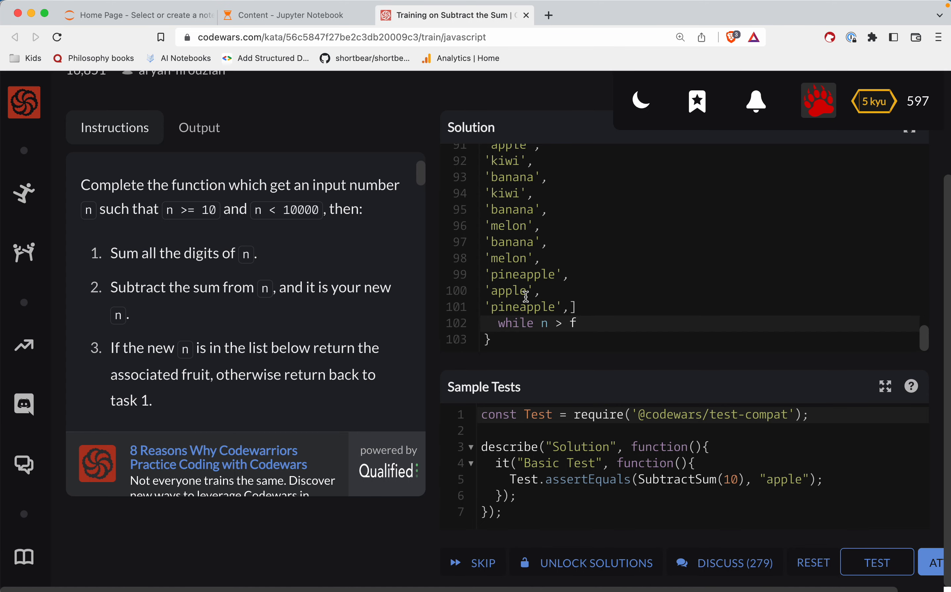
{"action": "type", "text": "ruits"}
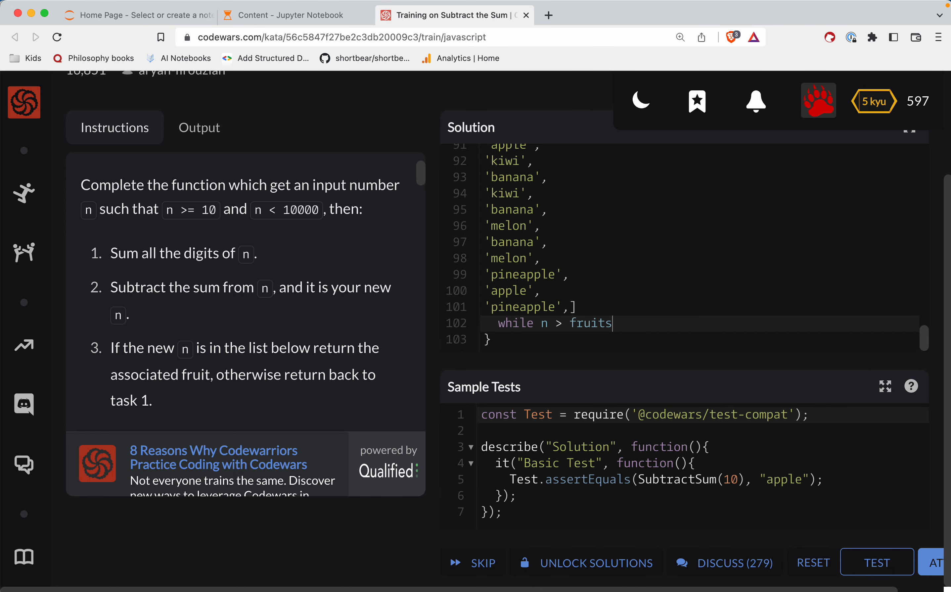
{"action": "type", "text": ".length;"}
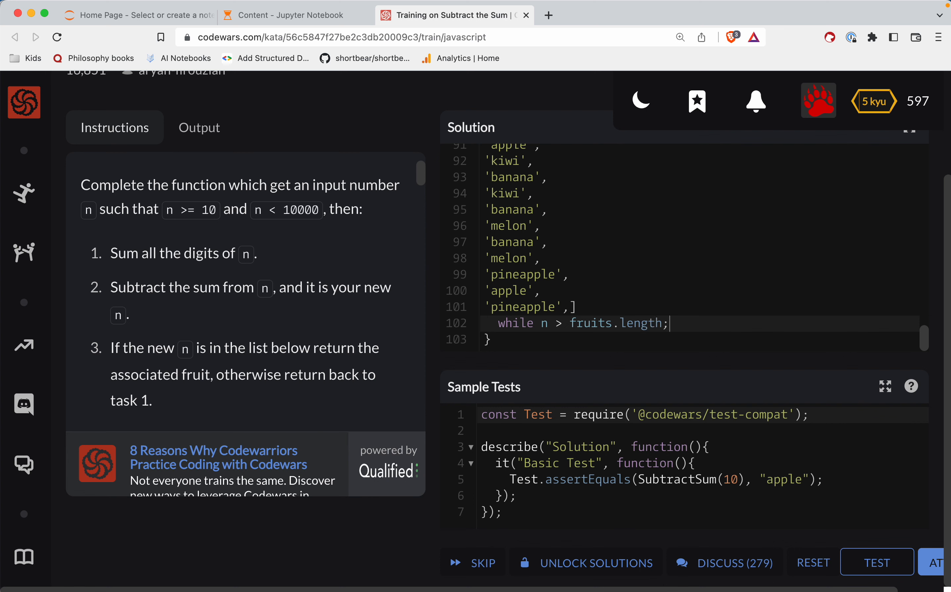
{"action": "key", "text": "Backspace"}
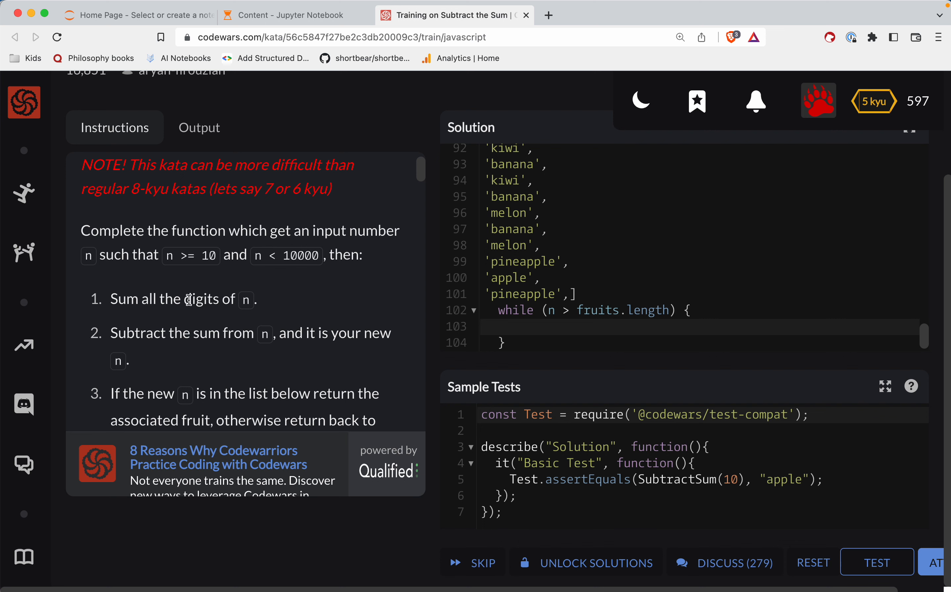
Inside the loop, write const nToString = n.toString();
{"action": "double_click", "coordinate": [201, 299]}
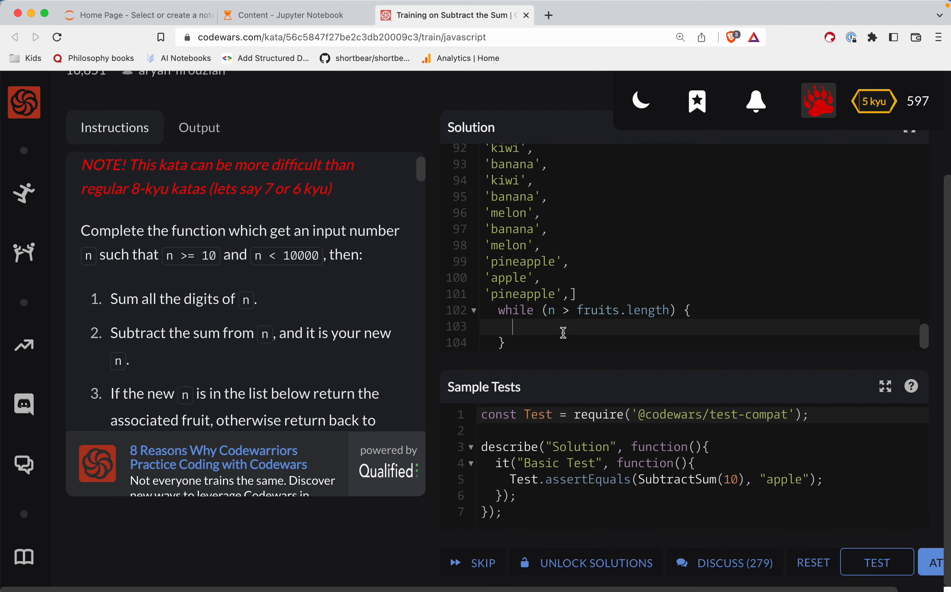
{"action": "type", "text": "const"}
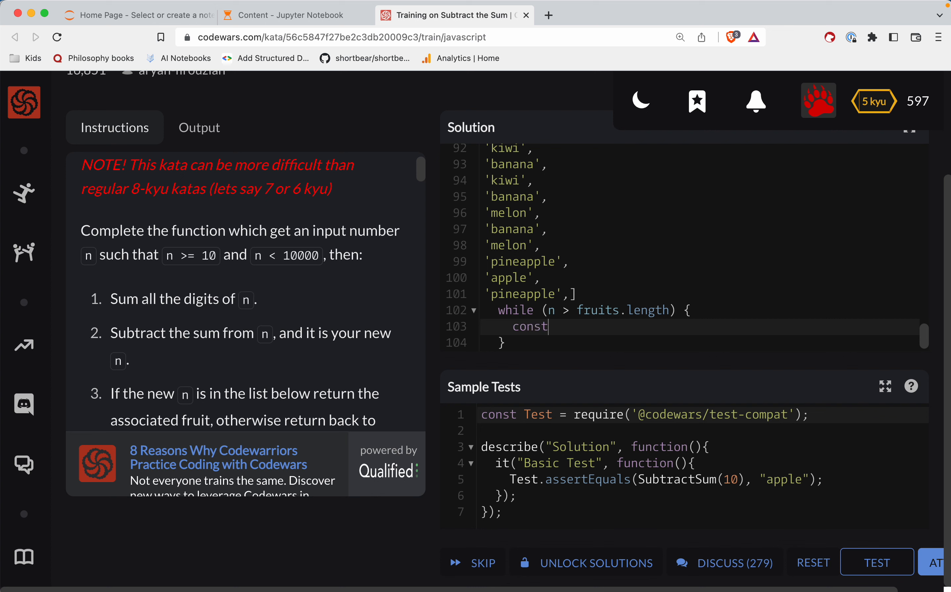
{"action": "type", "text": "n"}
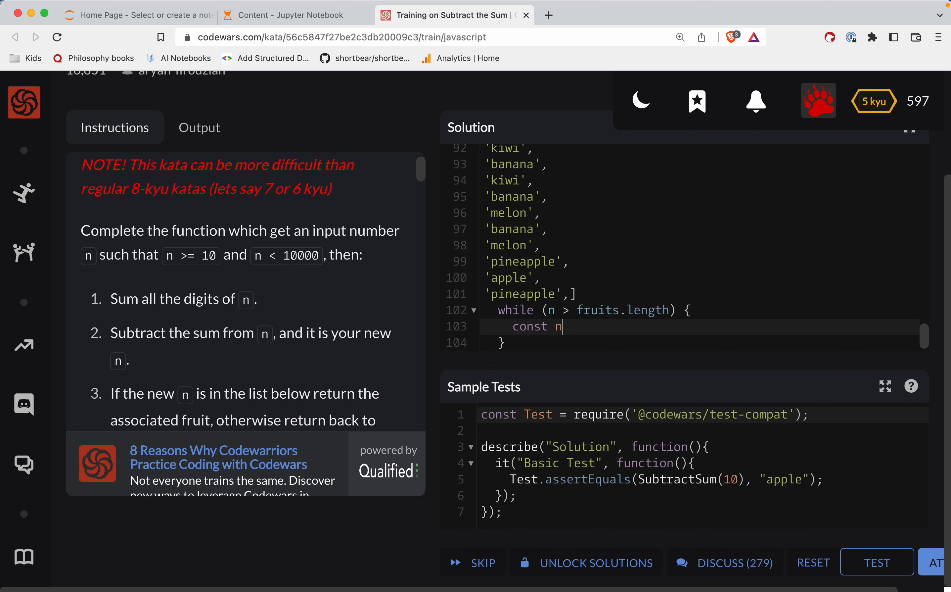
{"action": "type", "text": "Str"}
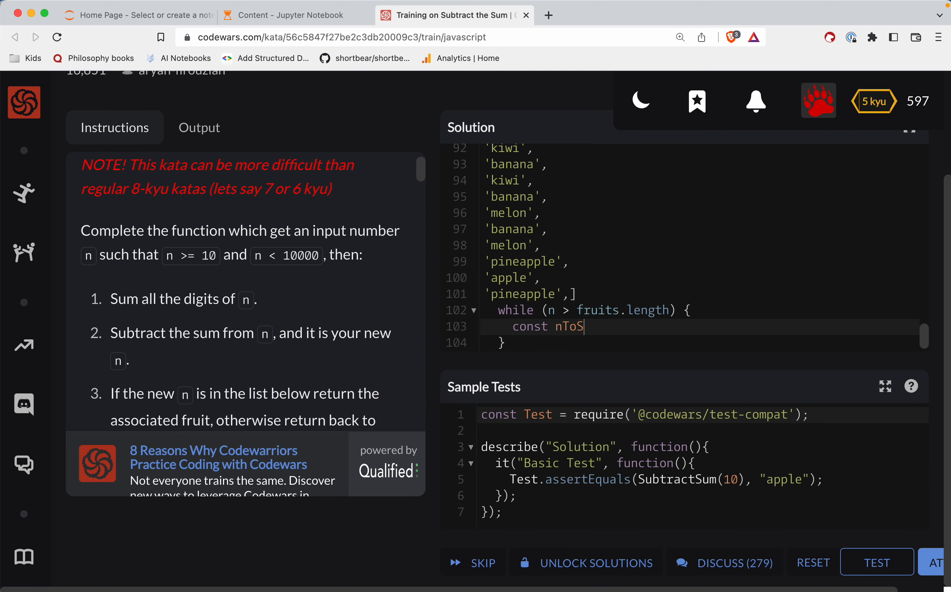
{"action": "type", "text": "tring"}
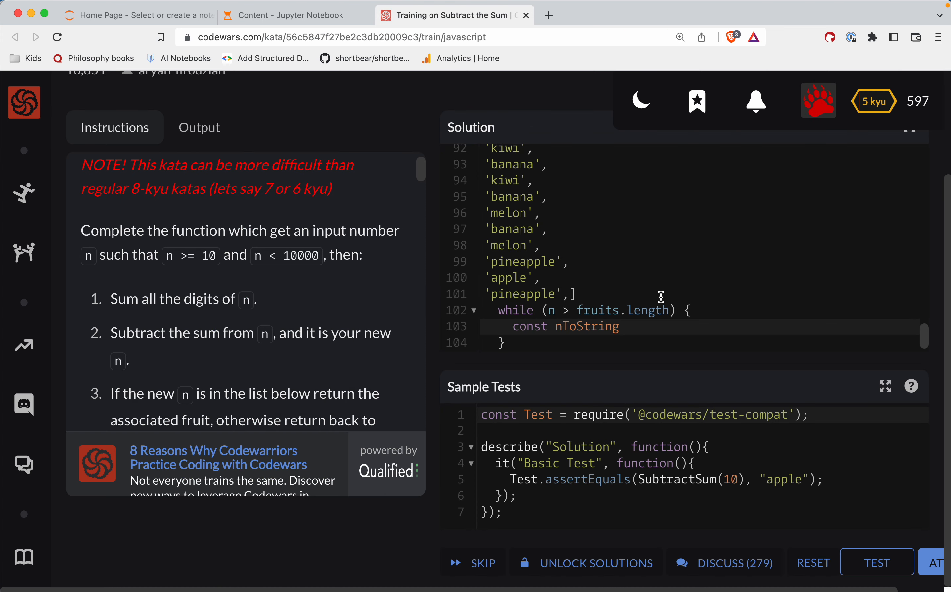
{"action": "type", "text": "="}
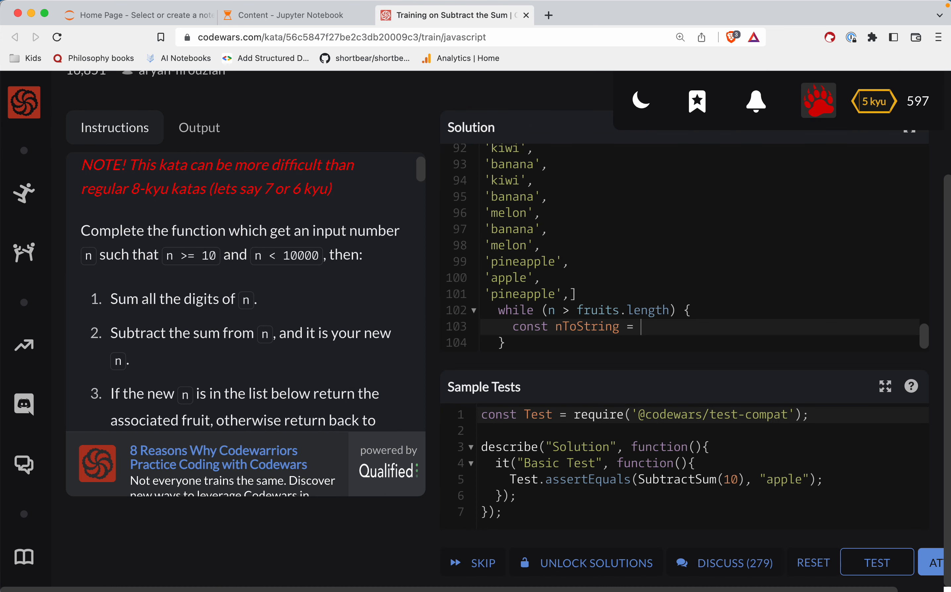
{"action": "type", "text": "n.toString"}
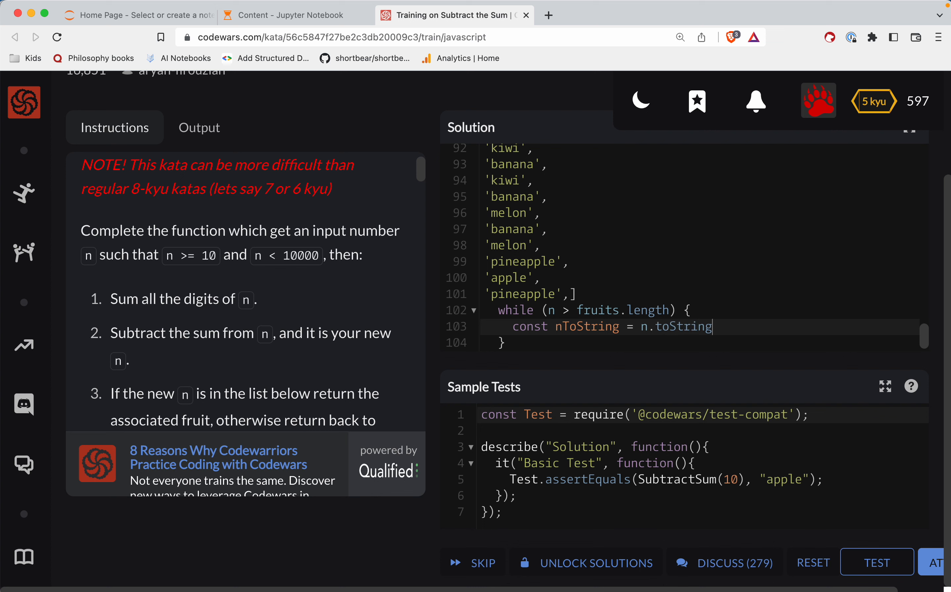
{"action": "type", "text": "();"}
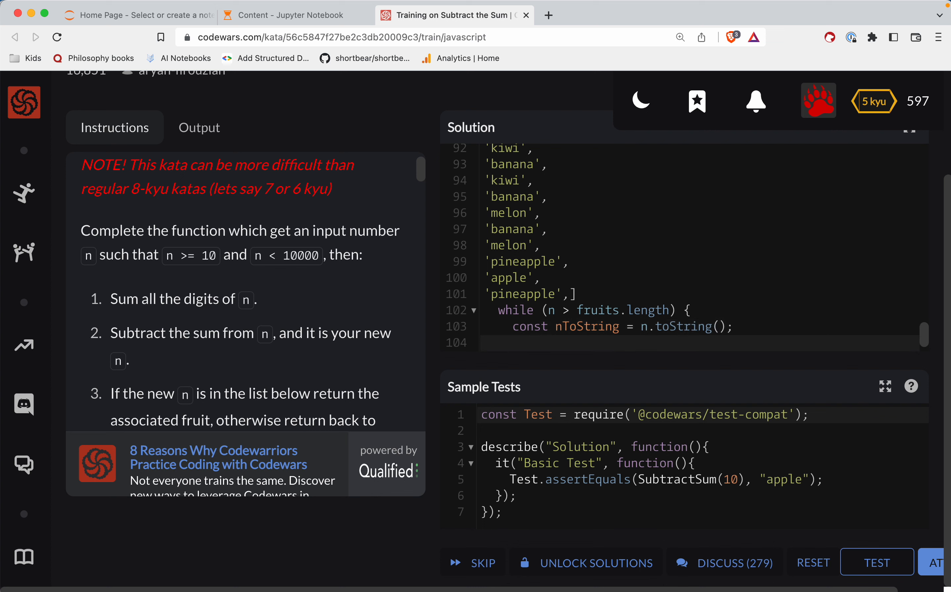
Add const digits = nToString.split('') to break the string into digits
{"action": "type", "text": "const digits ="}
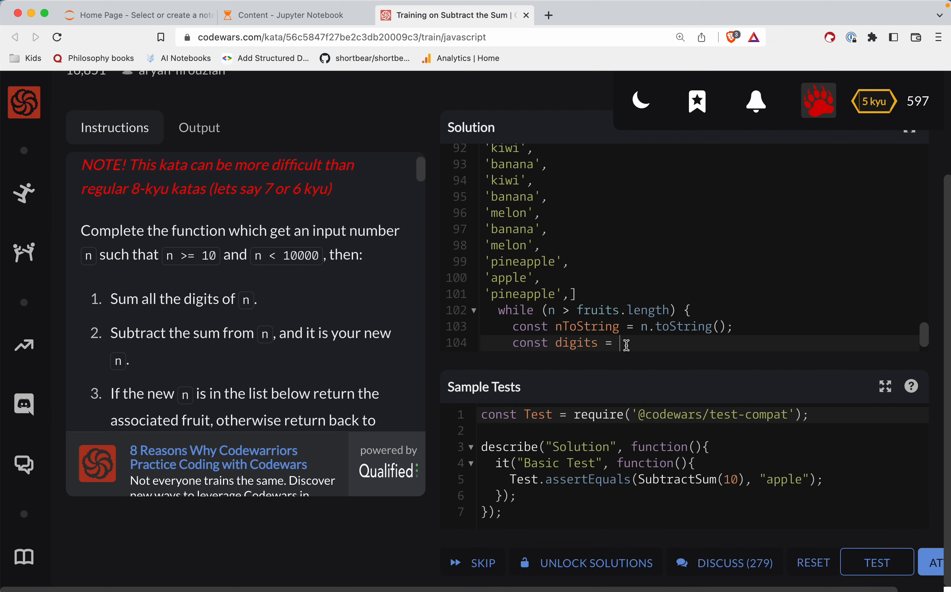
{"action": "type", "text": "nToString.split()"}
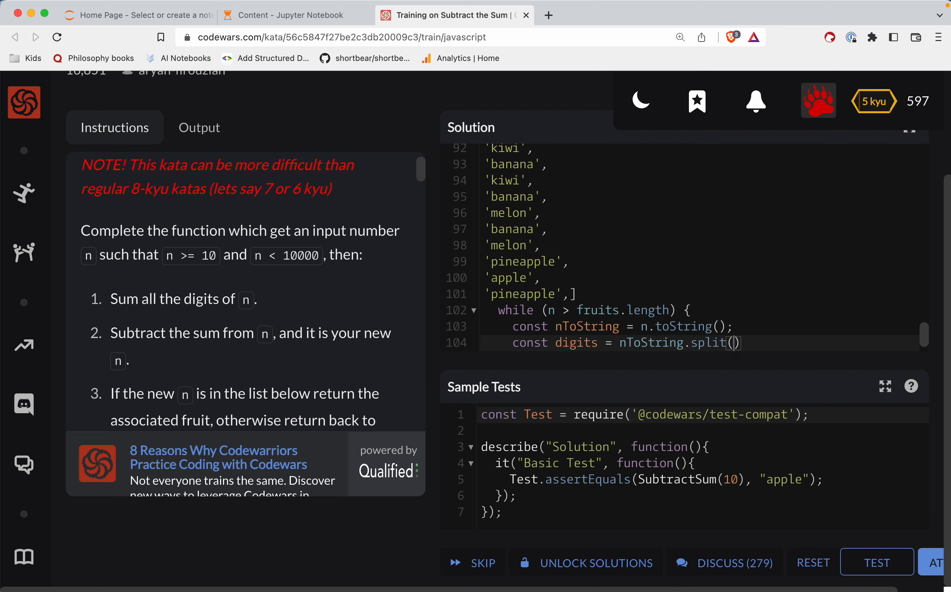
{"action": "type", "text": "'"}
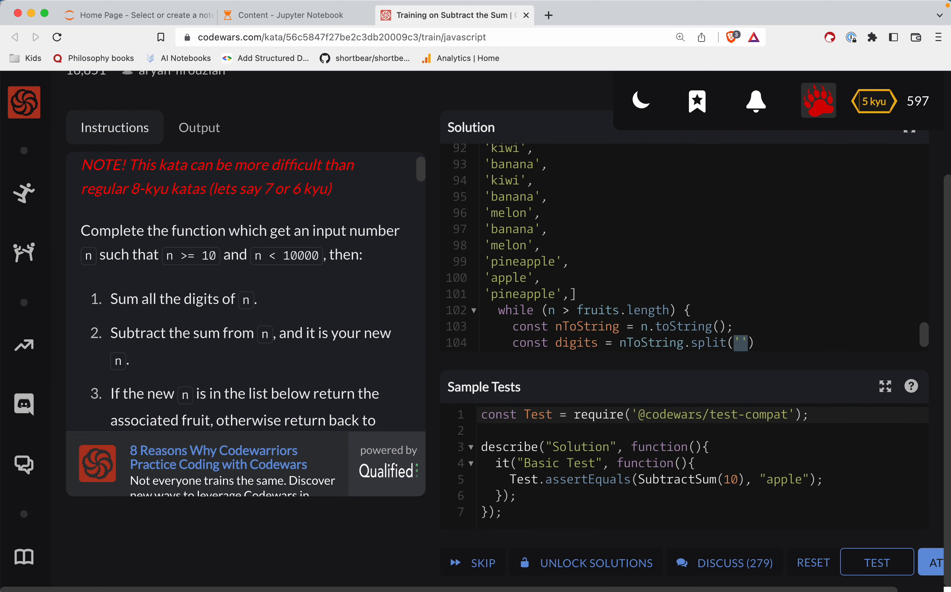
{"action": "left_click", "coordinate": [737, 342]}
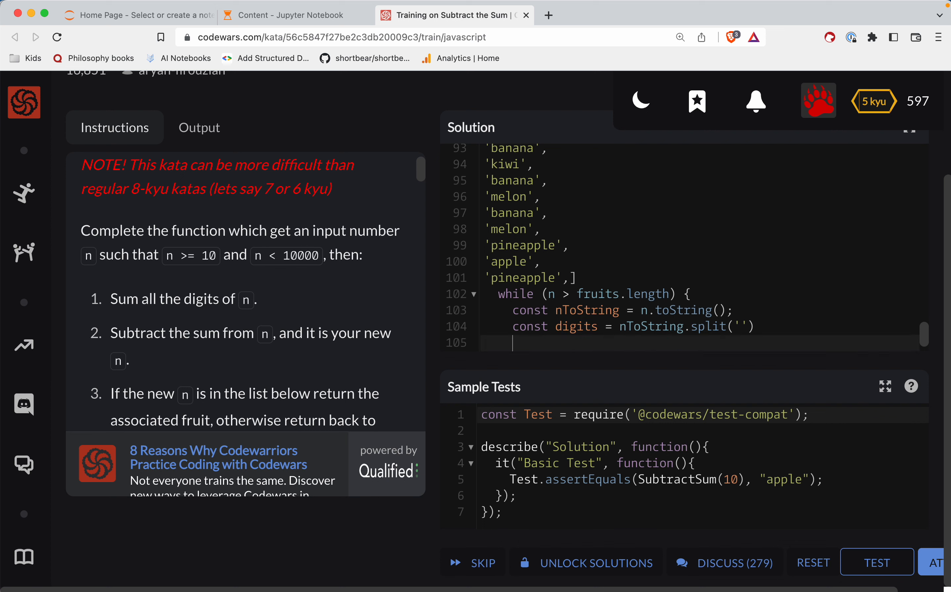
Start const total = digits.reduce((total, d) => for the digit sum
{"action": "type", "text": "const"}
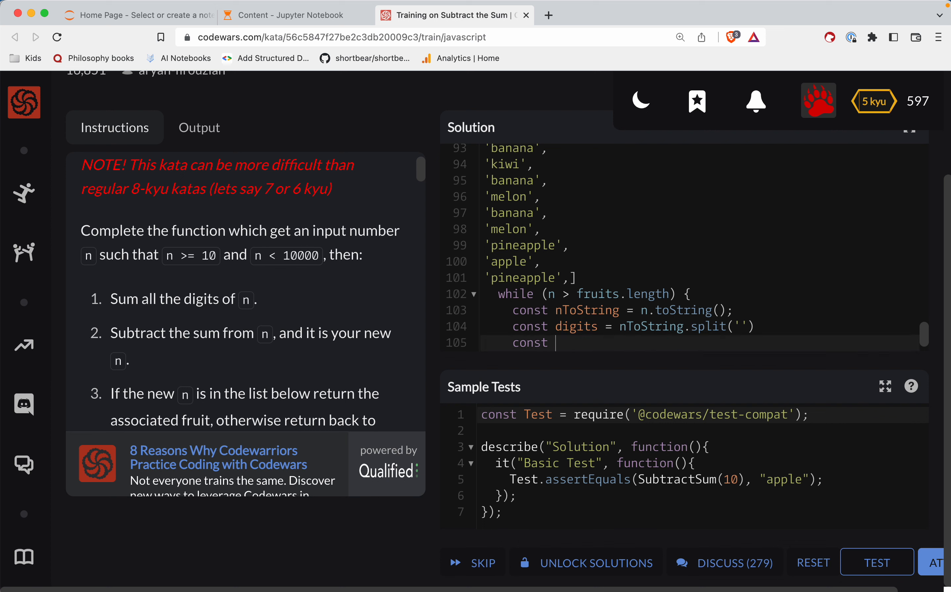
{"action": "type", "text": "total ="}
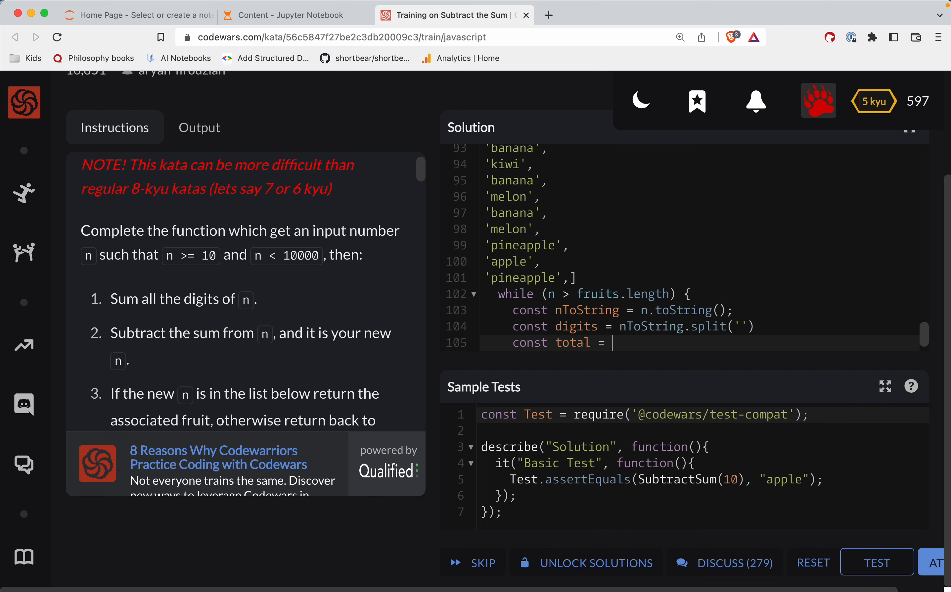
{"action": "type", "text": "digitis"}
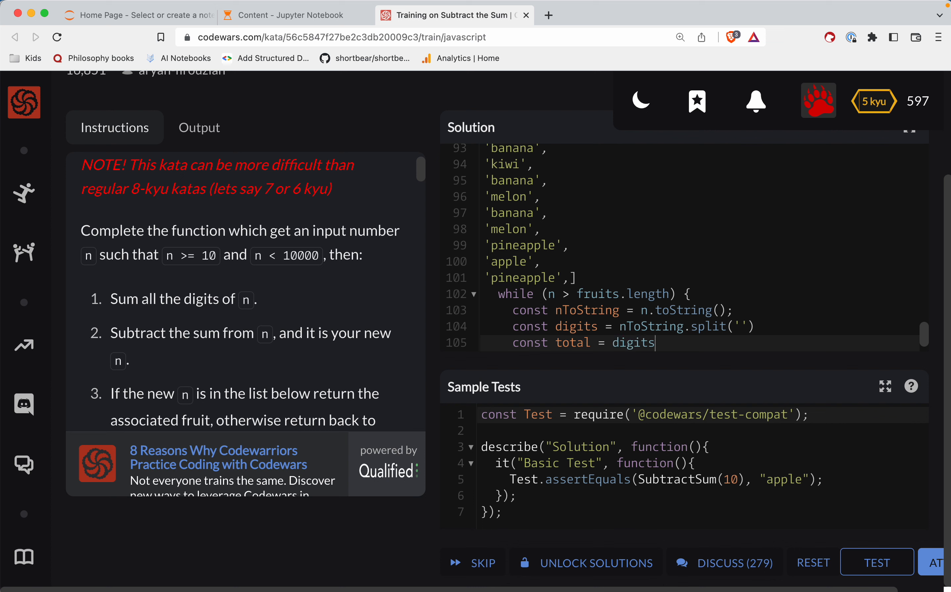
{"action": "type", "text": ".reduc"}
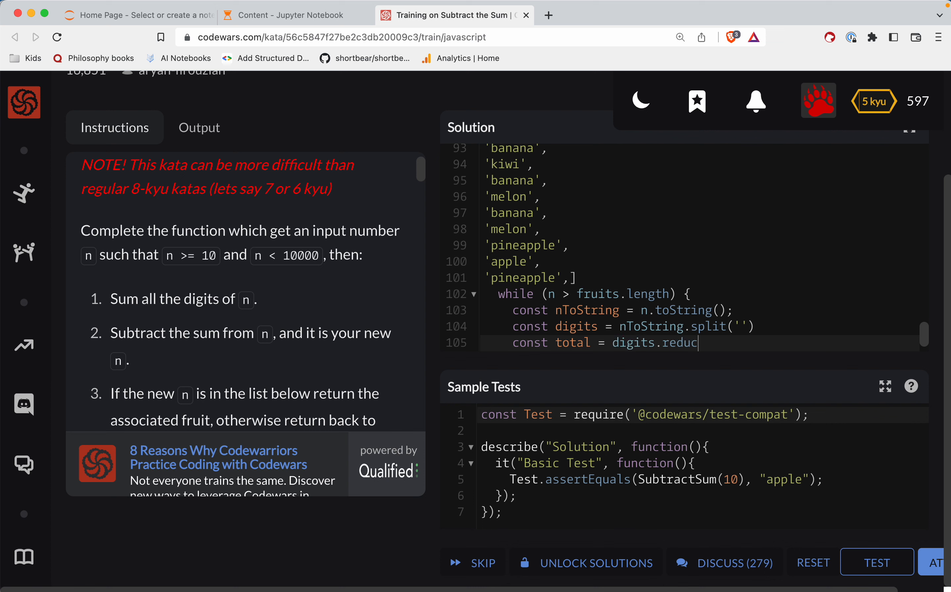
{"action": "type", "text": "("}
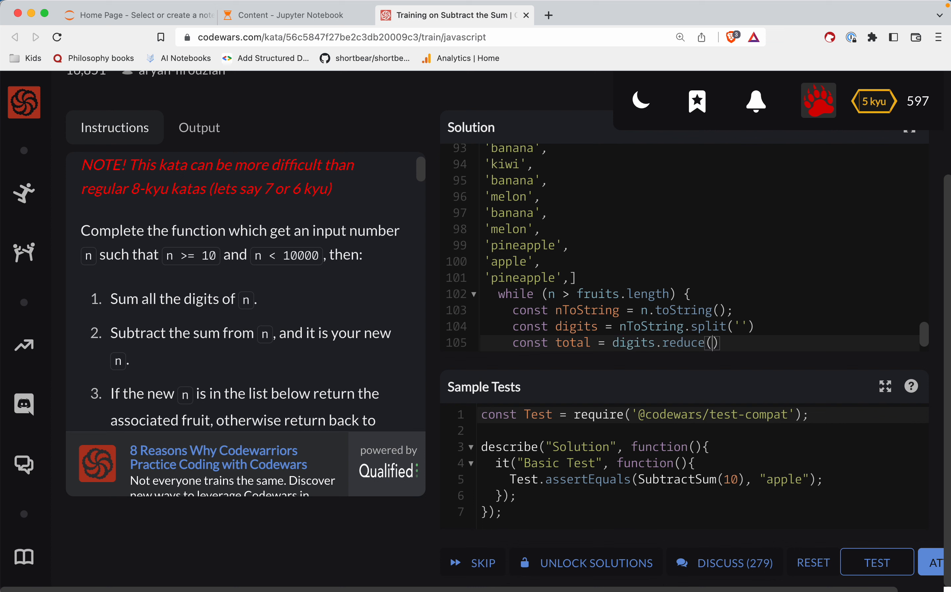
{"action": "type", "text": "totla"}
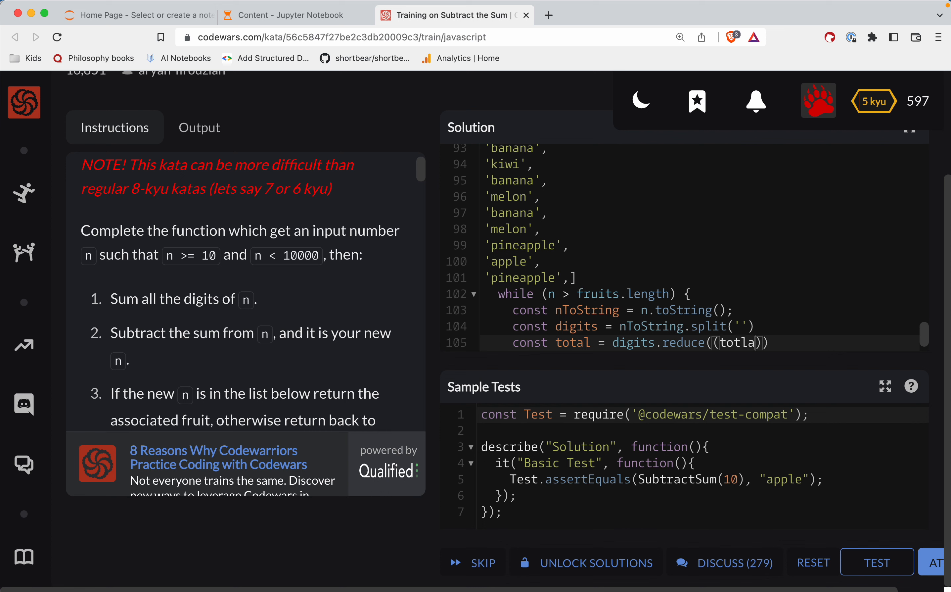
{"action": "type", "text": "total,"}
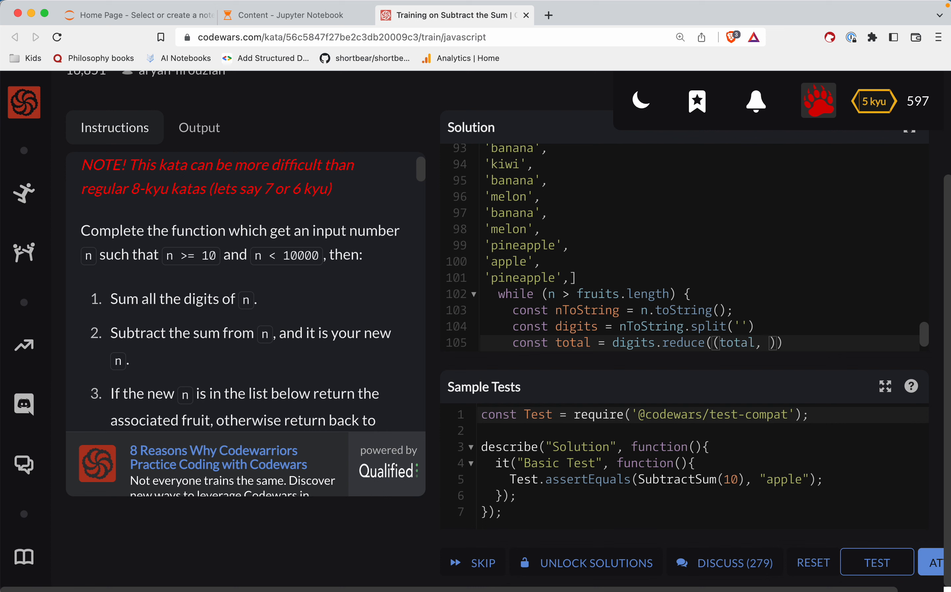
{"action": "type", "text": "d) =>"}
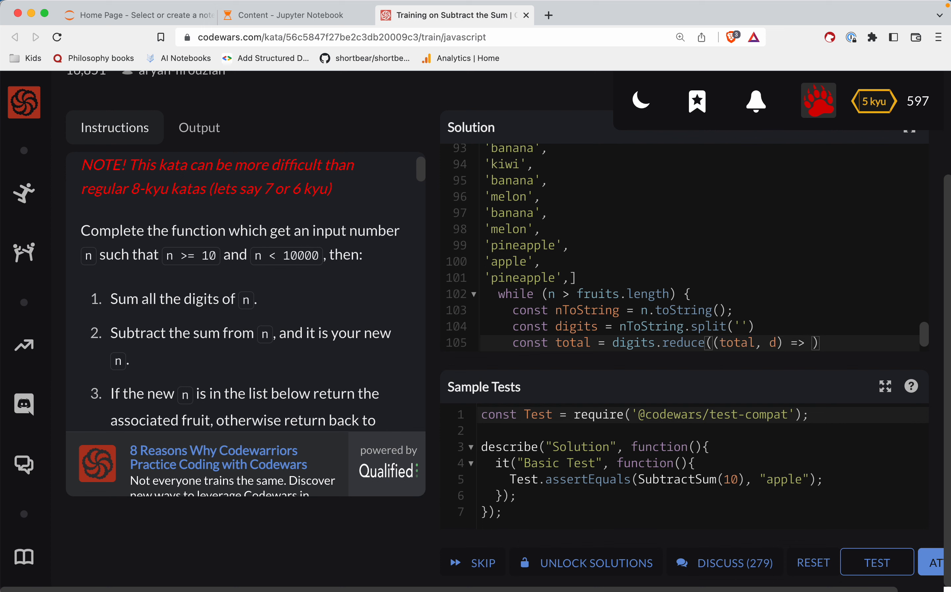
Complete the reducer body with { return total + parseInt(d) }, 0)
{"action": "type", "text": "{"}
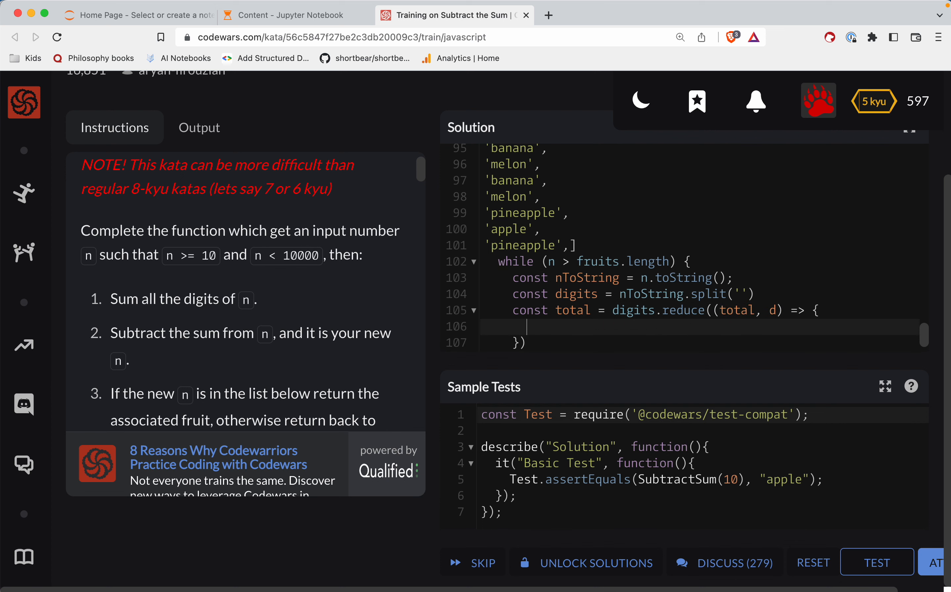
{"action": "type", "text": "total"}
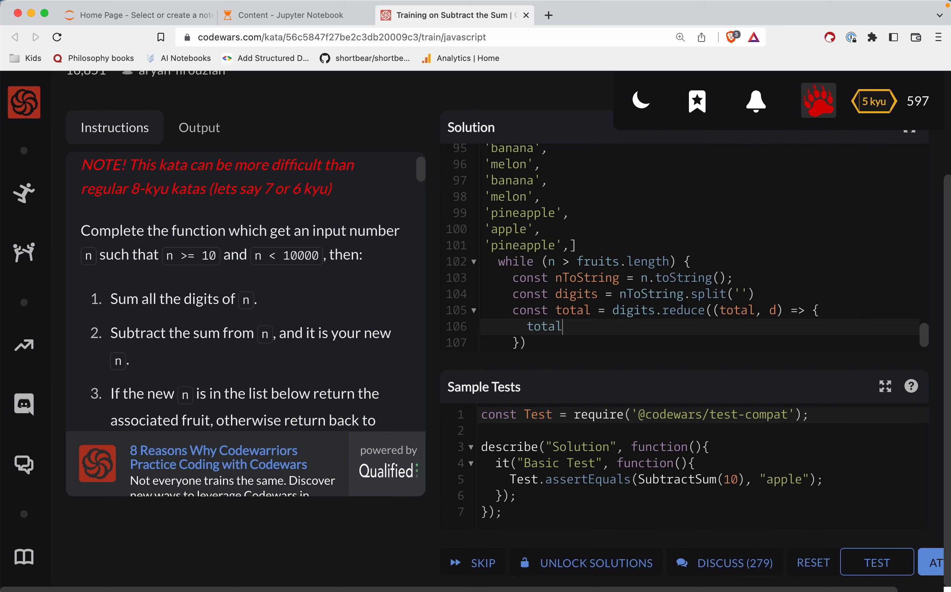
{"action": "type", "text": "return"}
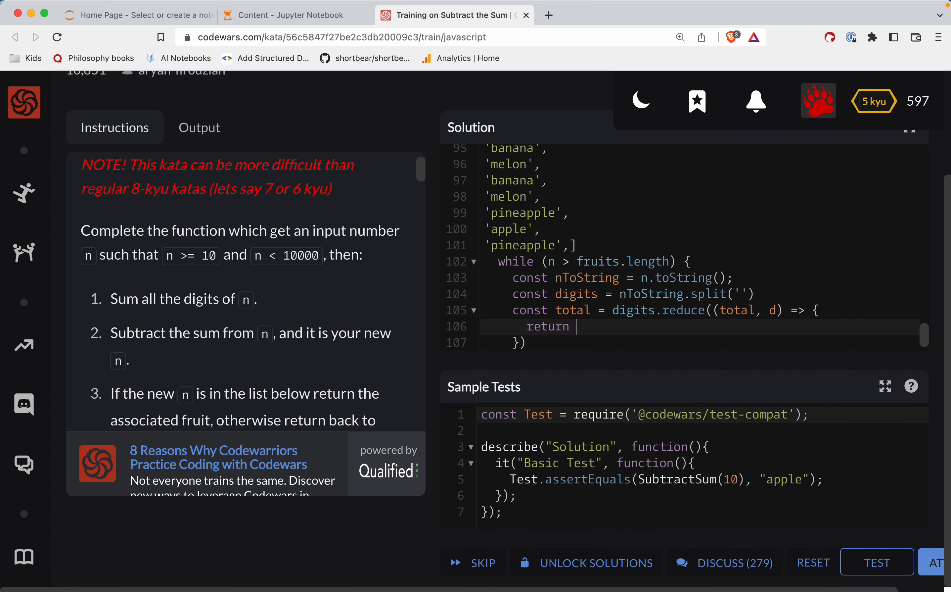
{"action": "type", "text": "total +"}
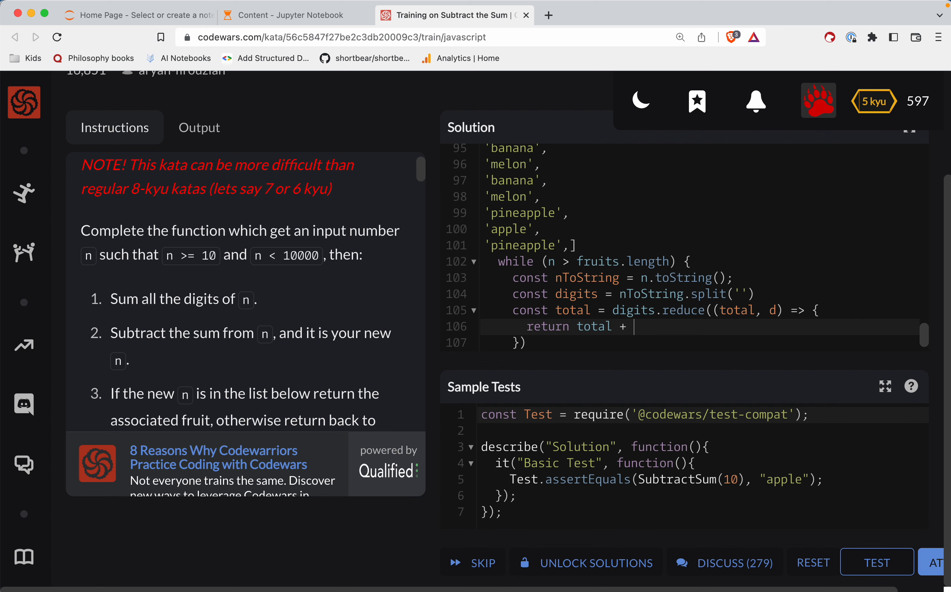
{"action": "type", "text": "p"}
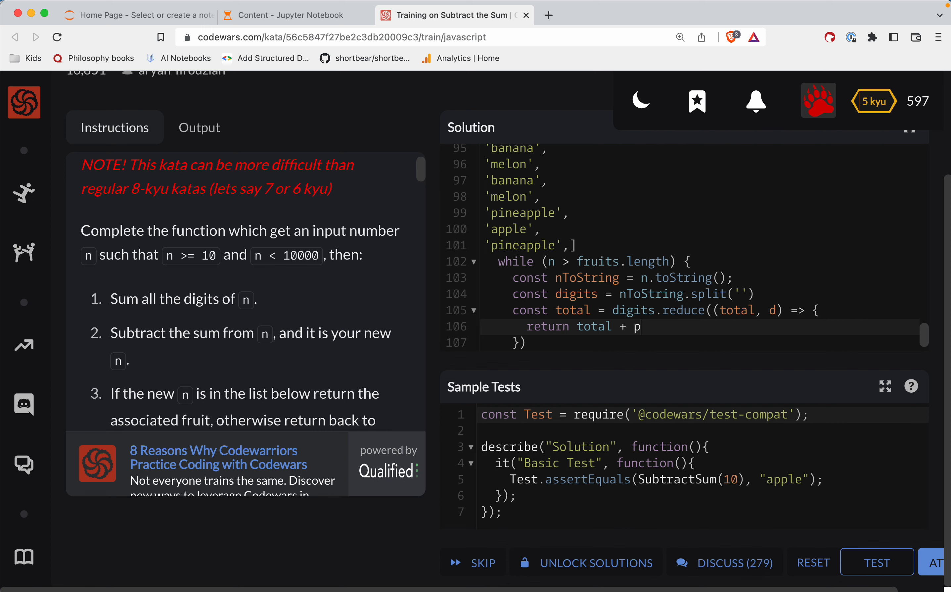
{"action": "type", "text": "arseInt(d)"}
{"action": "left_click", "coordinate": [700, 343]}
{"action": "type", "text": ", 0"}
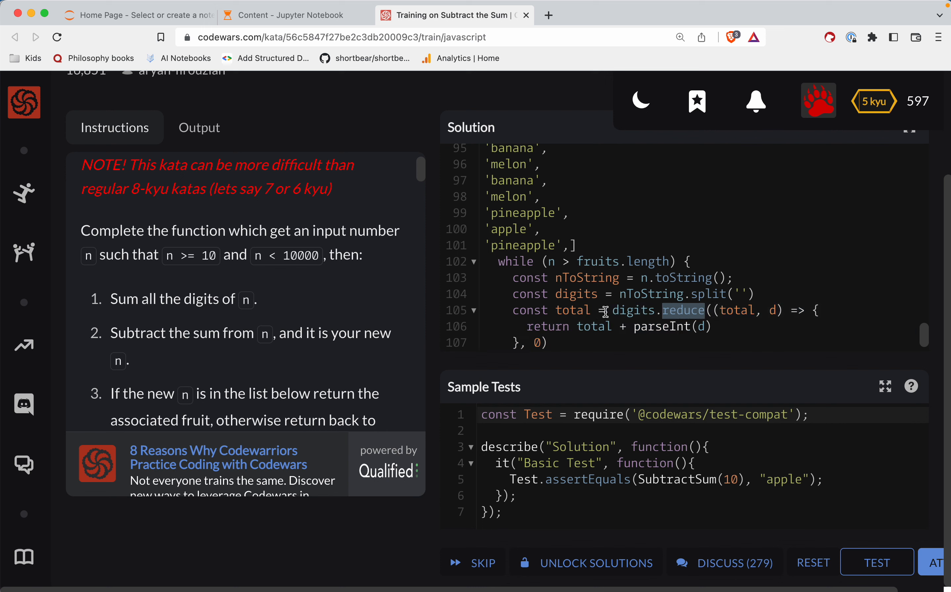
{"action": "scroll", "scroll_direction": "down", "scroll_amount": 3}
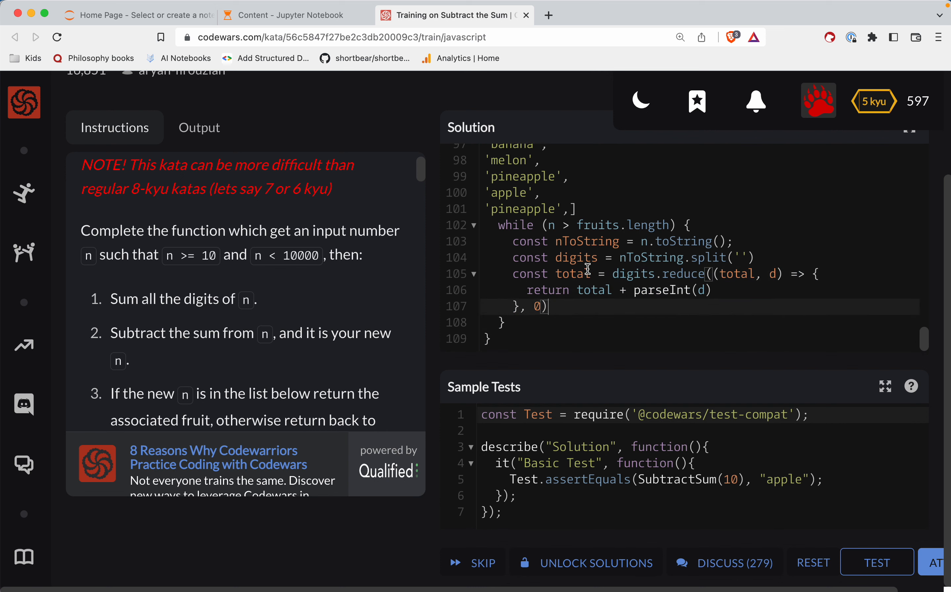
{"action": "double_click", "coordinate": [568, 273]}
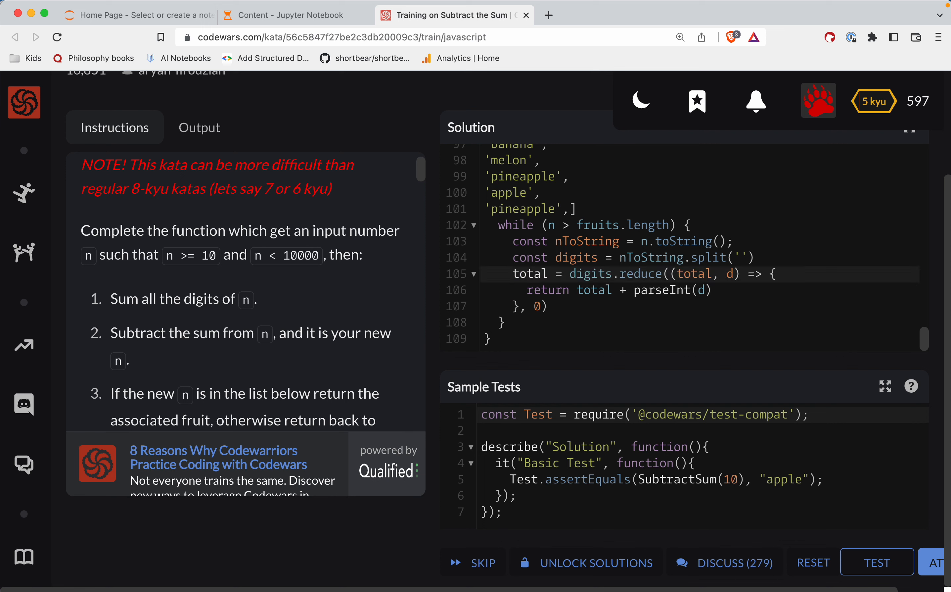
{"action": "type", "text": "n"}
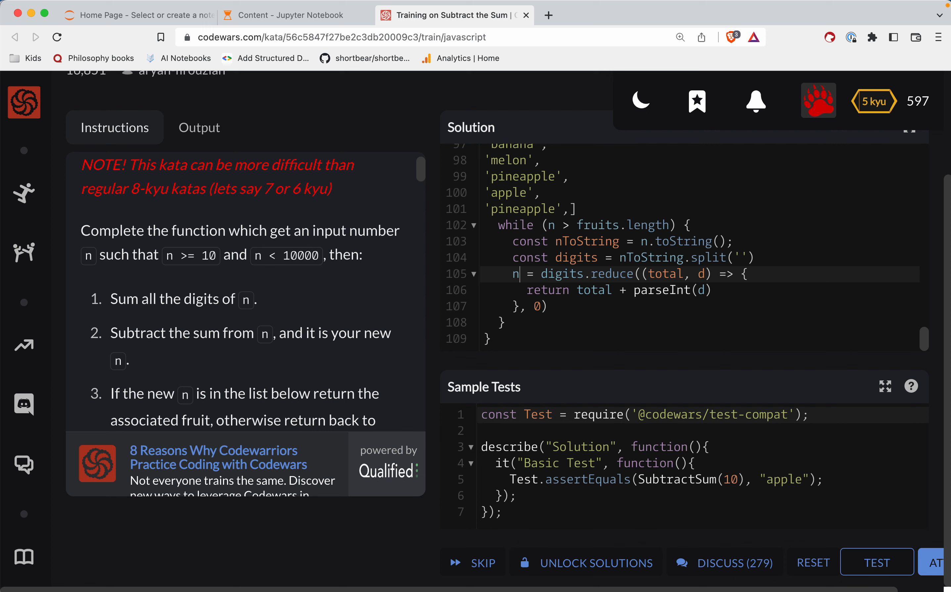
{"action": "mouse_move", "coordinate": [548, 278]}
{"action": "type", "text": "total"}
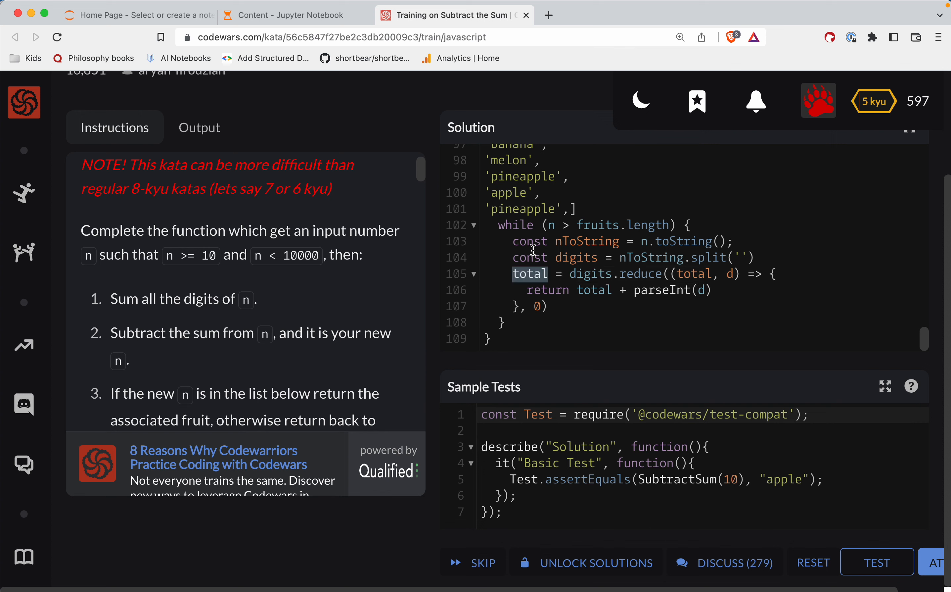
{"action": "type", "text": "const"}
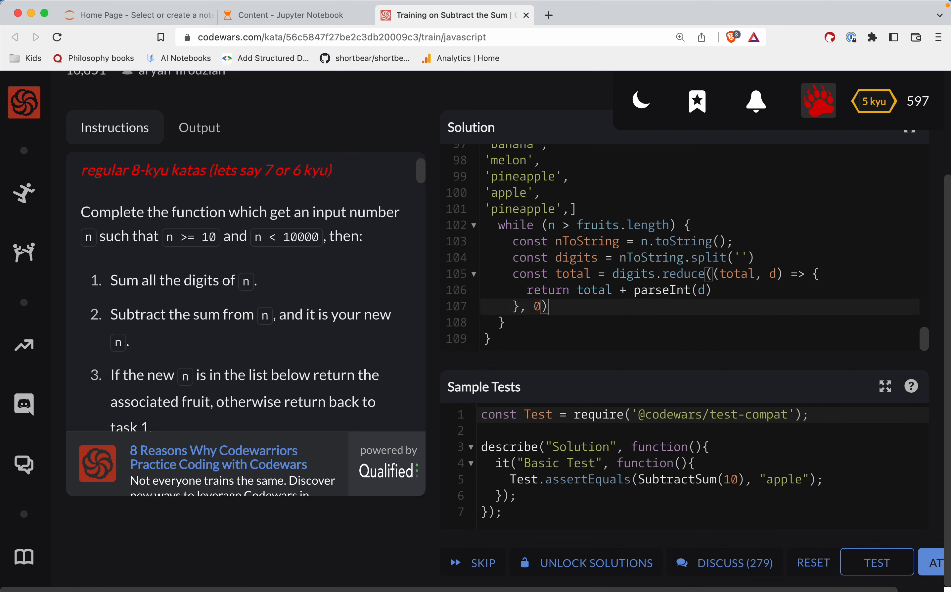
Add n = total - n after the reduce, reorder to n - total, then shorten to n -= total;
{"action": "type", "text": "n = total - n;"}
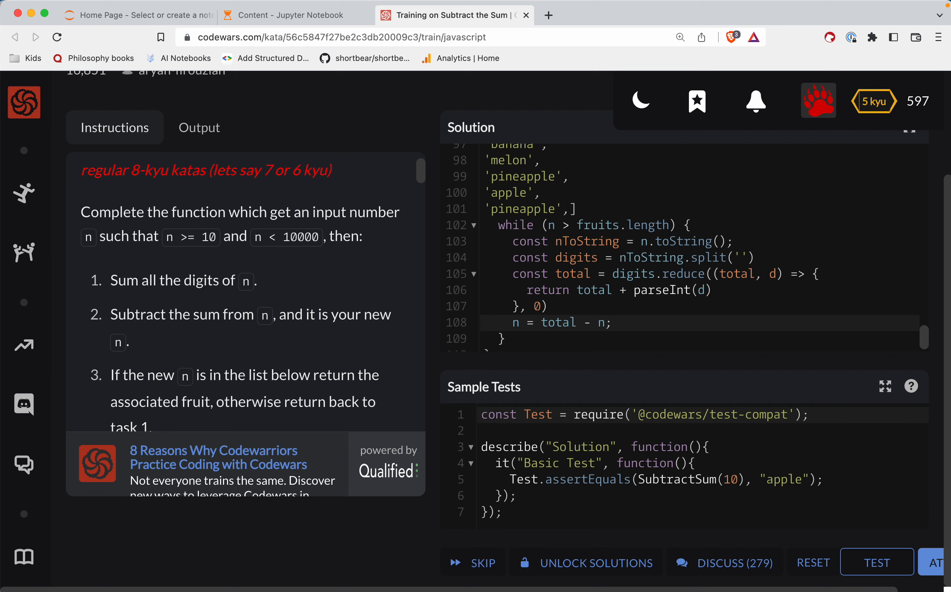
{"action": "left_click_drag", "start_coordinate": [541, 322], "coordinate": [608, 322]}
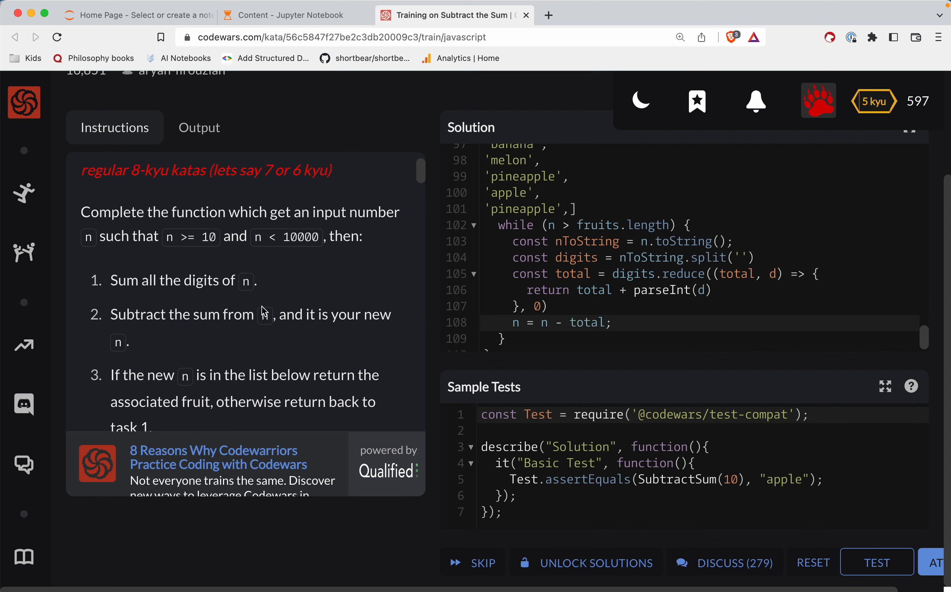
{"action": "left_click_drag", "start_coordinate": [168, 314], "coordinate": [249, 314]}
{"action": "type", "text": "="}
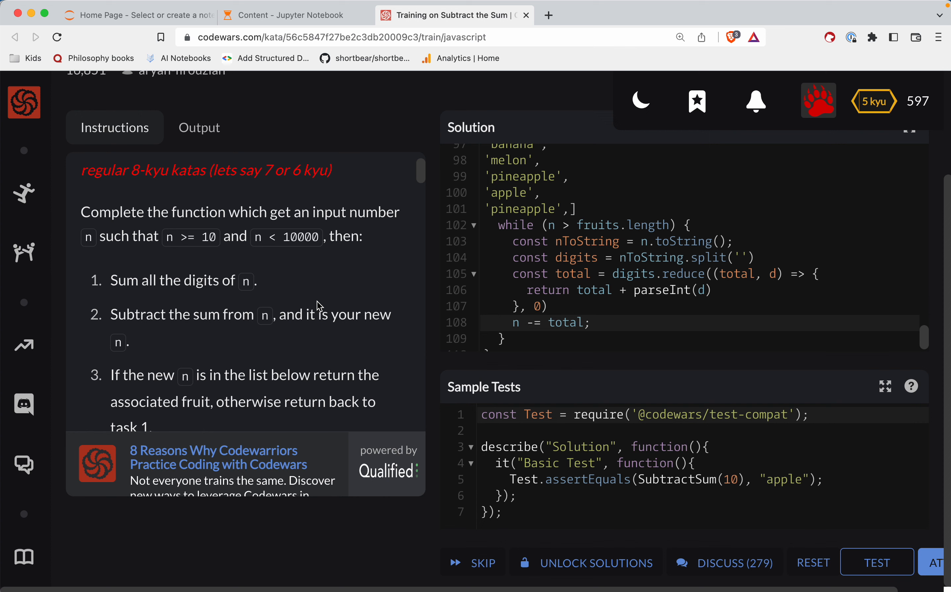
{"action": "mouse_move", "coordinate": [330, 274]}
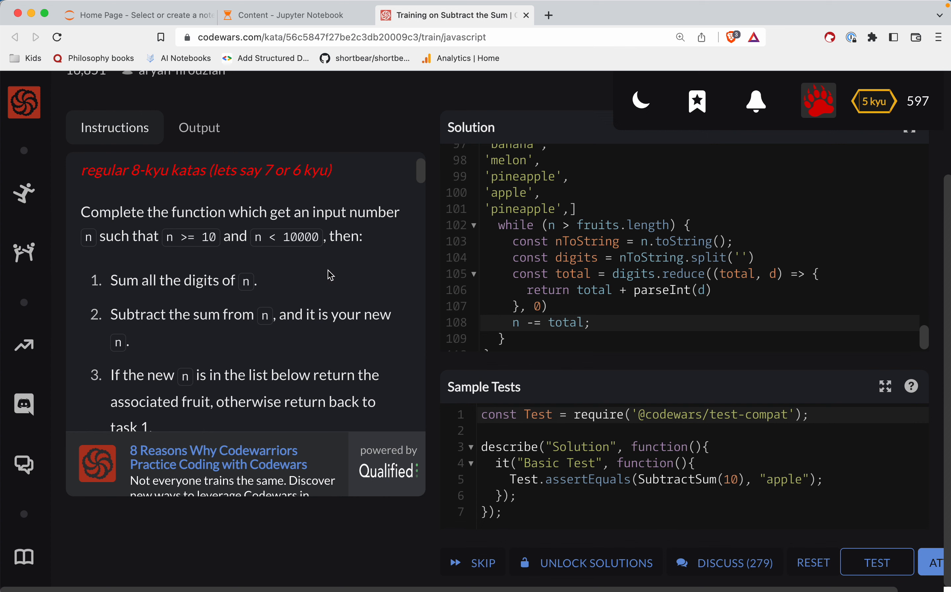
{"action": "scroll", "scroll_direction": "down", "scroll_amount": 3}
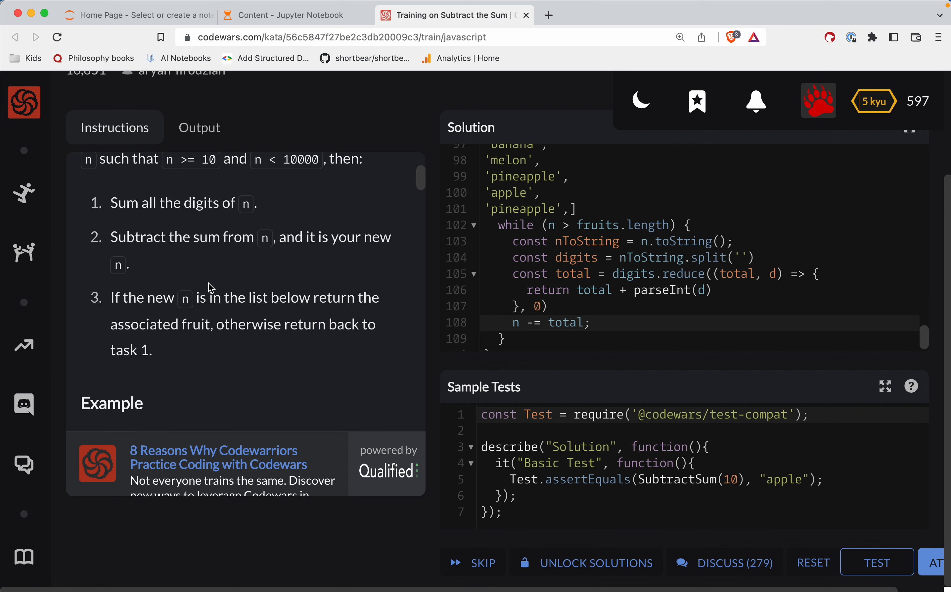
{"action": "mouse_move", "coordinate": [221, 300]}
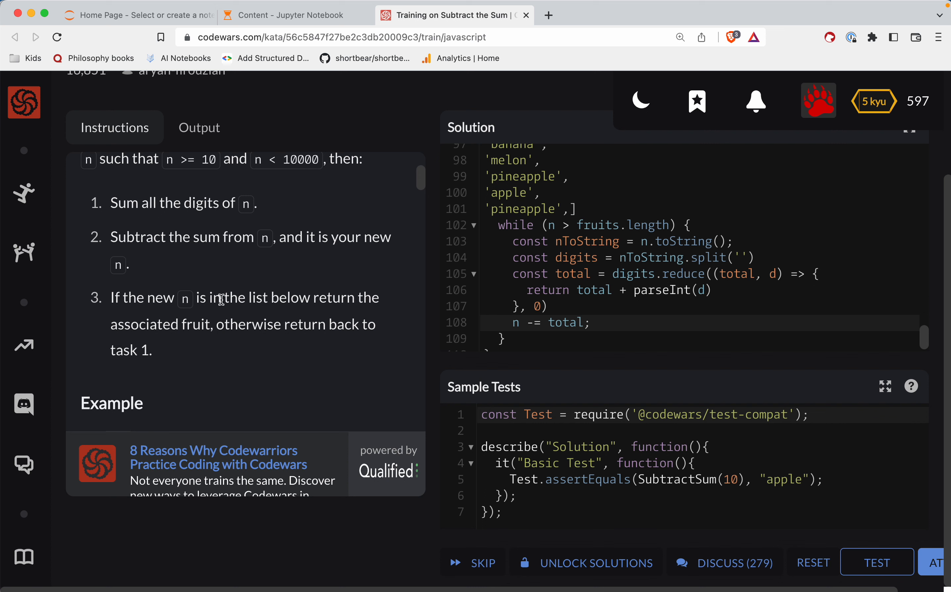
After the loop's closing brace, write return fruits[n - 1];
{"action": "double_click", "coordinate": [196, 324]}
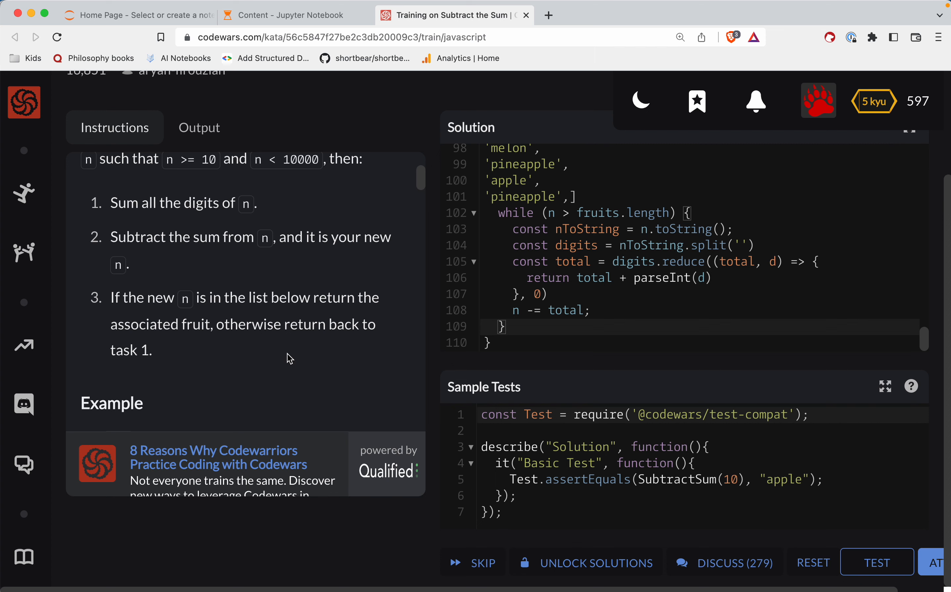
{"action": "scroll", "scroll_direction": "down", "scroll_amount": 3}
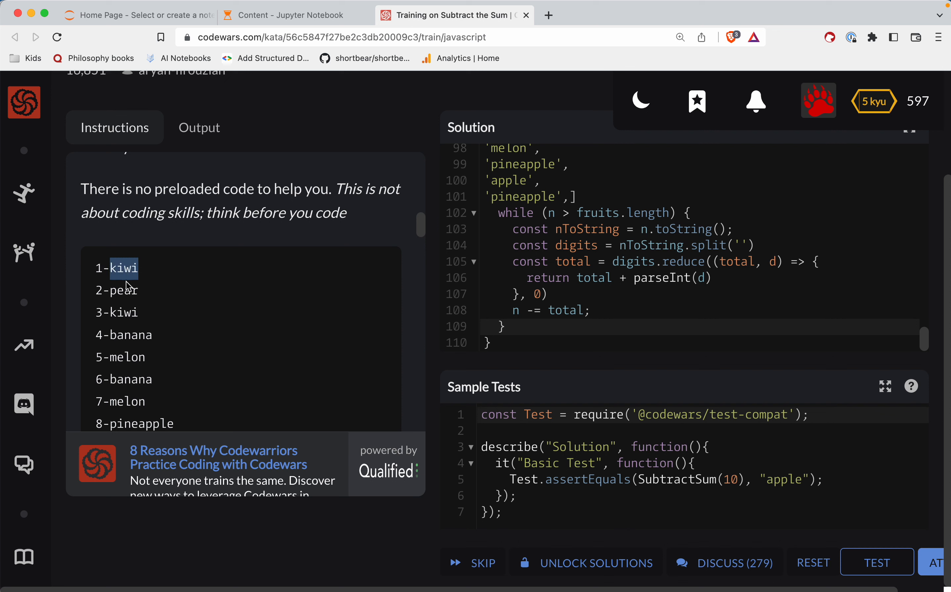
{"action": "double_click", "coordinate": [507, 180]}
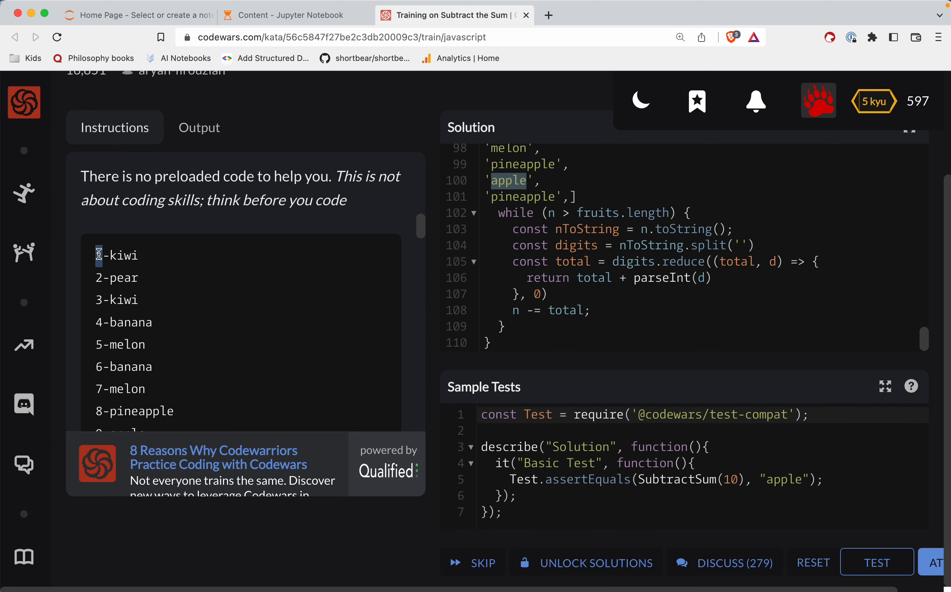
{"action": "left_click", "coordinate": [547, 329]}
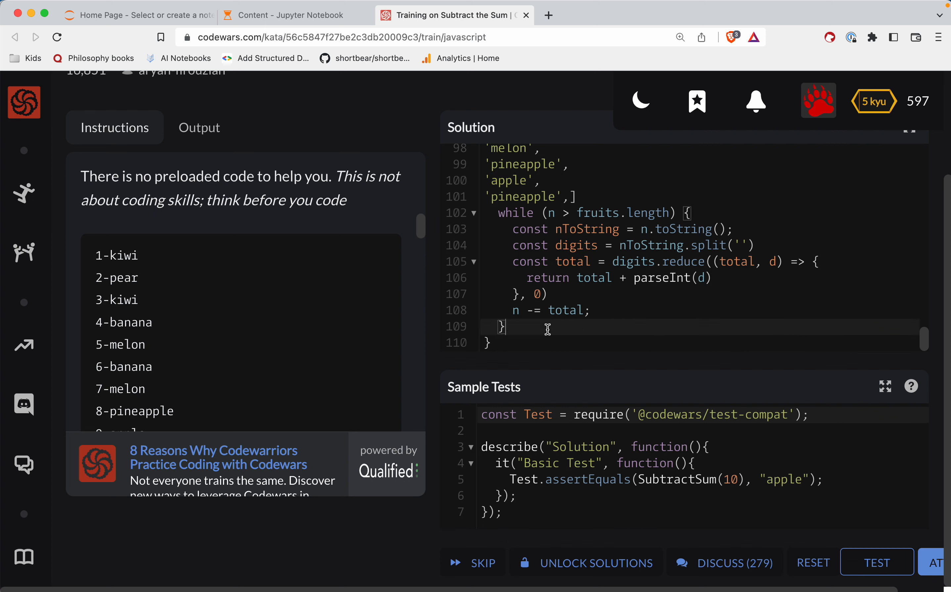
{"action": "type", "text": "retu"}
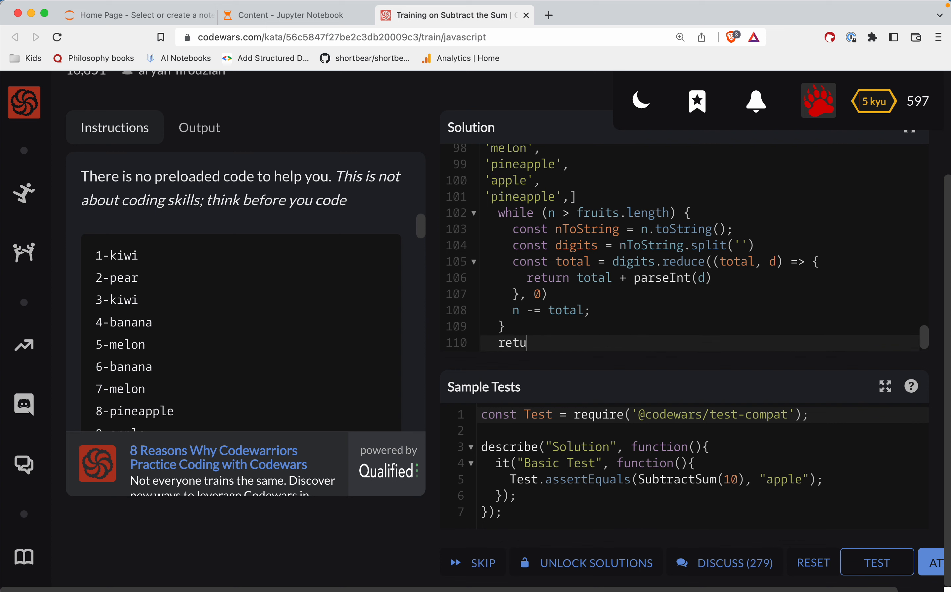
{"action": "type", "text": "rn fri"}
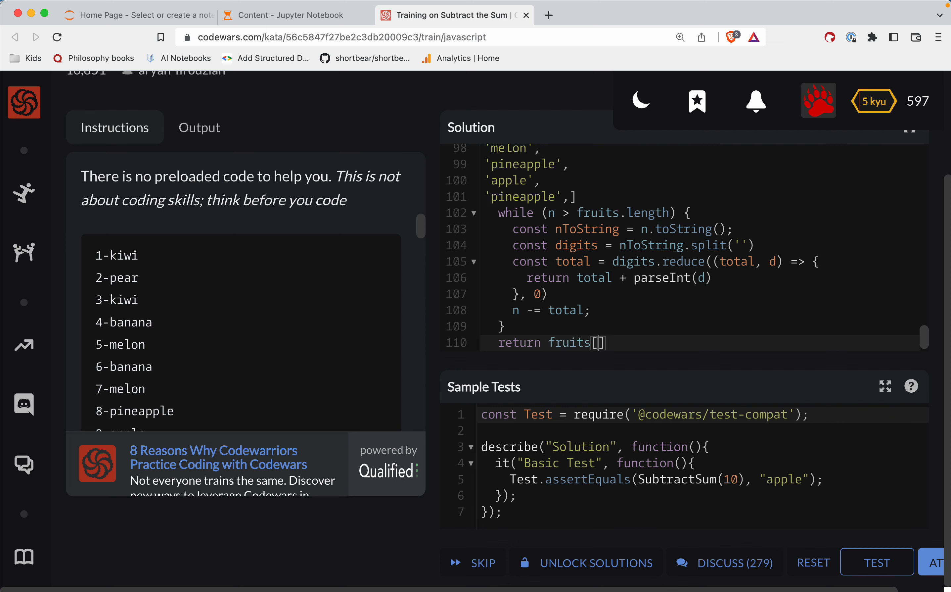
{"action": "type", "text": "n -1"}
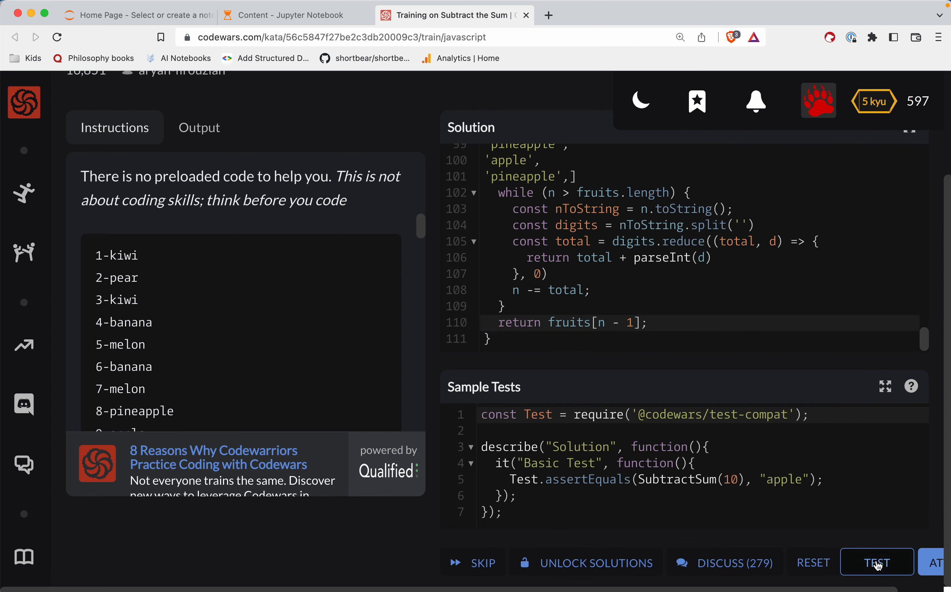
Run the sample tests, which fail returning 'pineapple' instead of 'apple'
{"action": "left_click", "coordinate": [876, 562]}
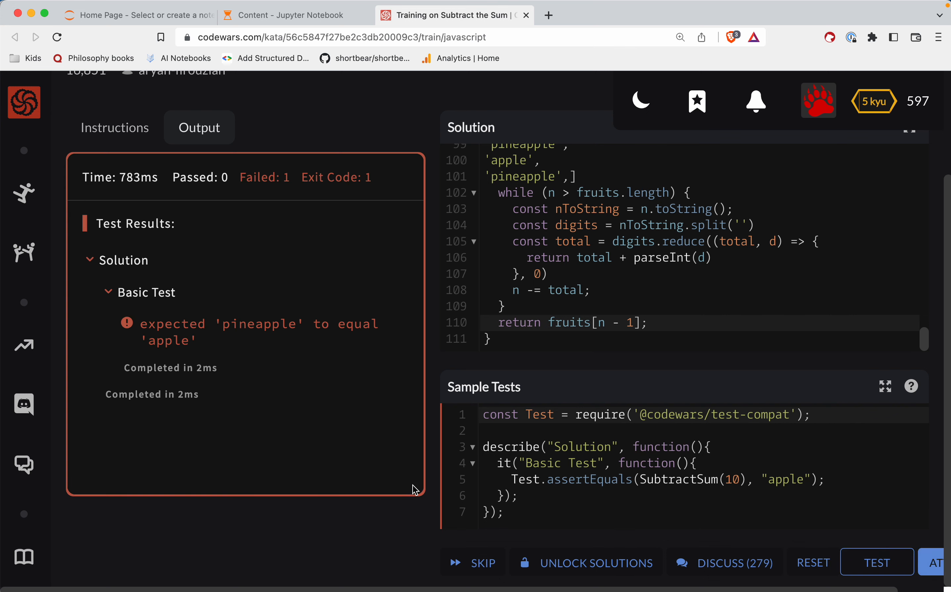
{"action": "double_click", "coordinate": [259, 323]}
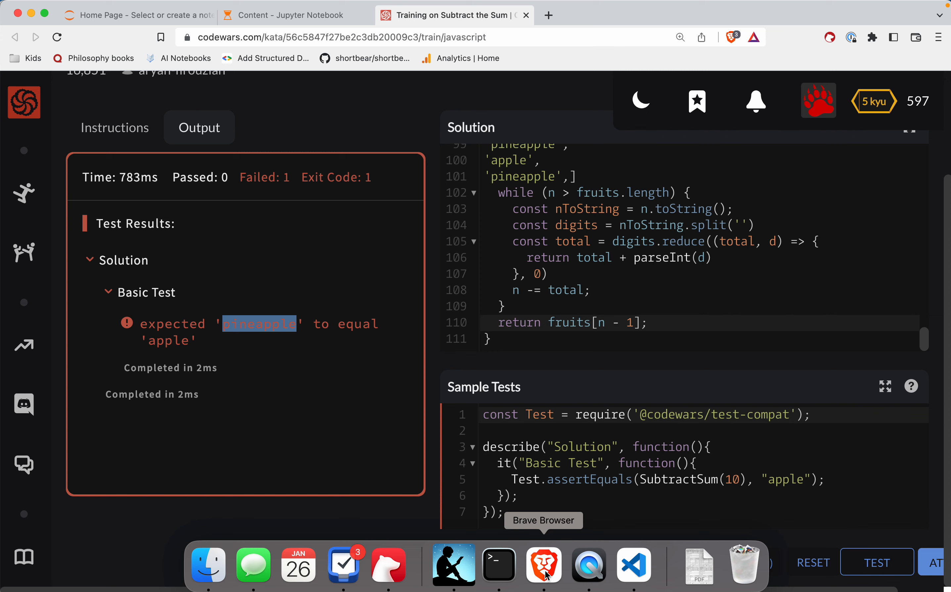
{"action": "left_click", "coordinate": [633, 565]}
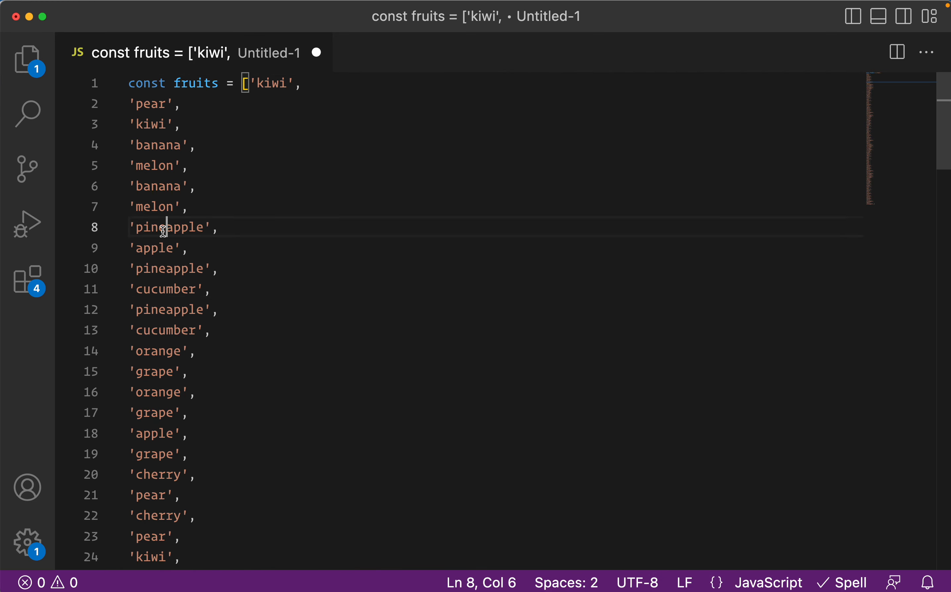
Check line numbers of pineapple and banana in the VS Code fruits list and rerun the test, getting 'cucumber'
{"action": "double_click", "coordinate": [156, 248]}
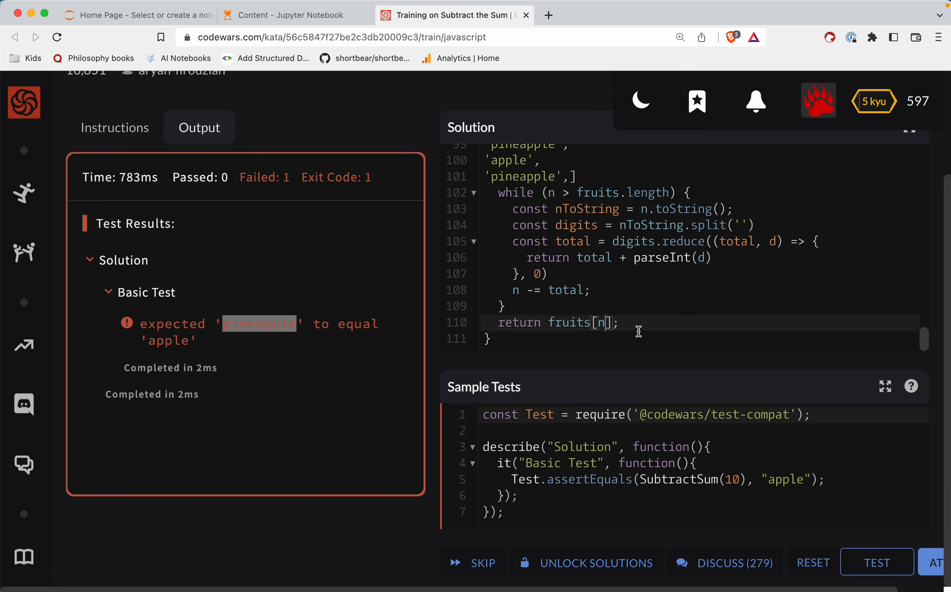
{"action": "left_click", "coordinate": [876, 561]}
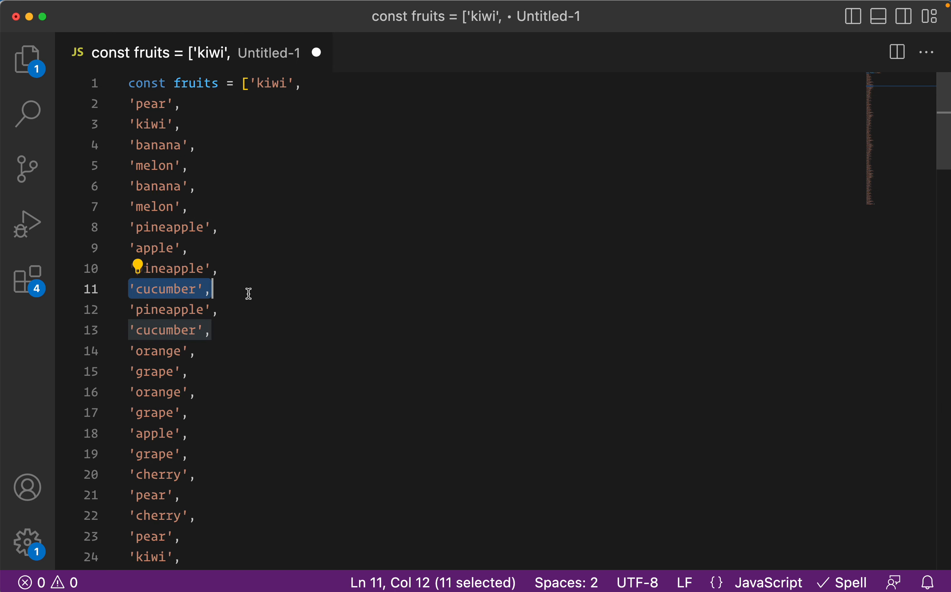
{"action": "mouse_move", "coordinate": [348, 386]}
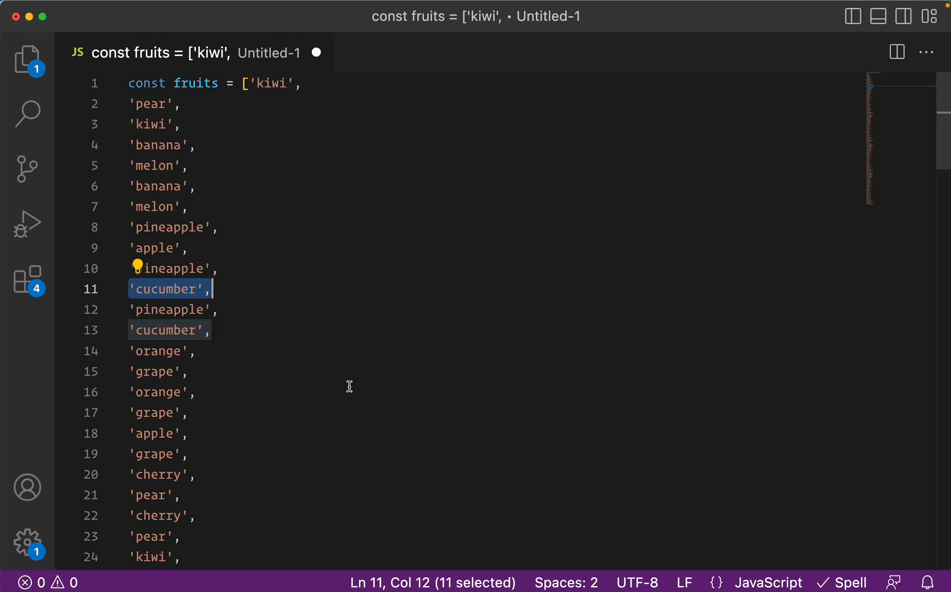
{"action": "mouse_move", "coordinate": [284, 136]}
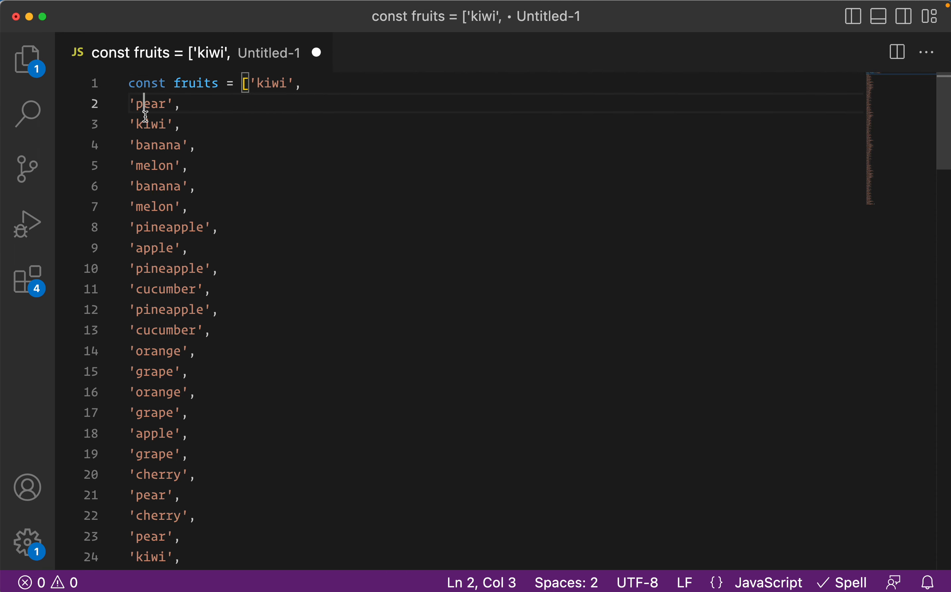
{"action": "left_click", "coordinate": [145, 186]}
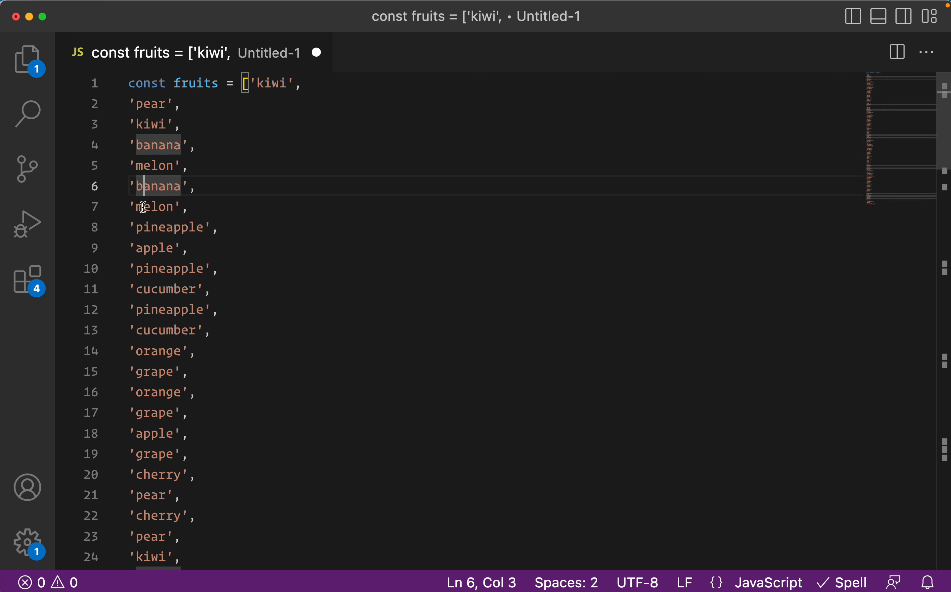
{"action": "left_click", "coordinate": [153, 268]}
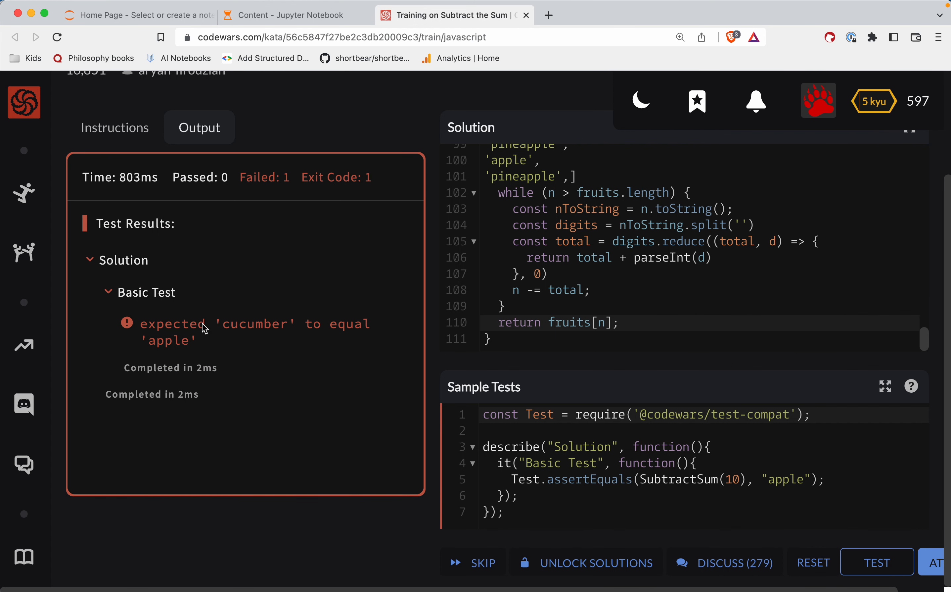
{"action": "mouse_move", "coordinate": [480, 306]}
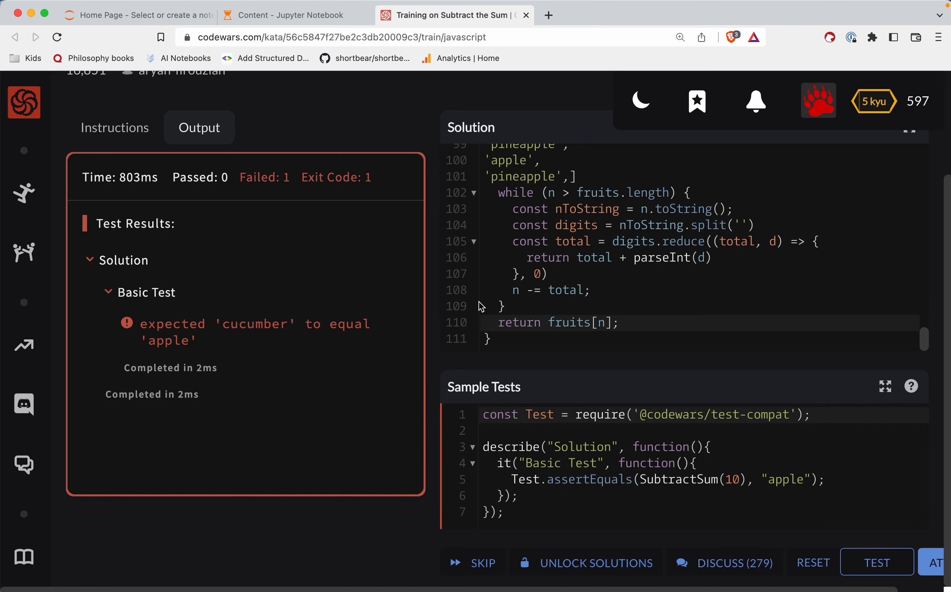
{"action": "mouse_move", "coordinate": [631, 290]}
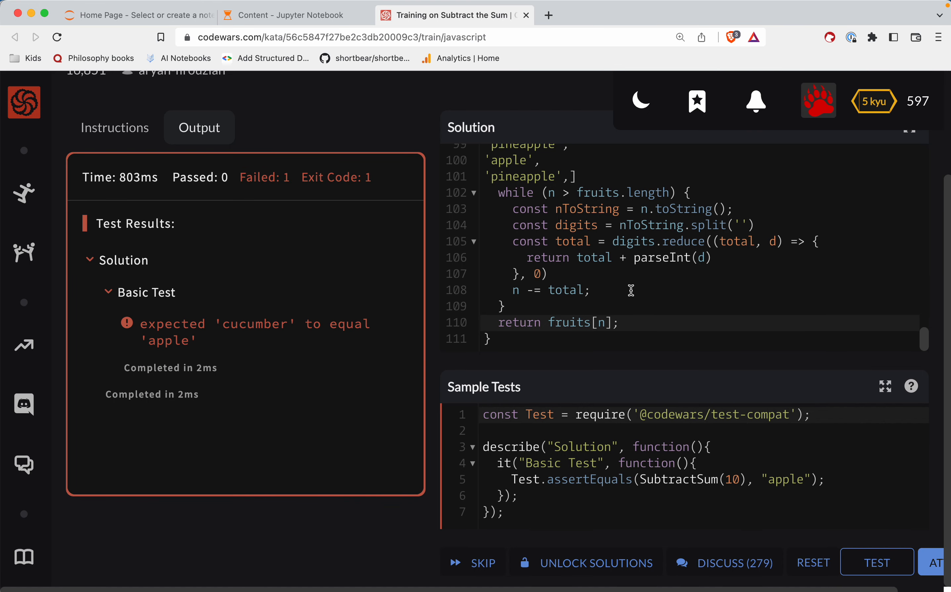
{"action": "mouse_move", "coordinate": [115, 128]}
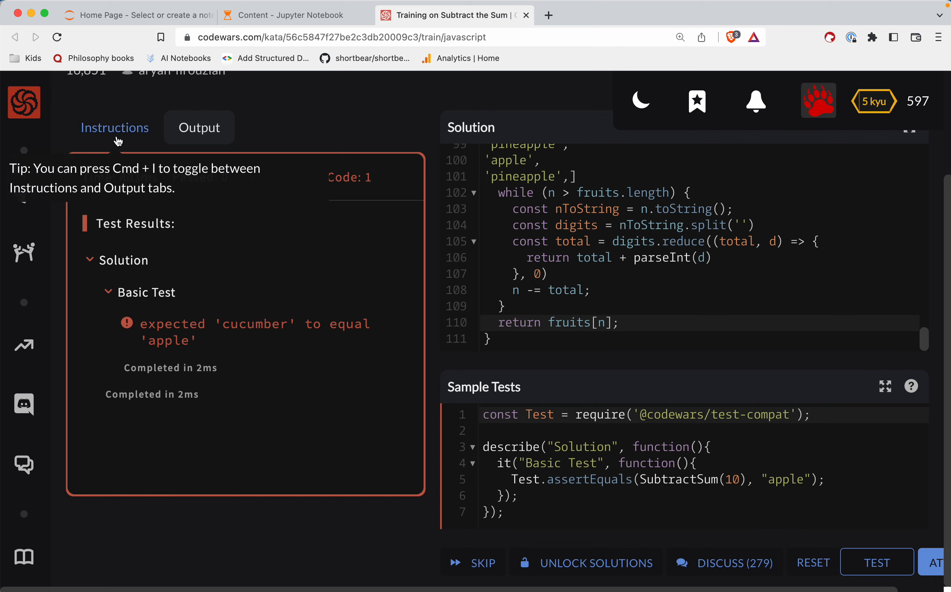
Reread the kata's three-step rules on summing digits and returning the fruit
{"action": "left_click", "coordinate": [114, 127]}
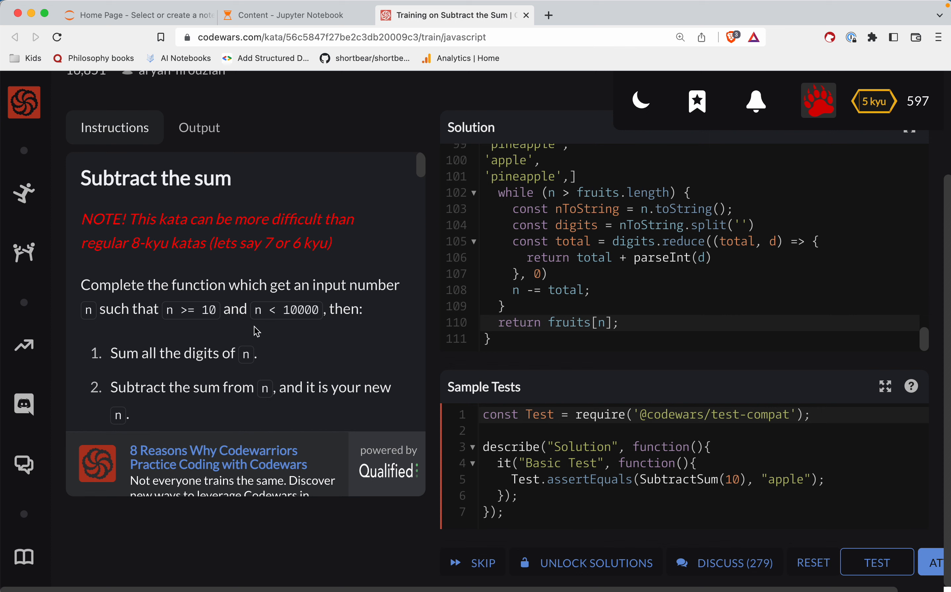
{"action": "mouse_move", "coordinate": [192, 305]}
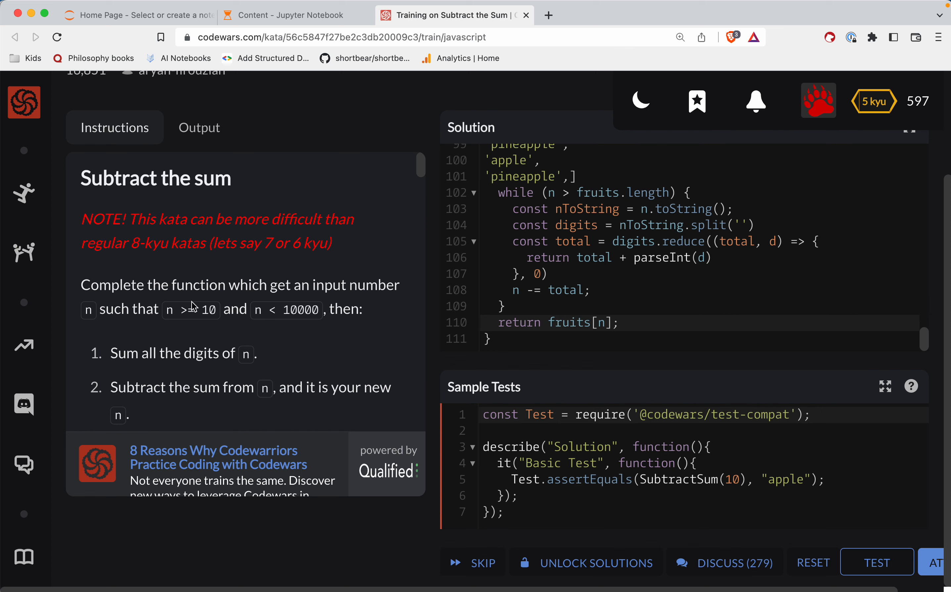
{"action": "scroll", "scroll_direction": "down", "scroll_amount": 3}
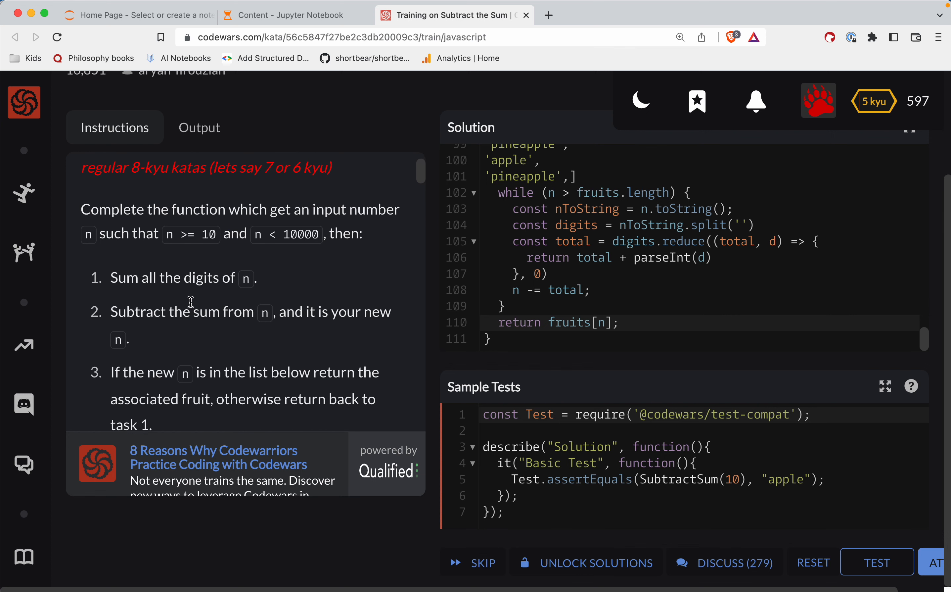
{"action": "scroll", "scroll_direction": "down", "scroll_amount": 3}
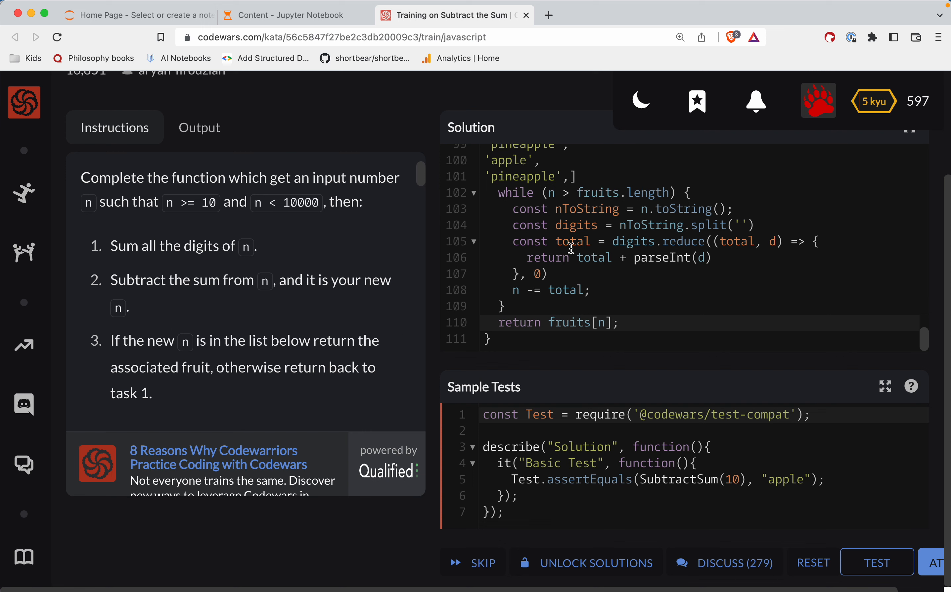
{"action": "double_click", "coordinate": [514, 193]}
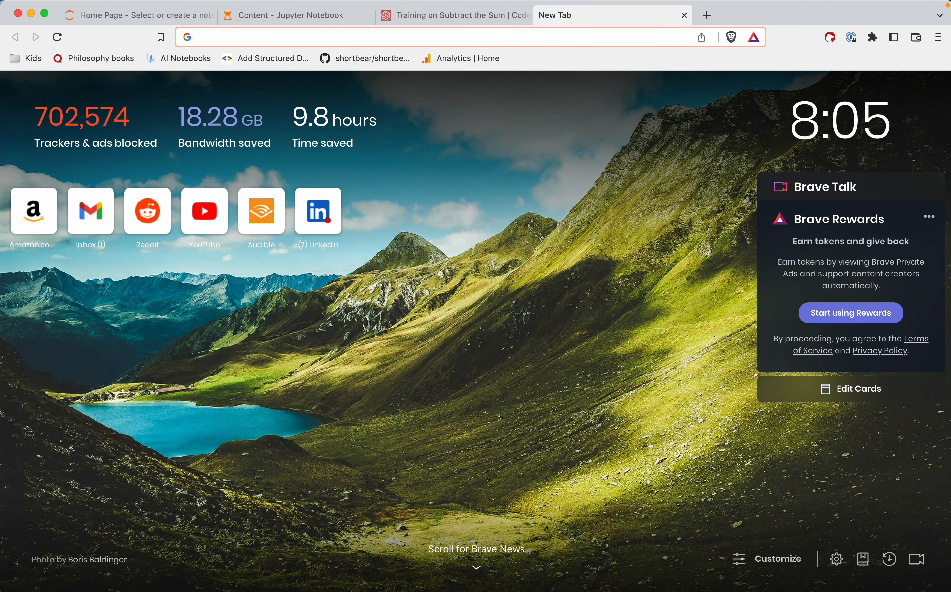
Search 'do while', study the MDN do...while example, and return to the Codewars tab
{"action": "type", "text": "do while"}
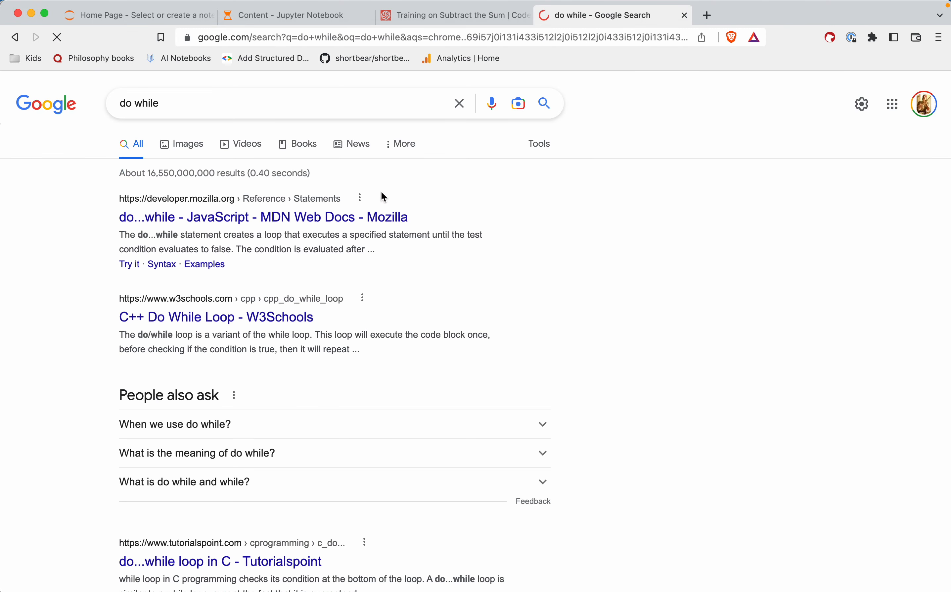
{"action": "left_click", "coordinate": [264, 216]}
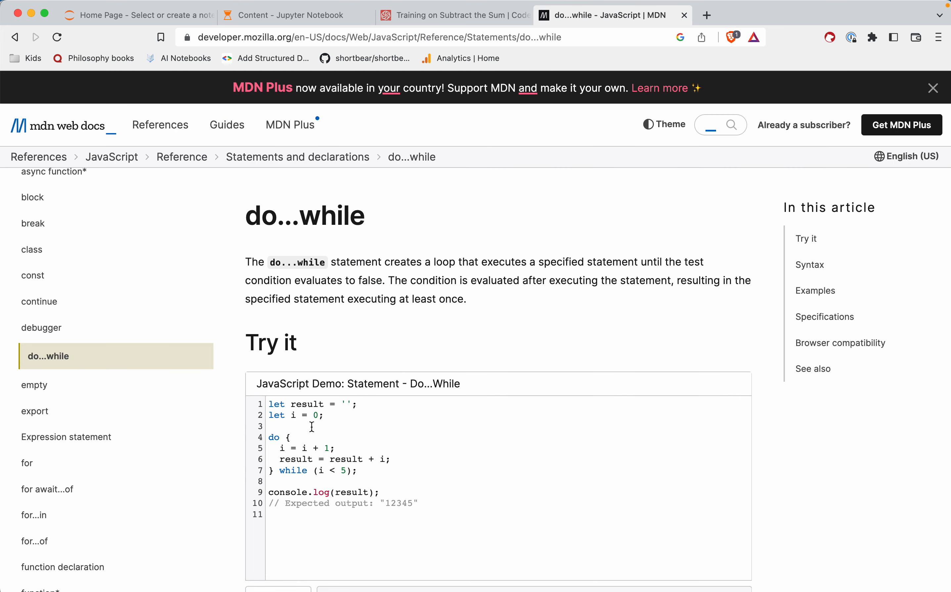
{"action": "double_click", "coordinate": [274, 436]}
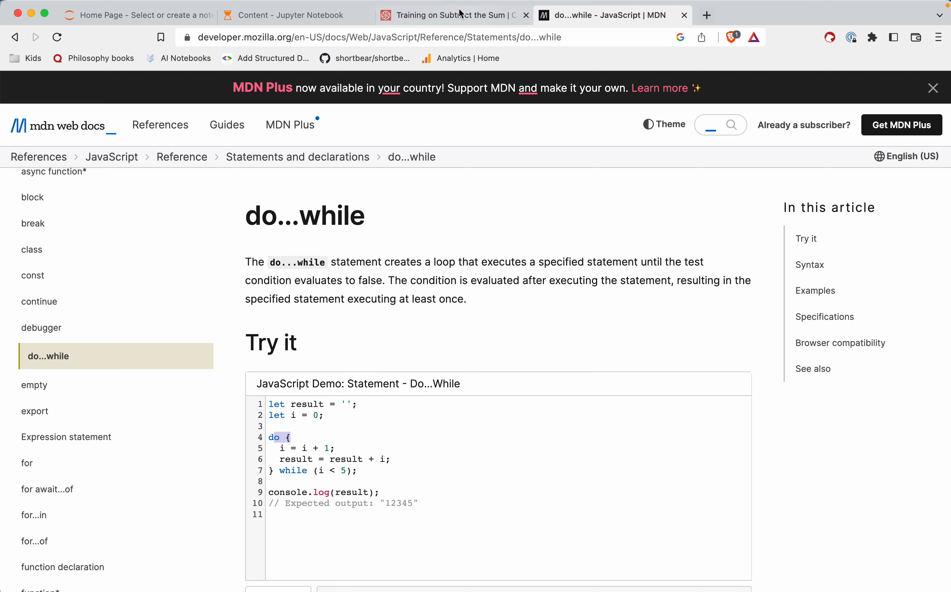
{"action": "left_click", "coordinate": [452, 14]}
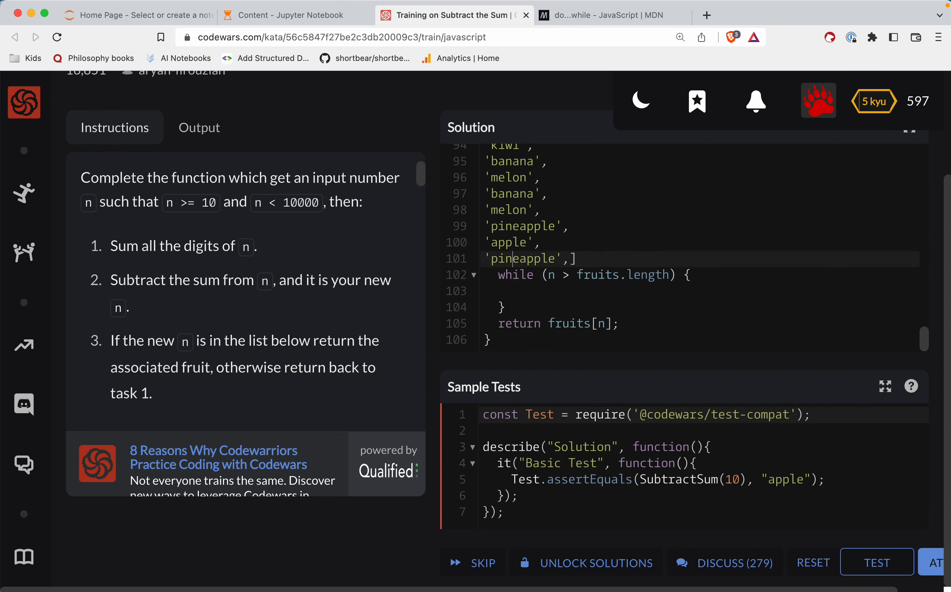
Rewrite the loop as do { ... } while (n > fruits.length) and rerun the sample test, getting 'pineapple'
{"action": "type", "text": "do {"}
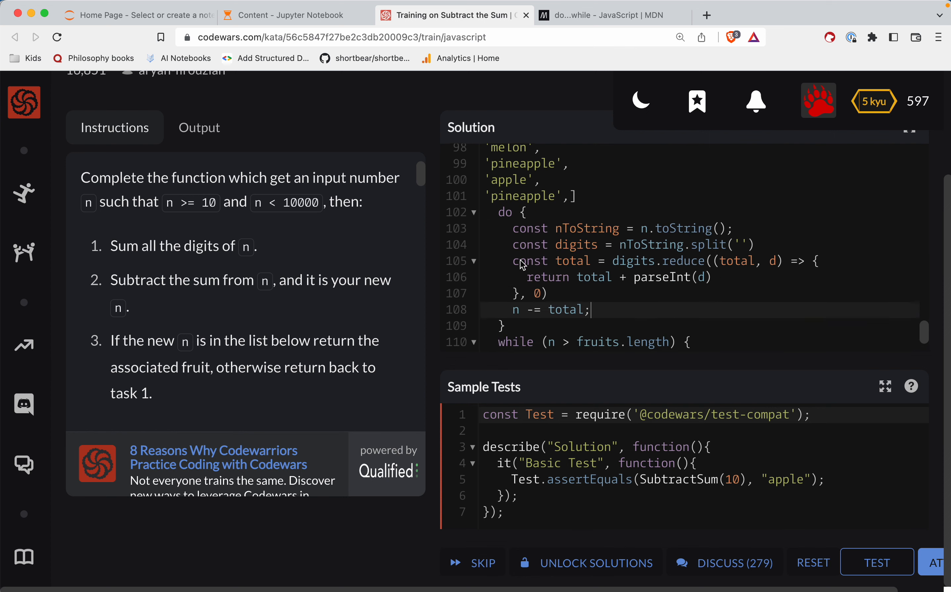
{"action": "scroll", "scroll_direction": "down", "scroll_amount": 3}
{"action": "type", "text": ";"}
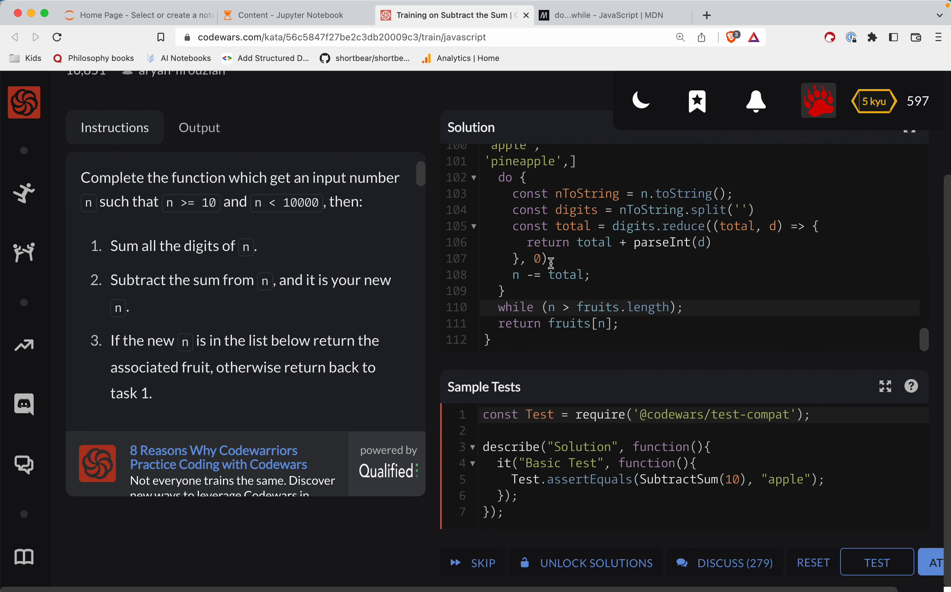
{"action": "left_click", "coordinate": [610, 15]}
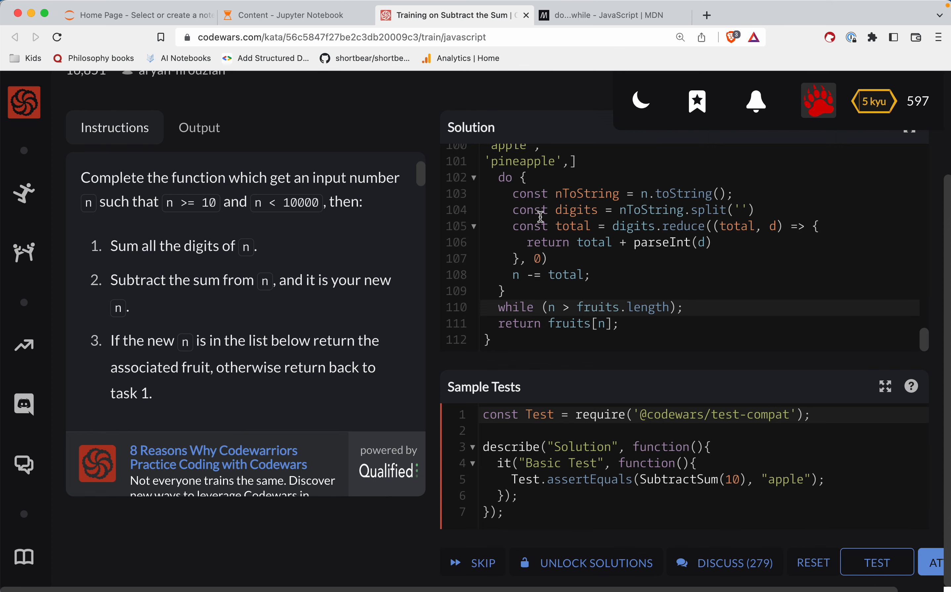
{"action": "mouse_move", "coordinate": [870, 525]}
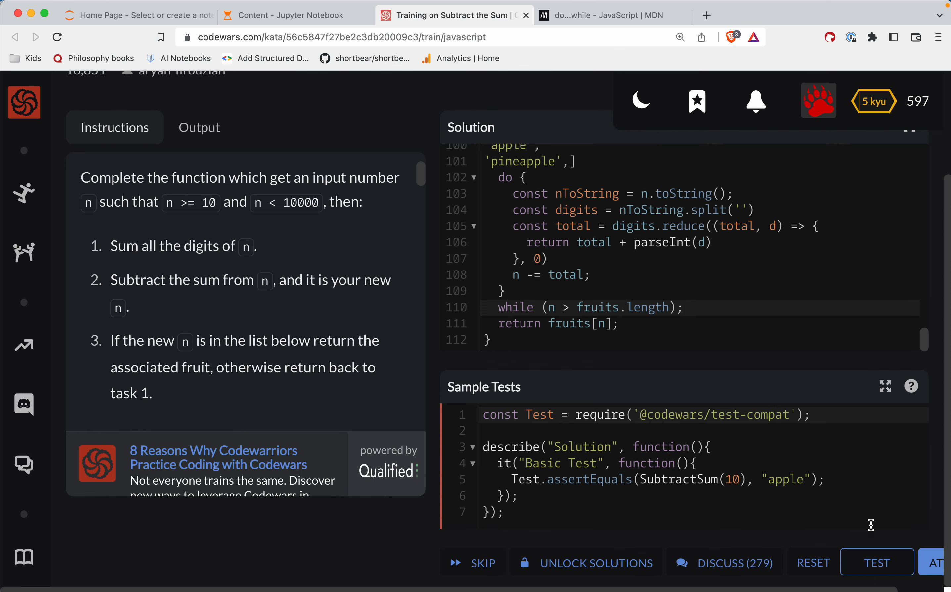
{"action": "left_click", "coordinate": [876, 561]}
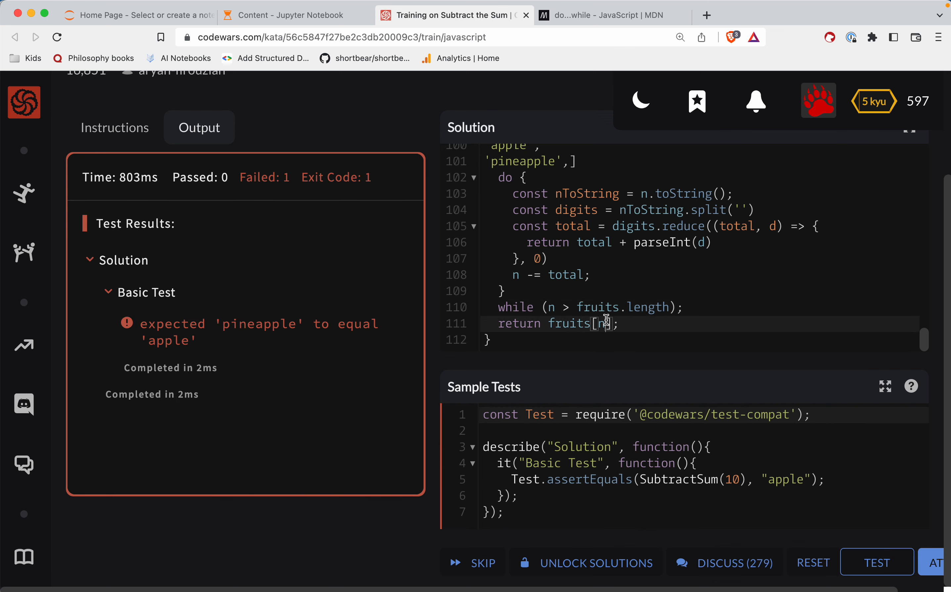
Return fruits[n - 1], pass the sample and full random tests, and submit the solution
{"action": "type", "text": "-1"}
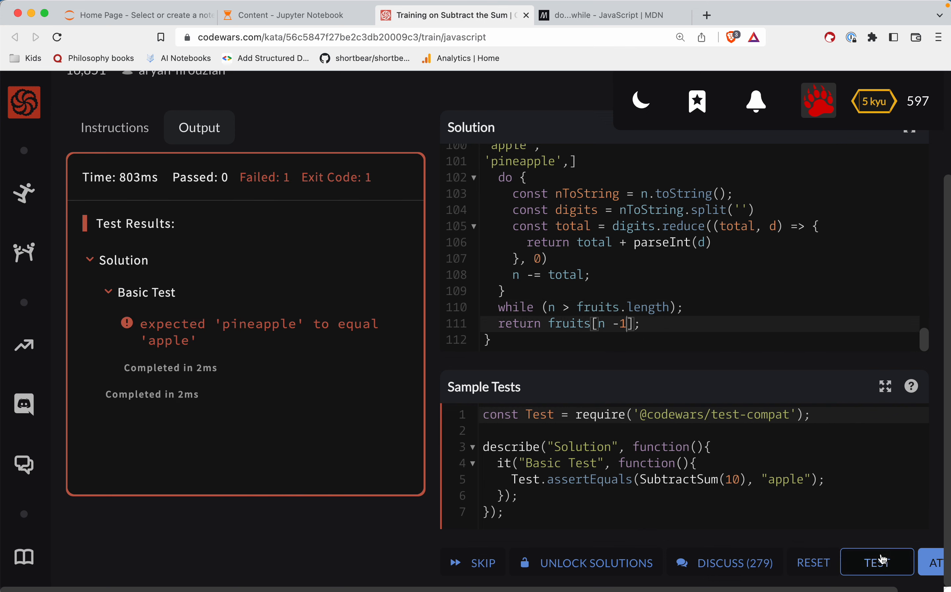
{"action": "left_click", "coordinate": [876, 562]}
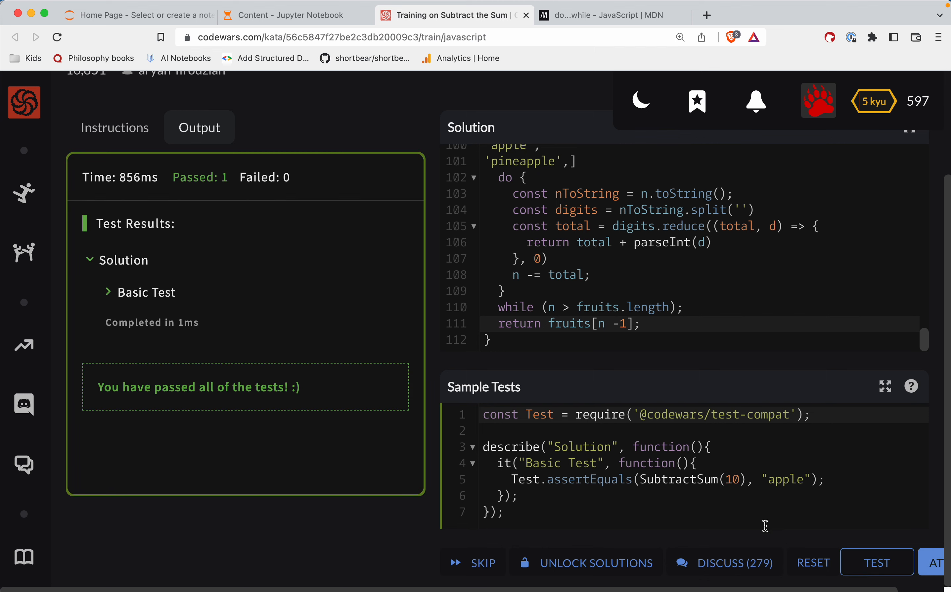
{"action": "left_click", "coordinate": [877, 562]}
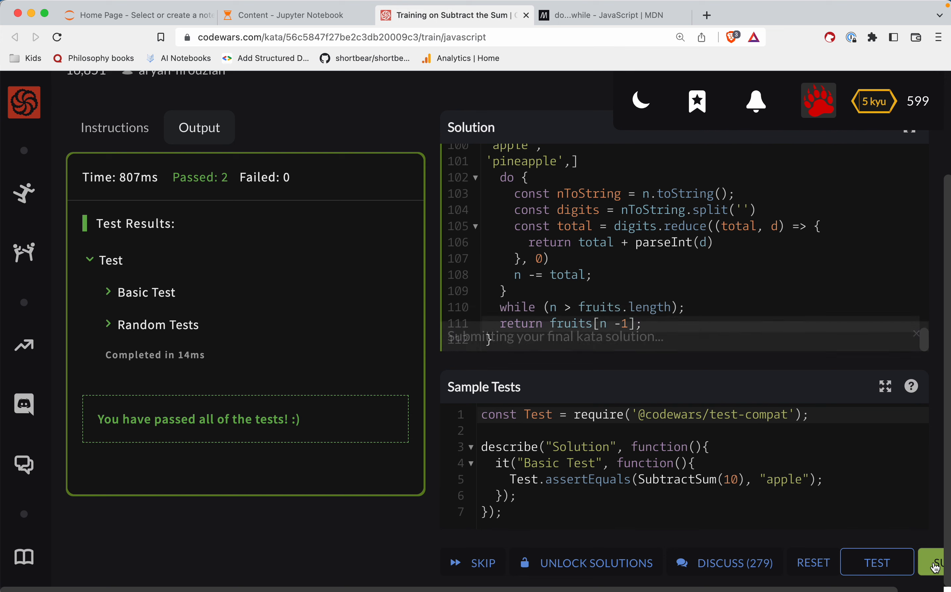
{"action": "left_click", "coordinate": [936, 562]}
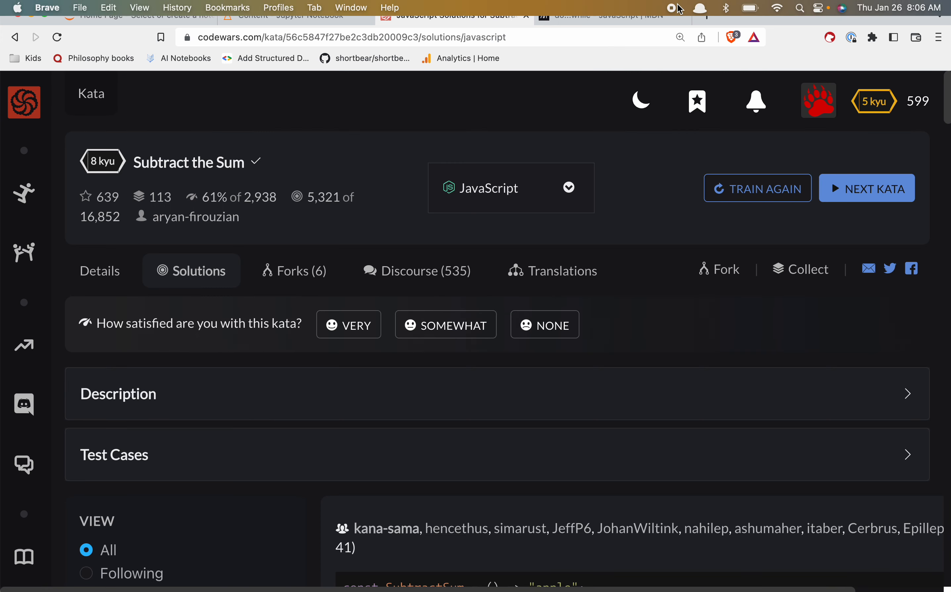
{"action": "mouse_move", "coordinate": [675, 9]}
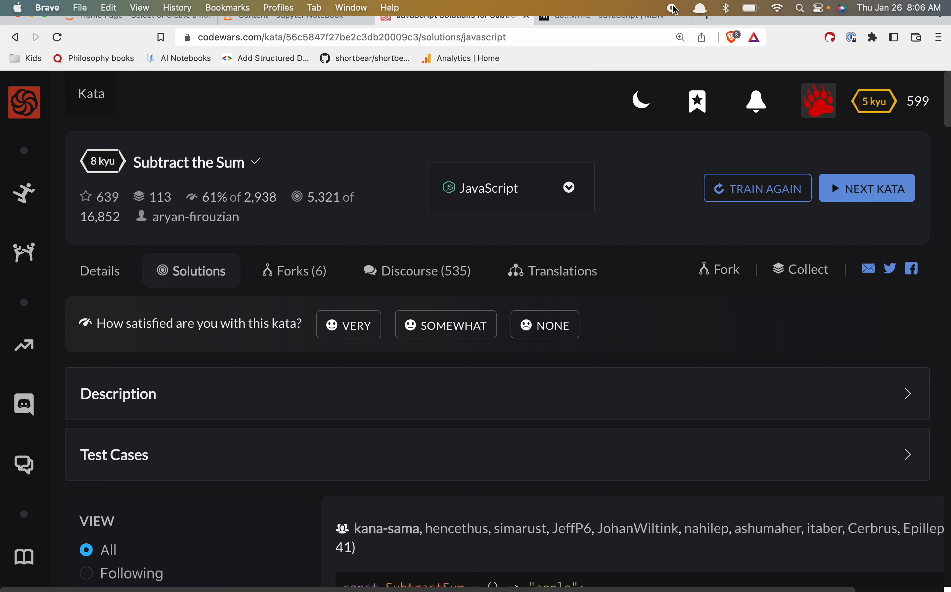